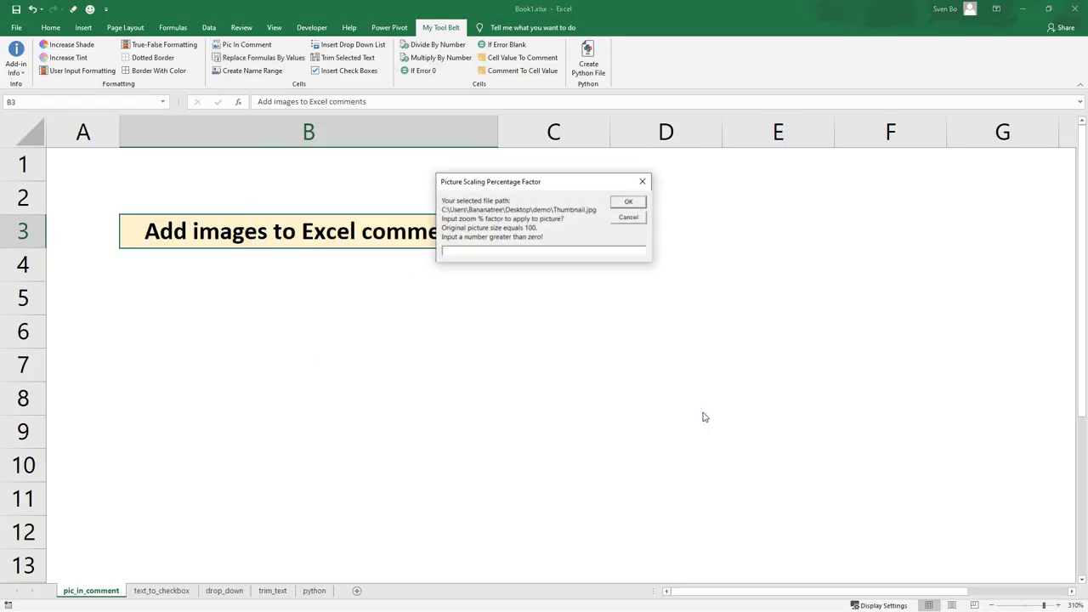
# Insert a picture comment and choose Aug from the Month drop-down.
pyautogui.click(628, 202)
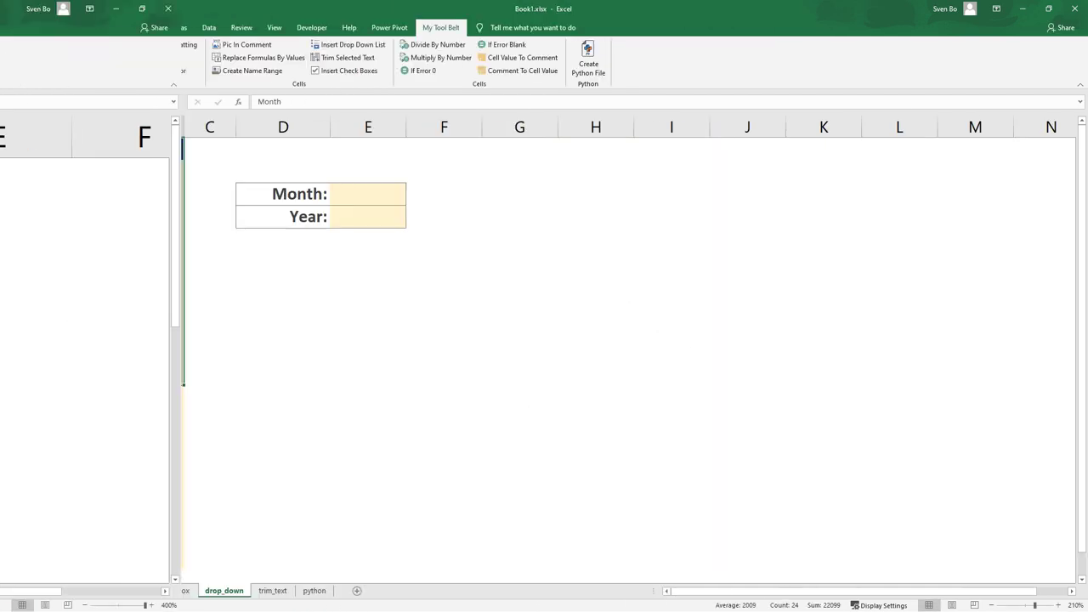
pyautogui.click(411, 199)
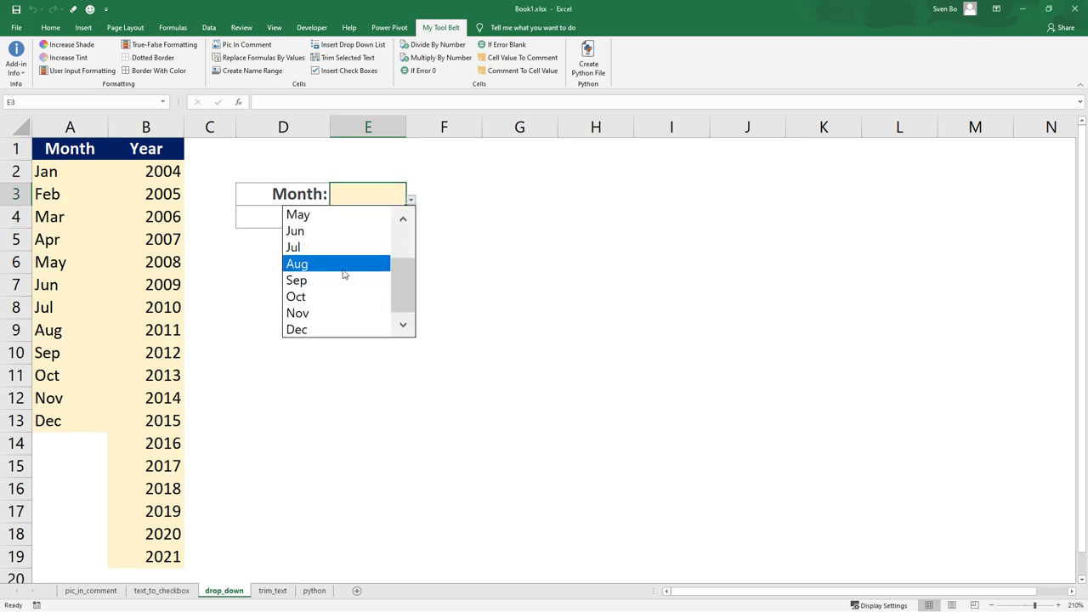
pyautogui.click(272, 590)
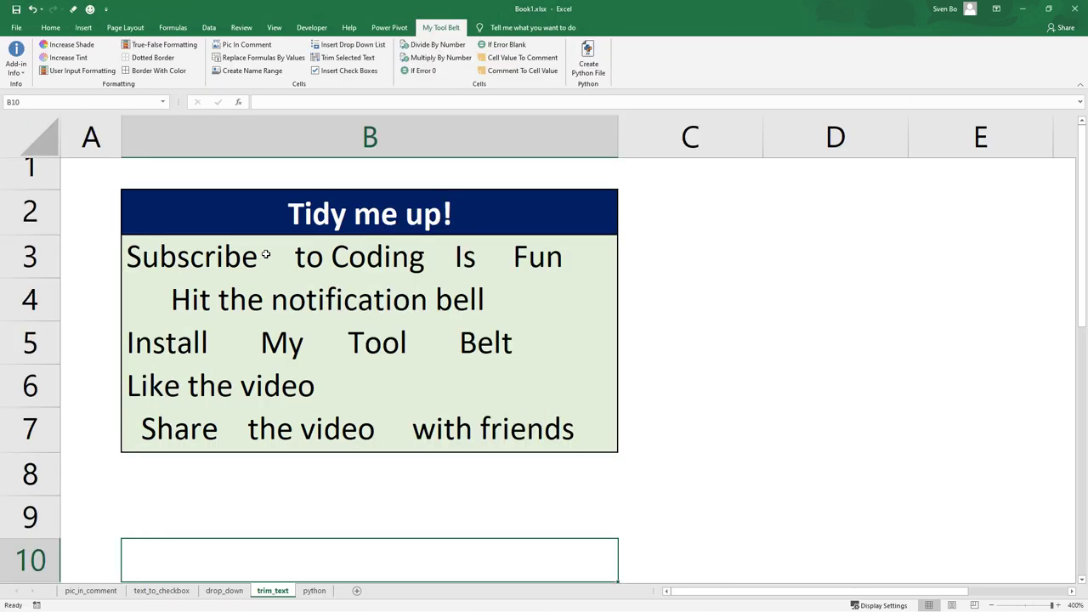
# Generate a Python file from the Financial Overview range with Create Python File.
pyautogui.click(349, 57)
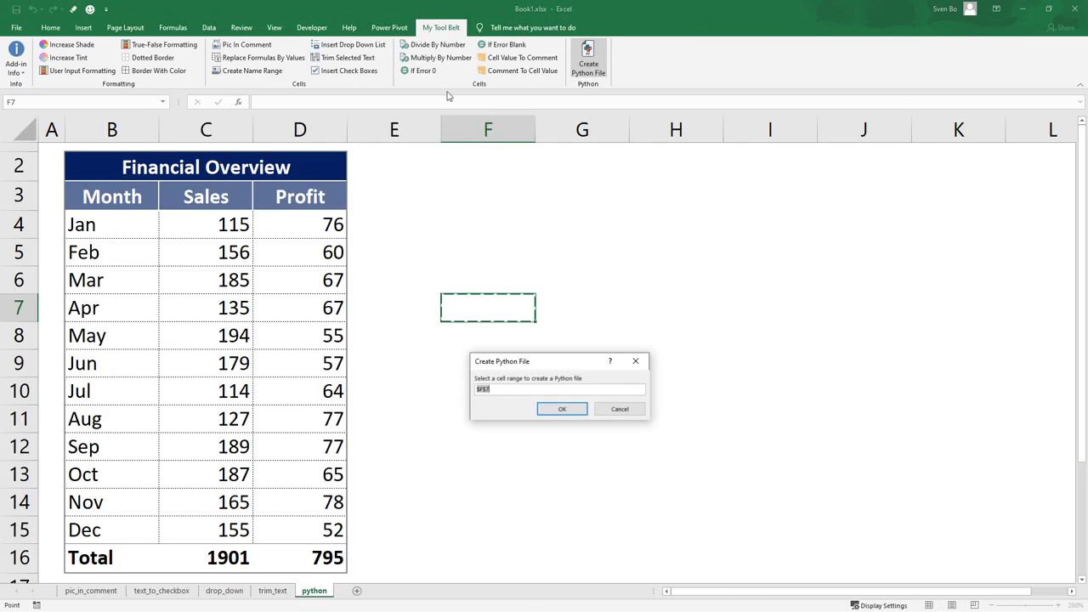
pyautogui.click(561, 409)
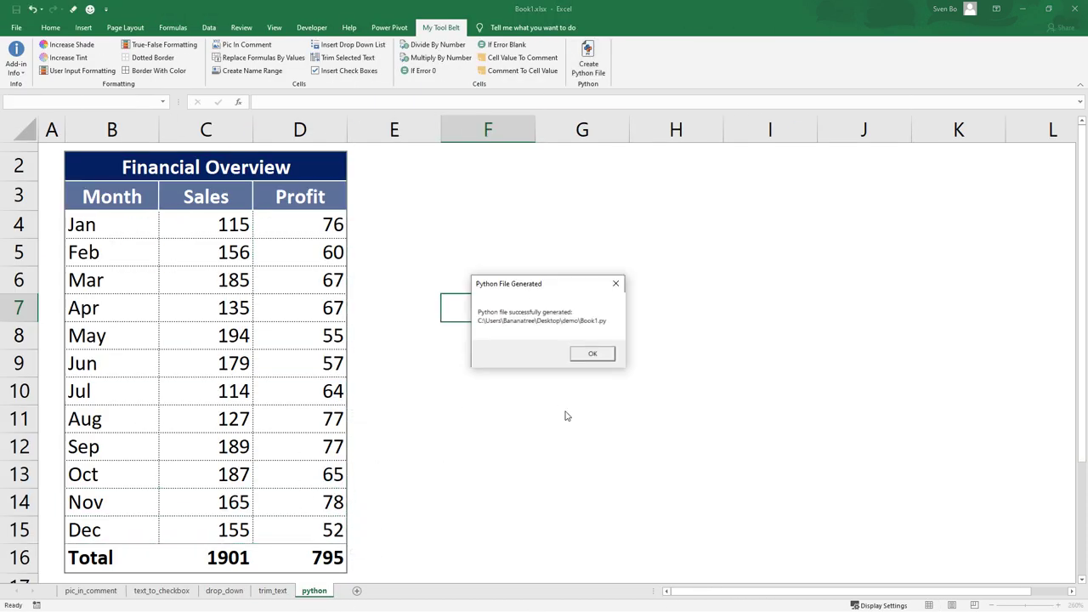
pyautogui.click(593, 353)
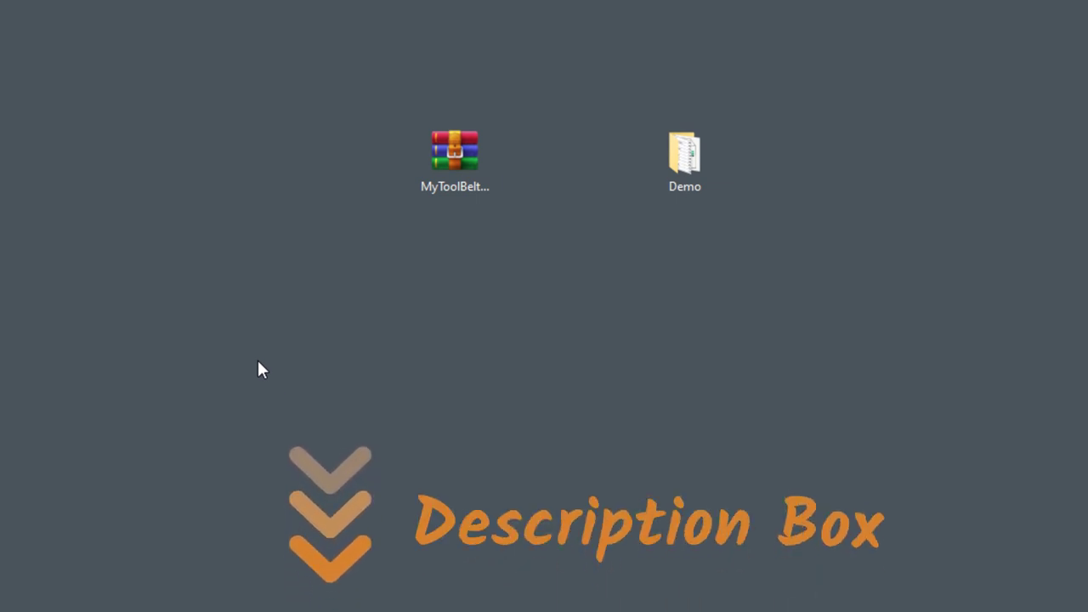
# Extract the add-in archive, open MyToolBelt_v1.0 and copy My_Tool_Belt_v1.0.xlam.
pyautogui.rightClick(455, 151)
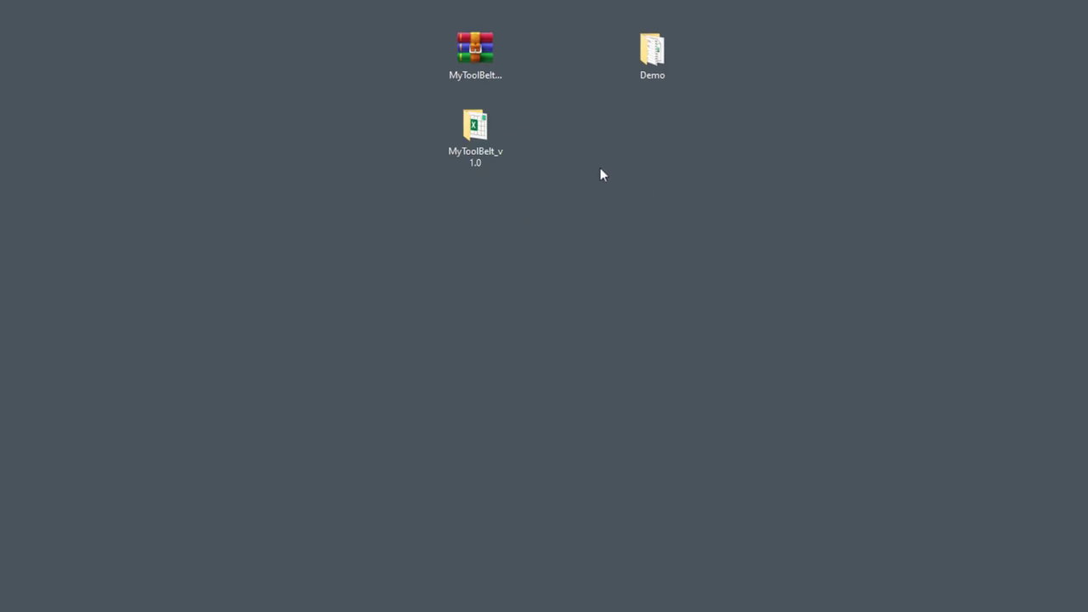
pyautogui.doubleClick(475, 125)
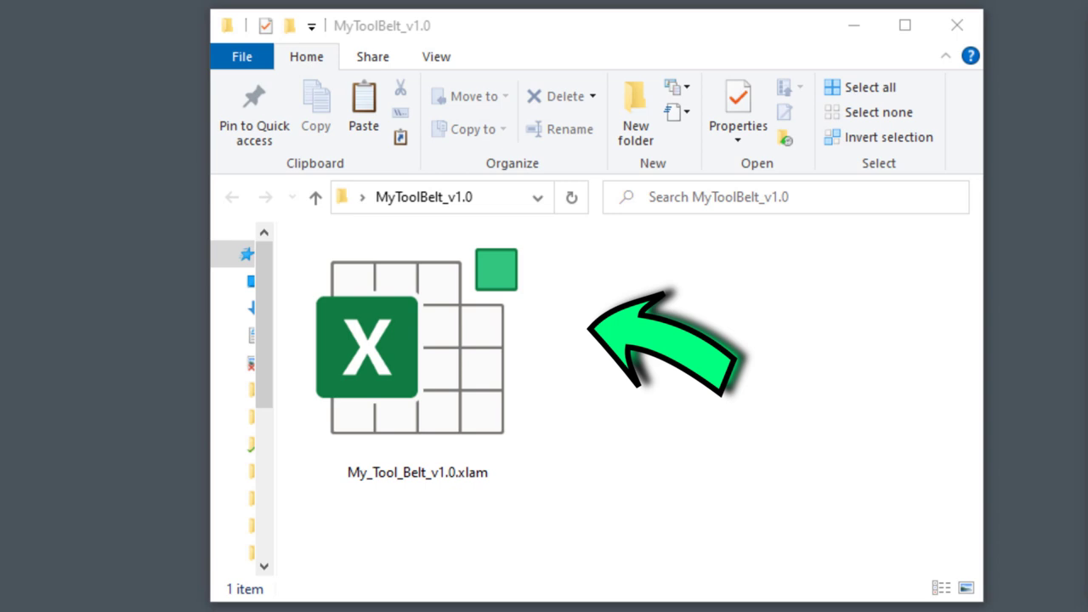
pyautogui.press('ctrl+c')
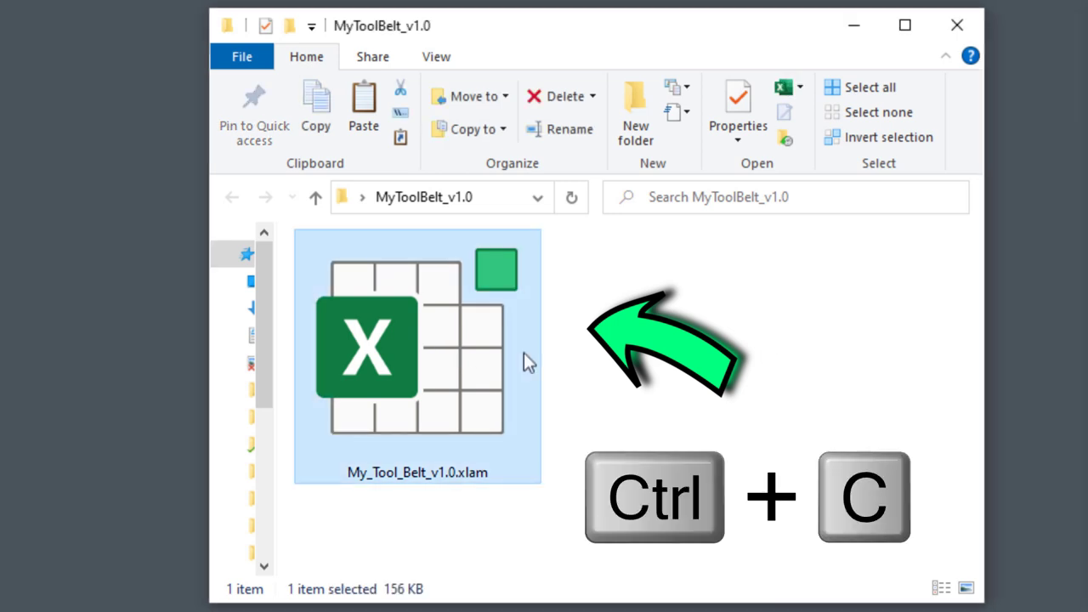
pyautogui.moveTo(797, 384)
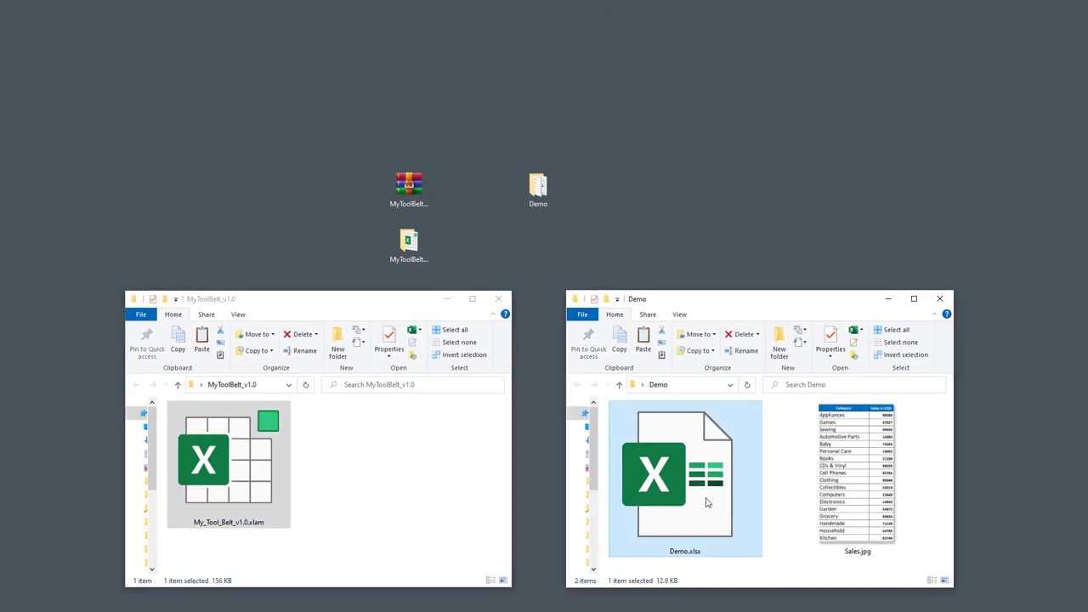
# Open Demo.xlsx and browse for an add-in through File > Options > Add-ins.
pyautogui.doubleClick(684, 476)
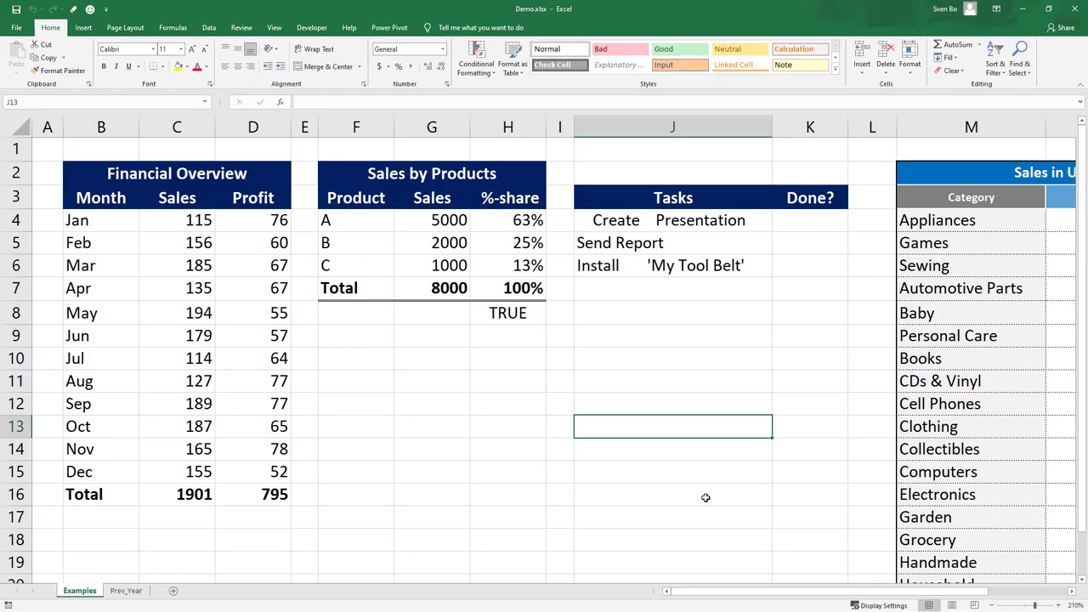
pyautogui.click(15, 27)
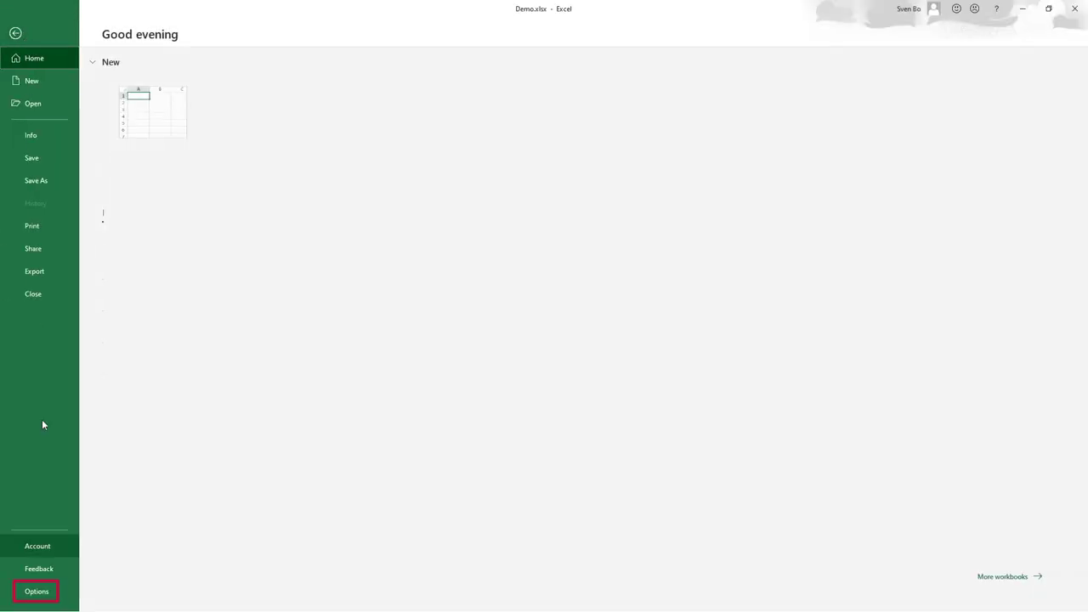
pyautogui.click(36, 591)
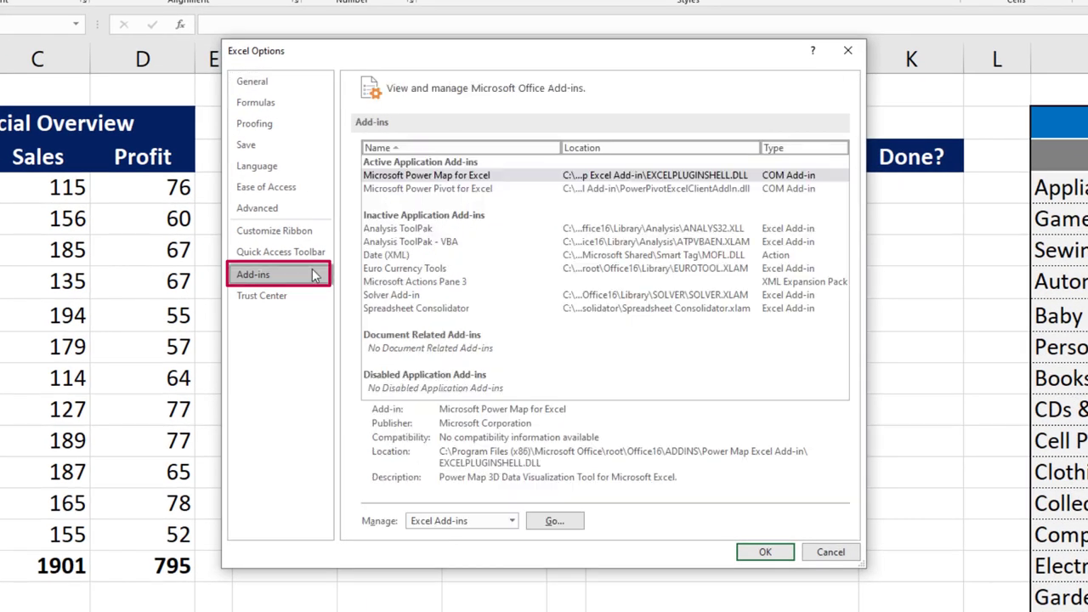
pyautogui.click(554, 520)
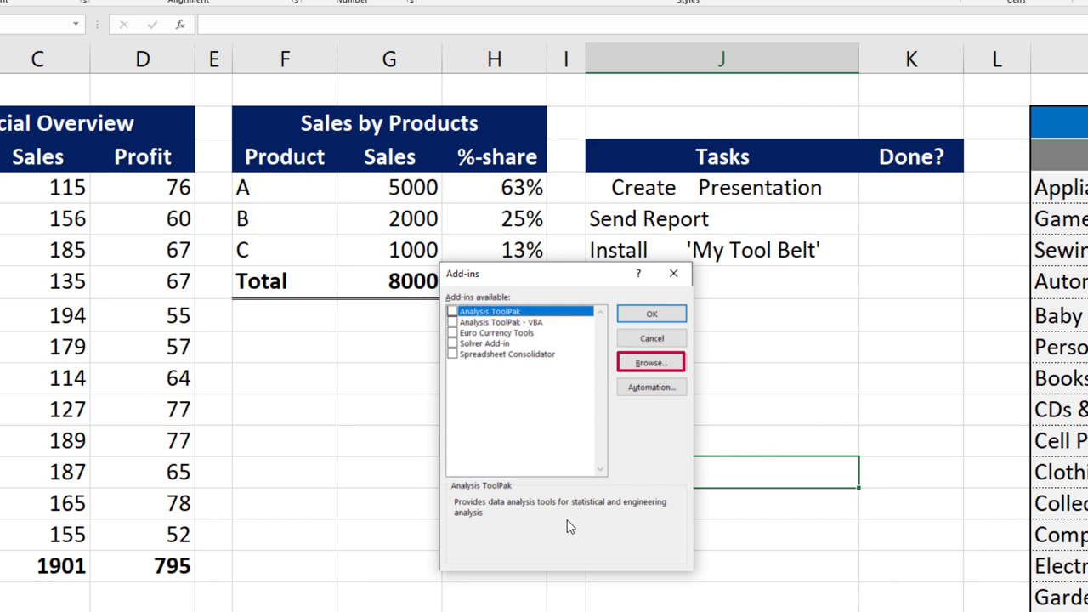
pyautogui.click(650, 362)
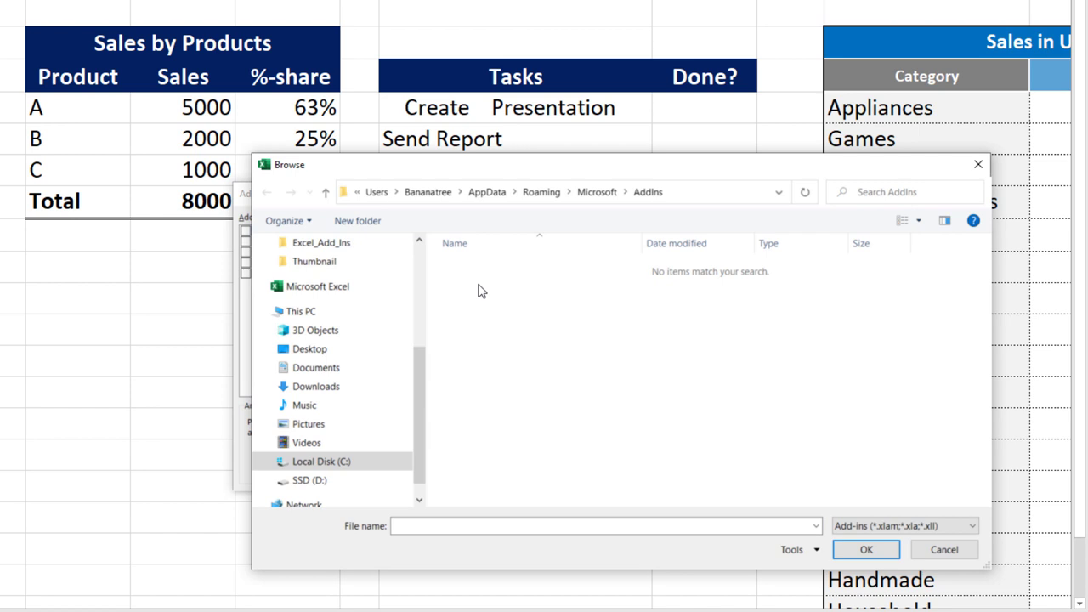
# Paste My_Tool_Belt_v1.0.xlam into the AddIns folder and enable My Tool Belt.
pyautogui.press('ctrl+v')
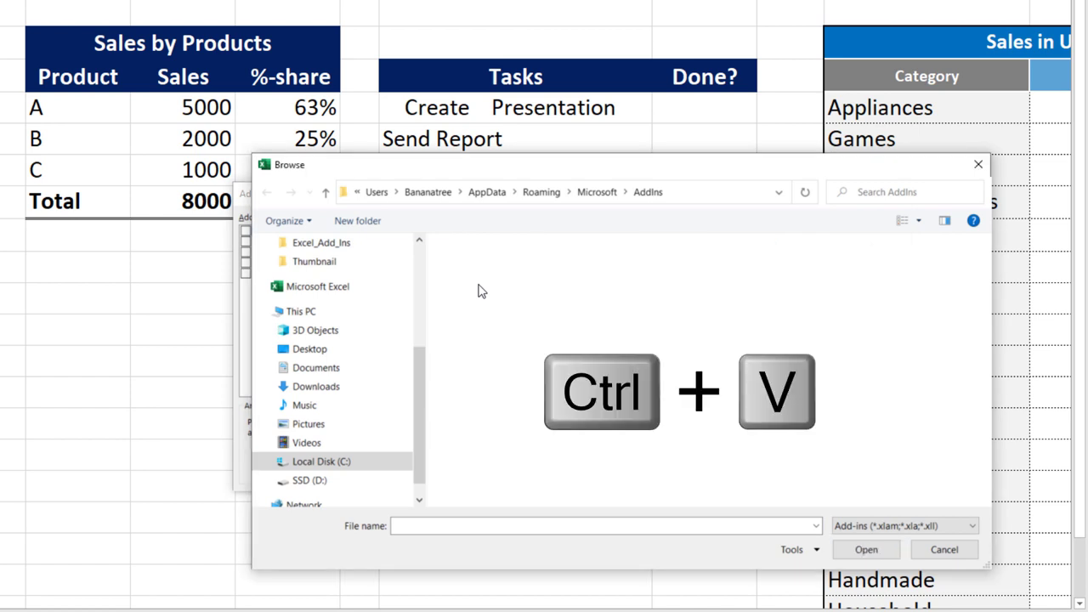
pyautogui.press('ctrl+v')
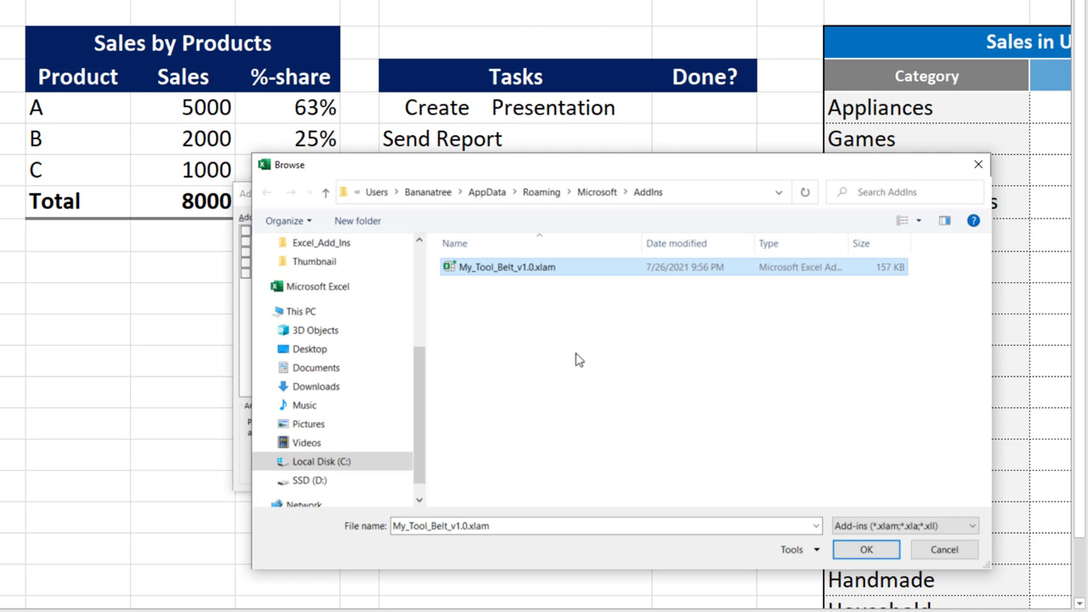
pyautogui.click(865, 549)
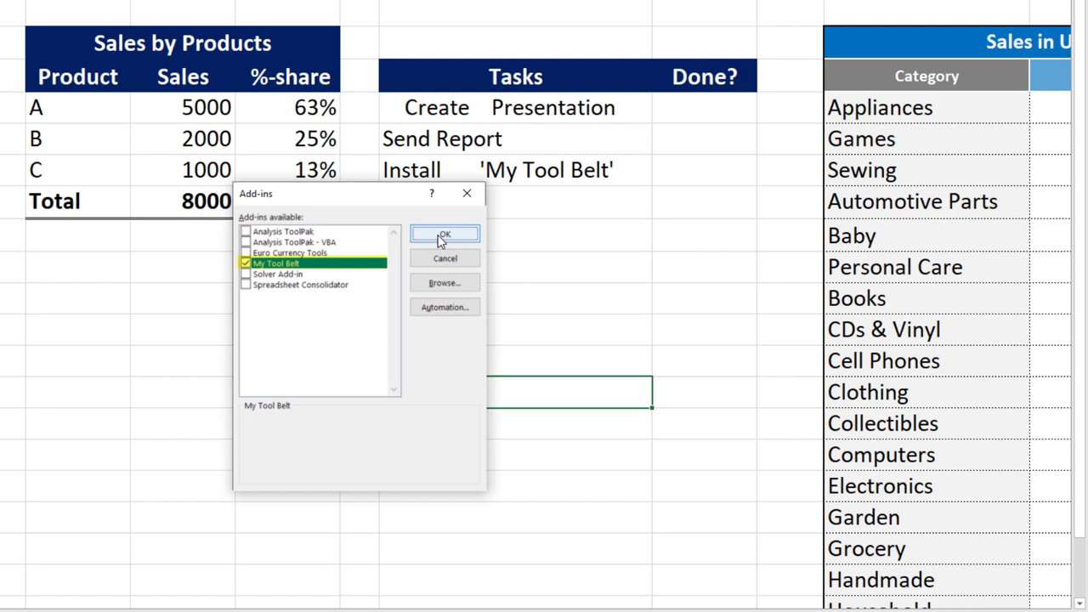
pyautogui.click(445, 234)
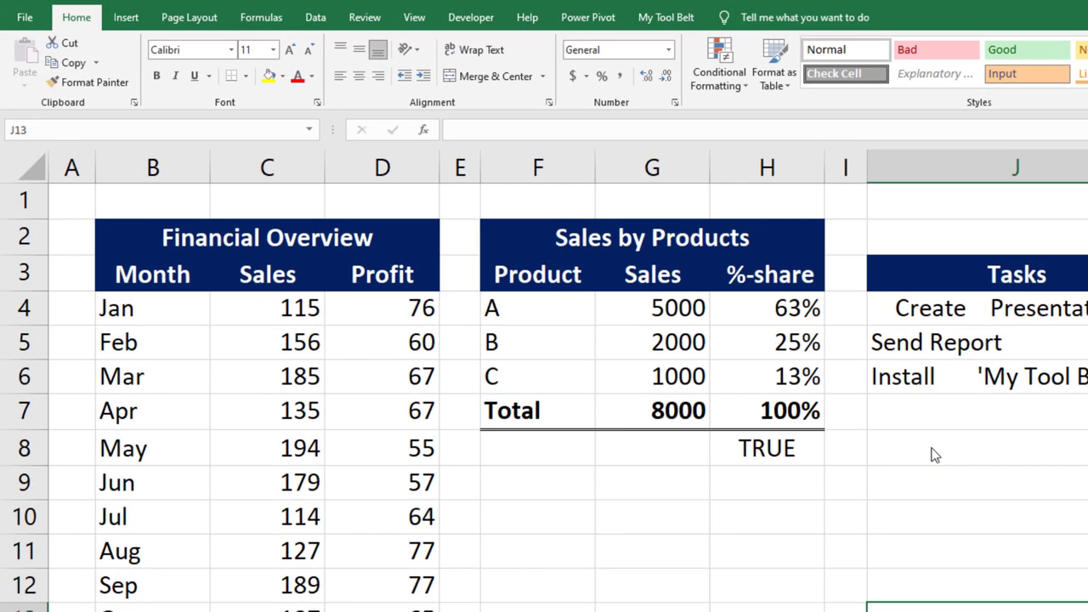
# Show the My Tool Belt tab and select the header row B3:D3.
pyautogui.click(666, 17)
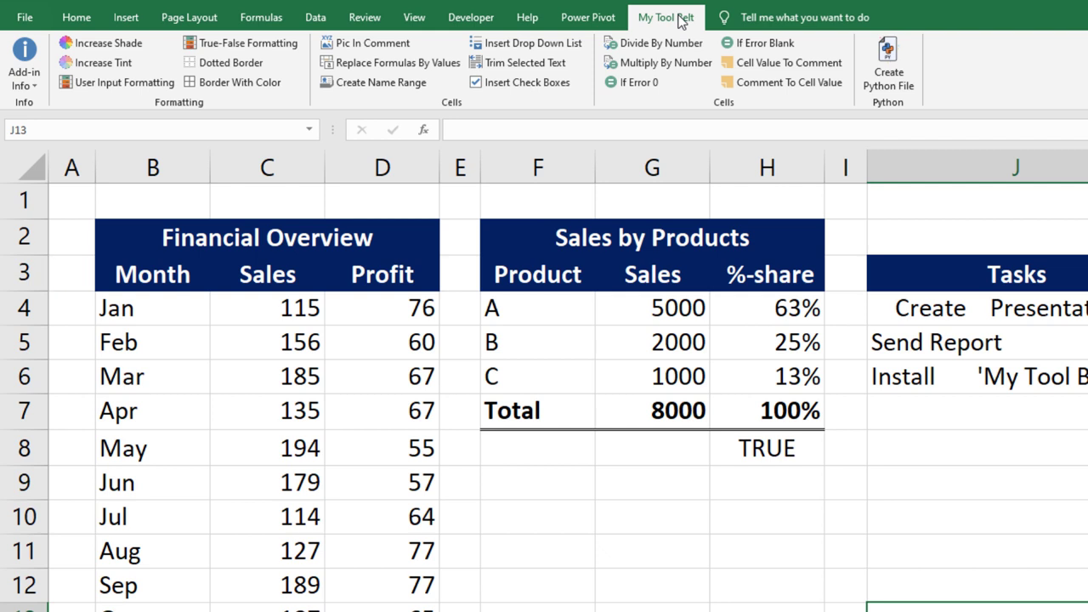
pyautogui.moveTo(137, 273)
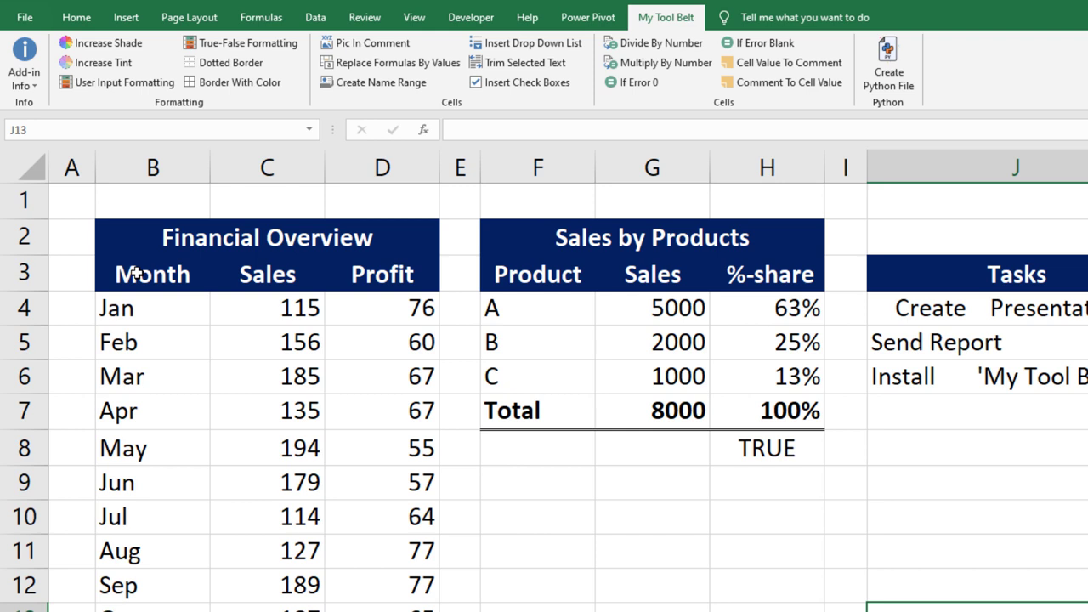
pyautogui.click(152, 274)
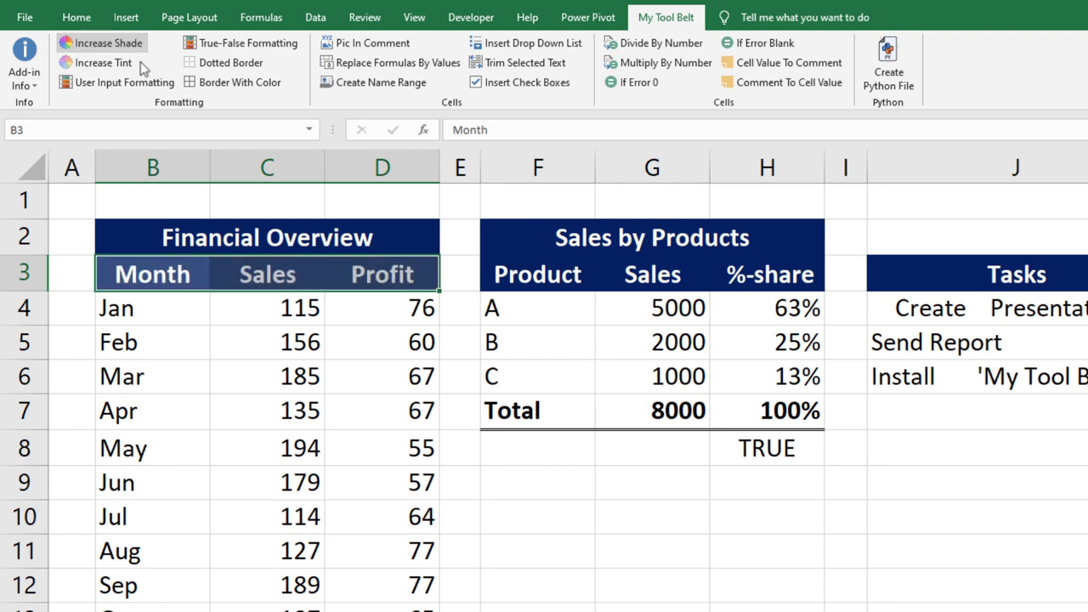
# Lighten the Sales by Products header and add white borders between the Financial Overview title cells.
pyautogui.click(537, 274)
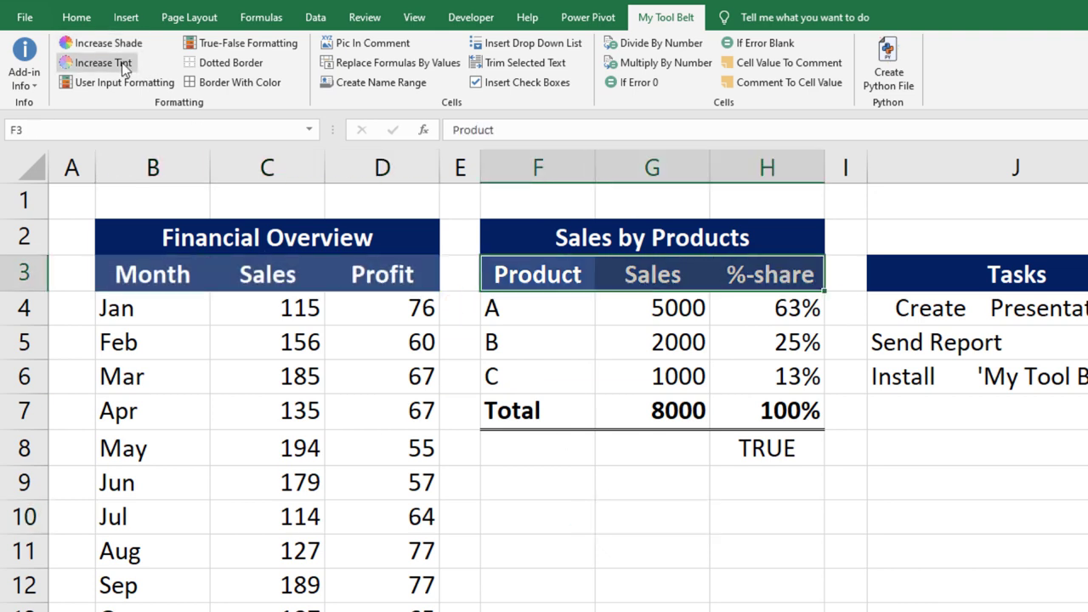
pyautogui.click(652, 551)
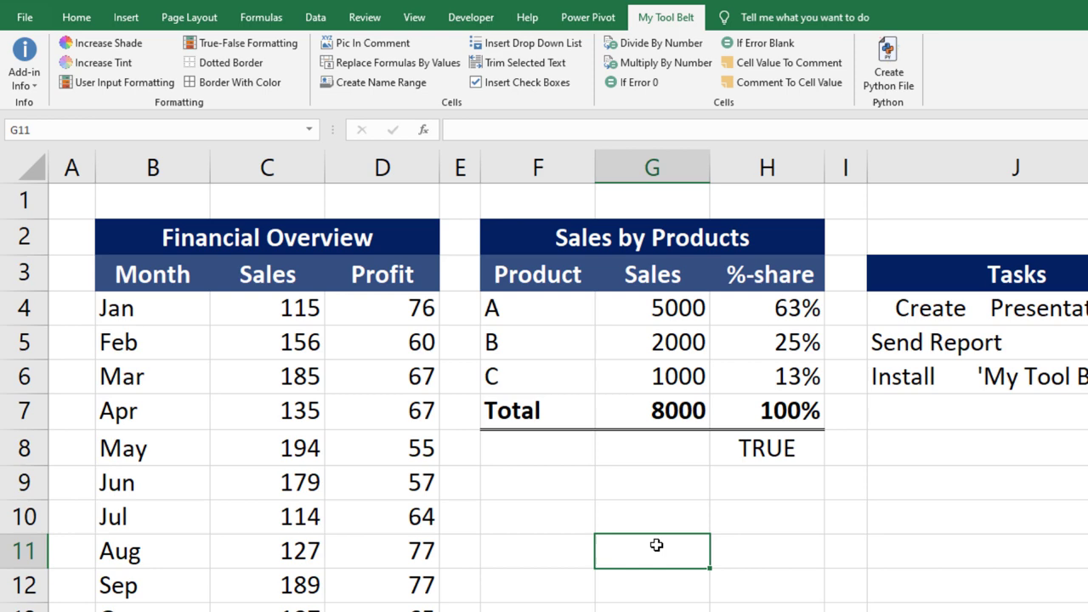
pyautogui.click(233, 81)
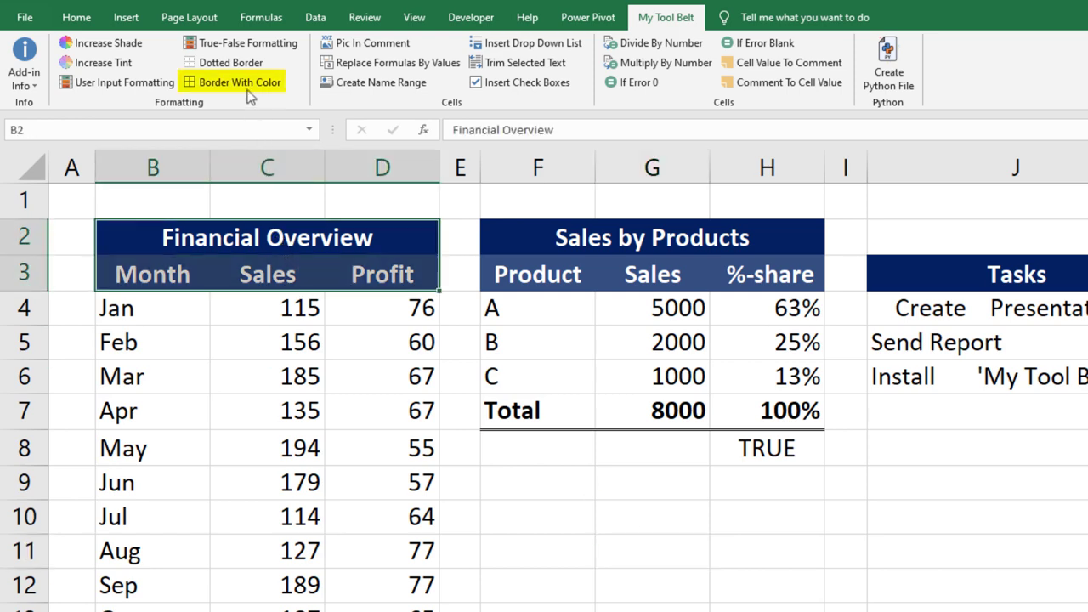
pyautogui.click(240, 82)
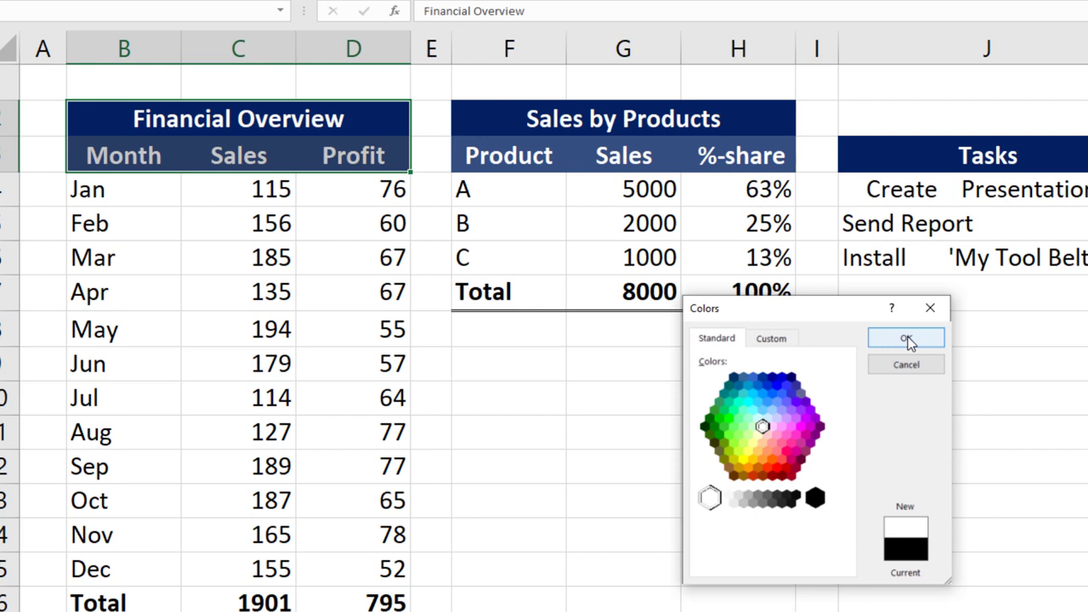
pyautogui.click(905, 338)
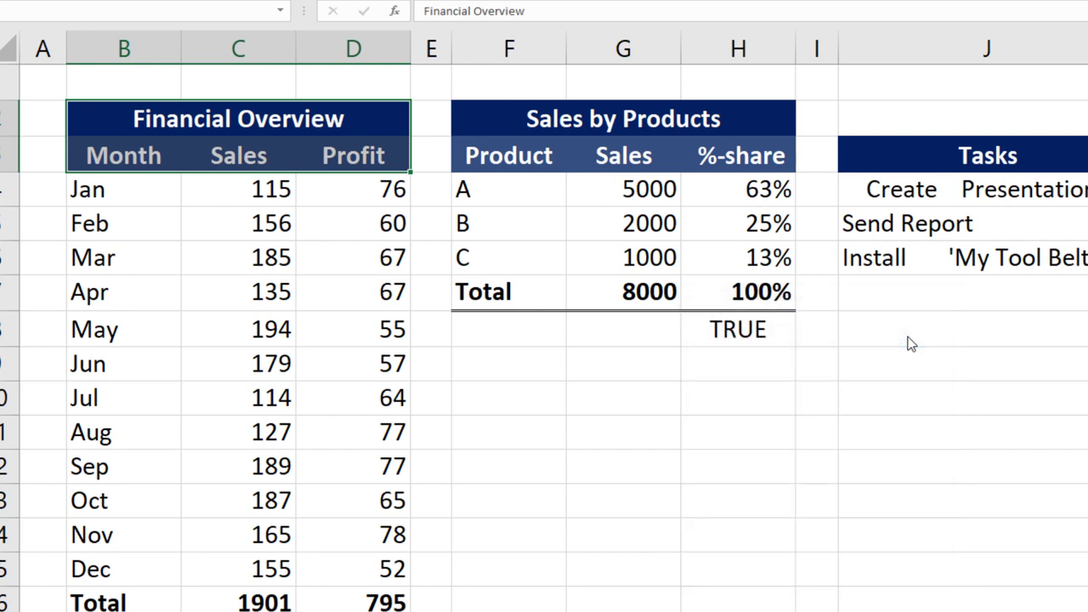
pyautogui.click(623, 397)
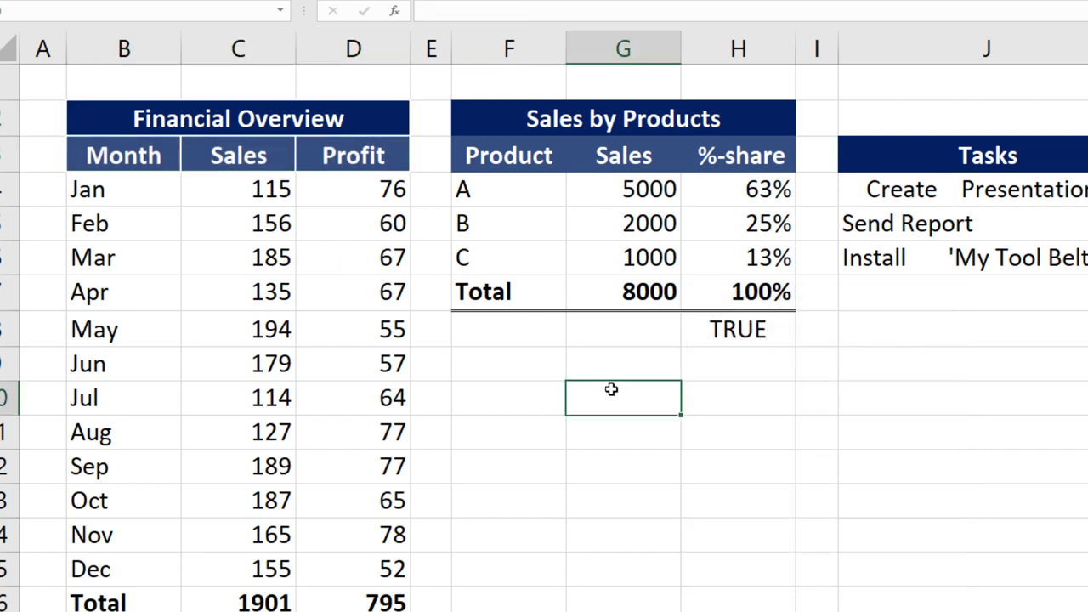
# Give the monthly rows B4:D16 dotted borders.
pyautogui.scroll(3)
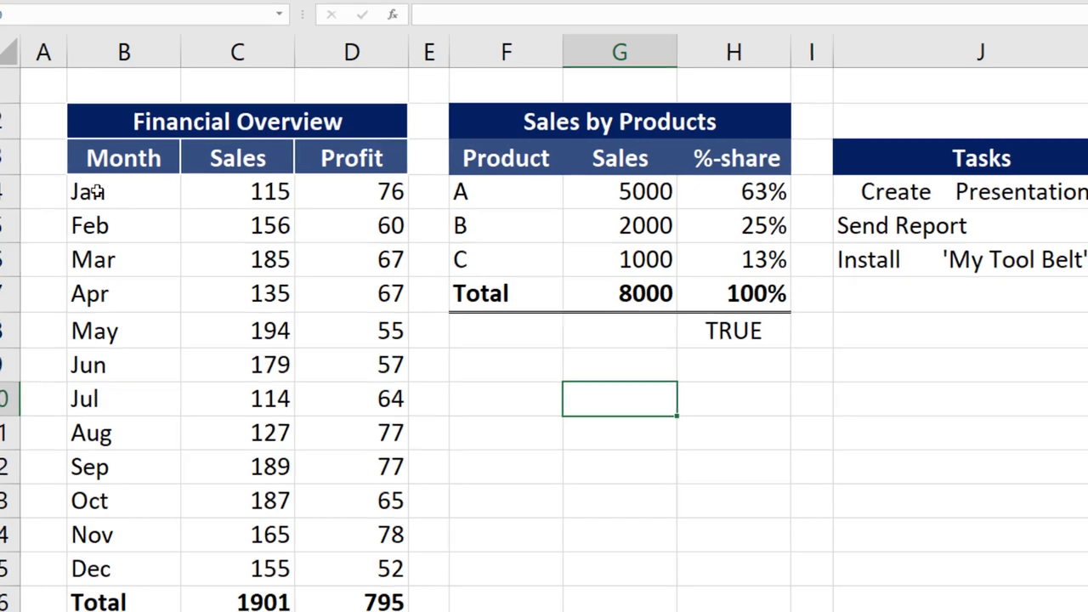
pyautogui.click(542, 13)
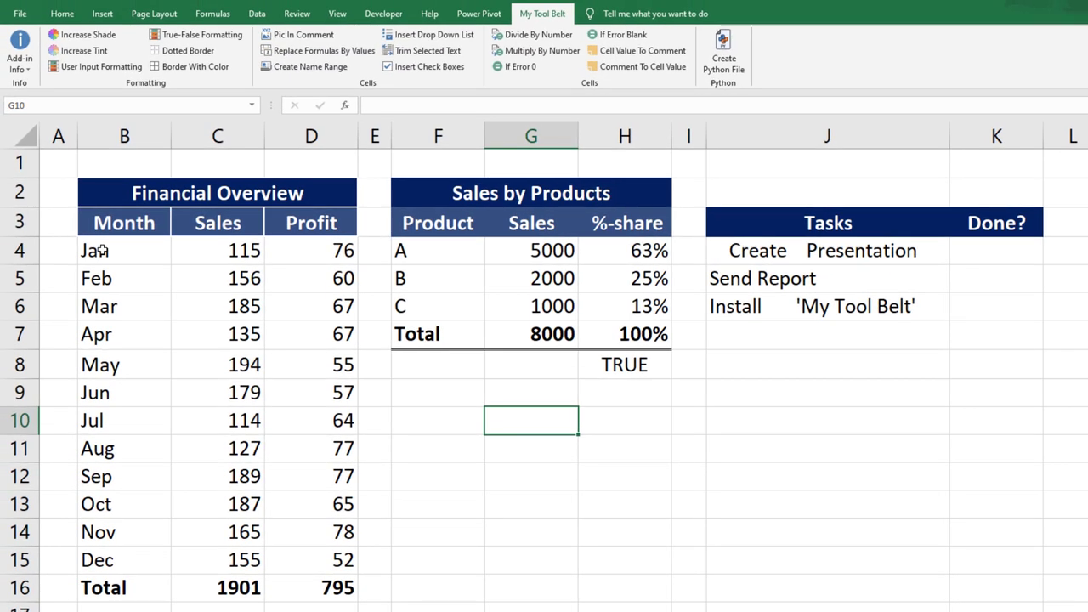
pyautogui.click(94, 250)
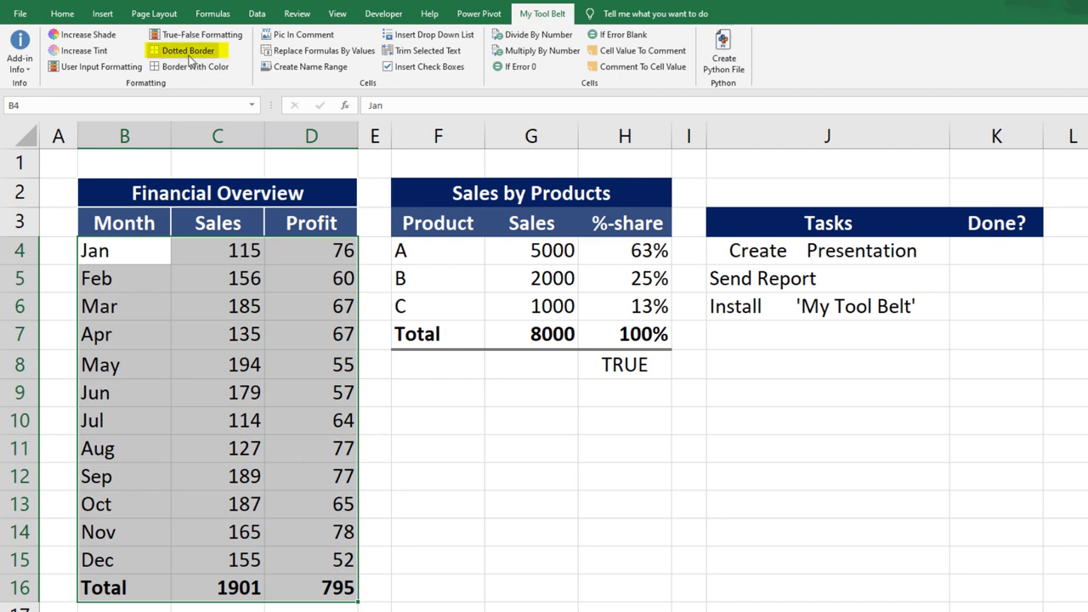
pyautogui.click(531, 448)
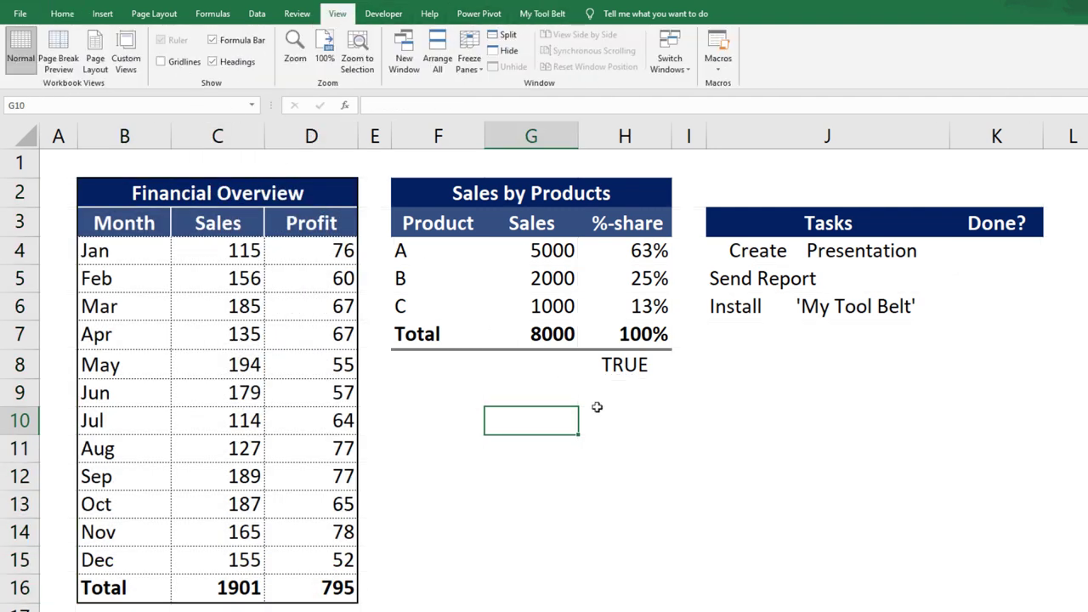
# Apply True-False Formatting to H8 and review its green/red rules in Manage Rules.
pyautogui.click(625, 449)
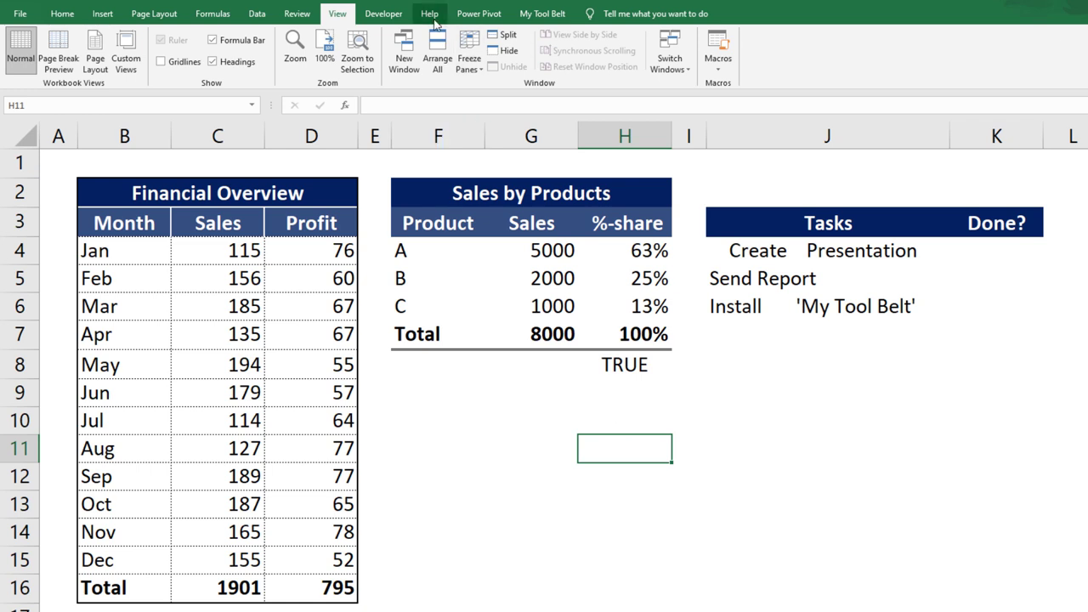
pyautogui.click(542, 13)
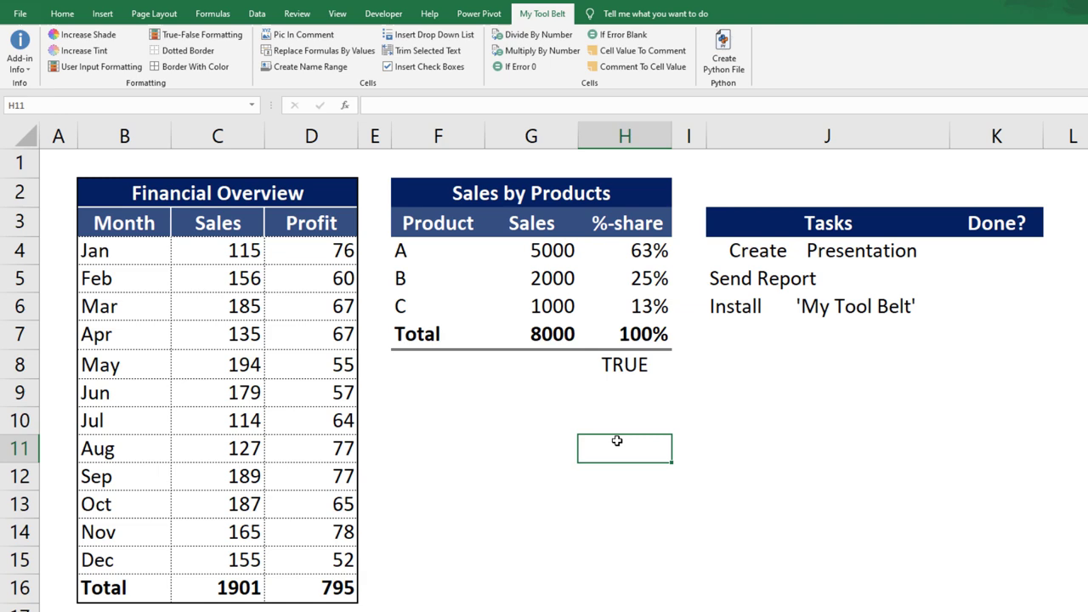
pyautogui.moveTo(533, 417)
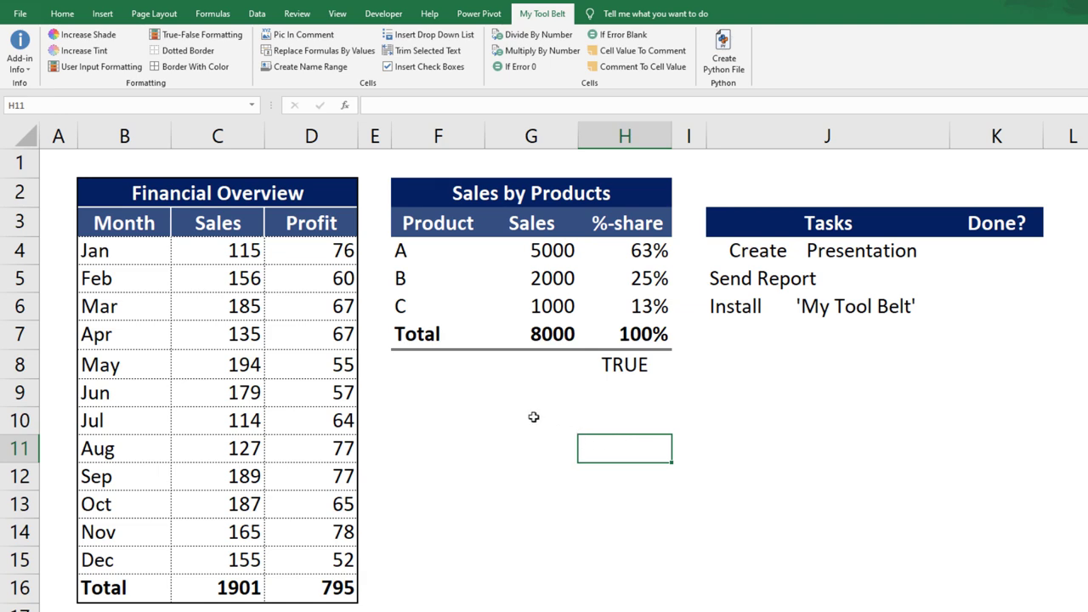
pyautogui.click(625, 364)
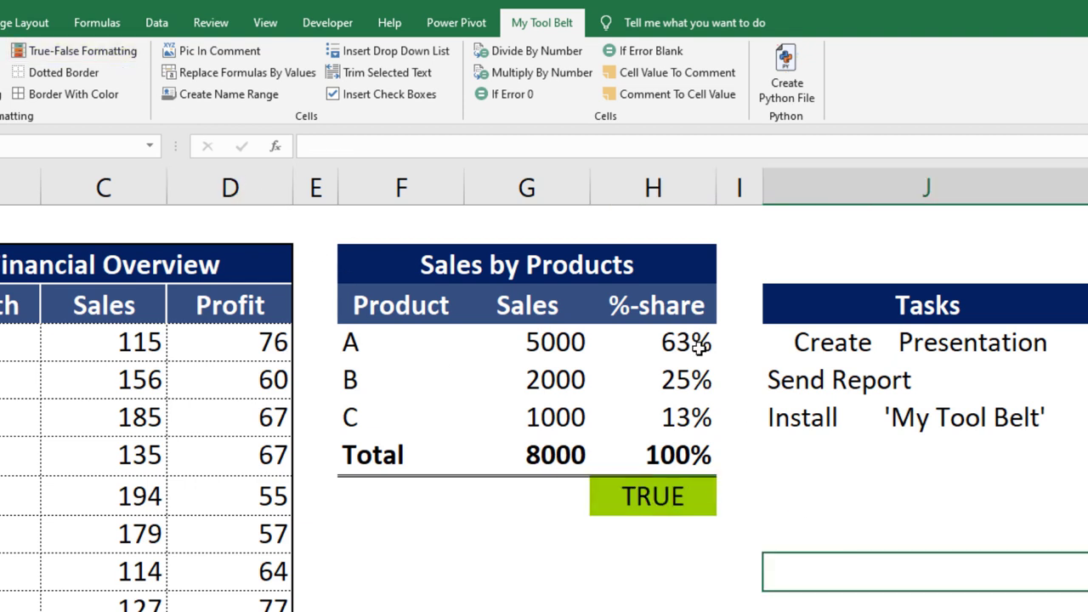
pyautogui.click(651, 341)
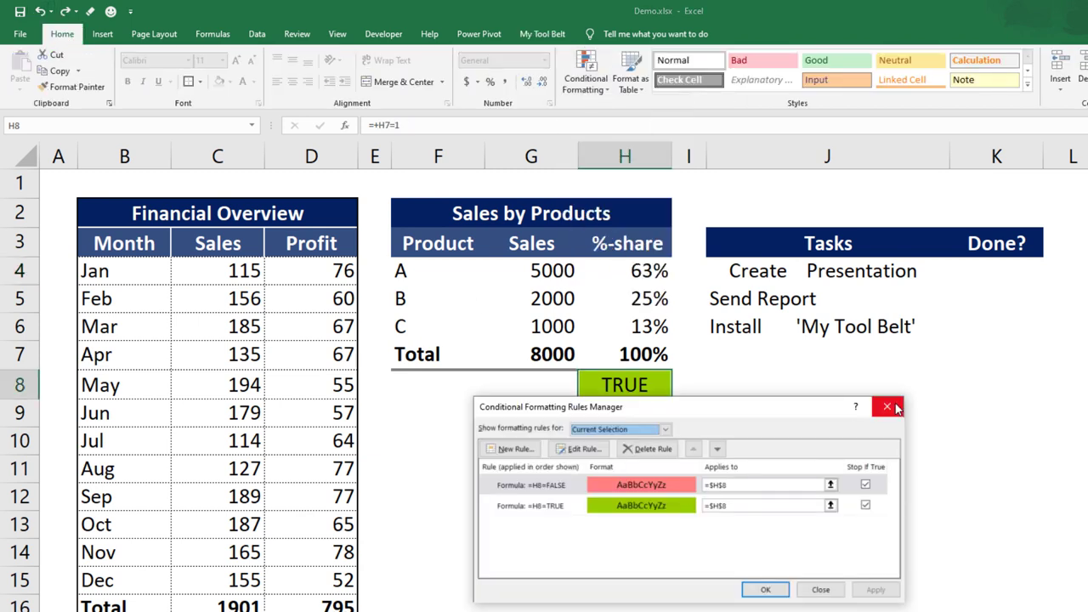
pyautogui.click(886, 406)
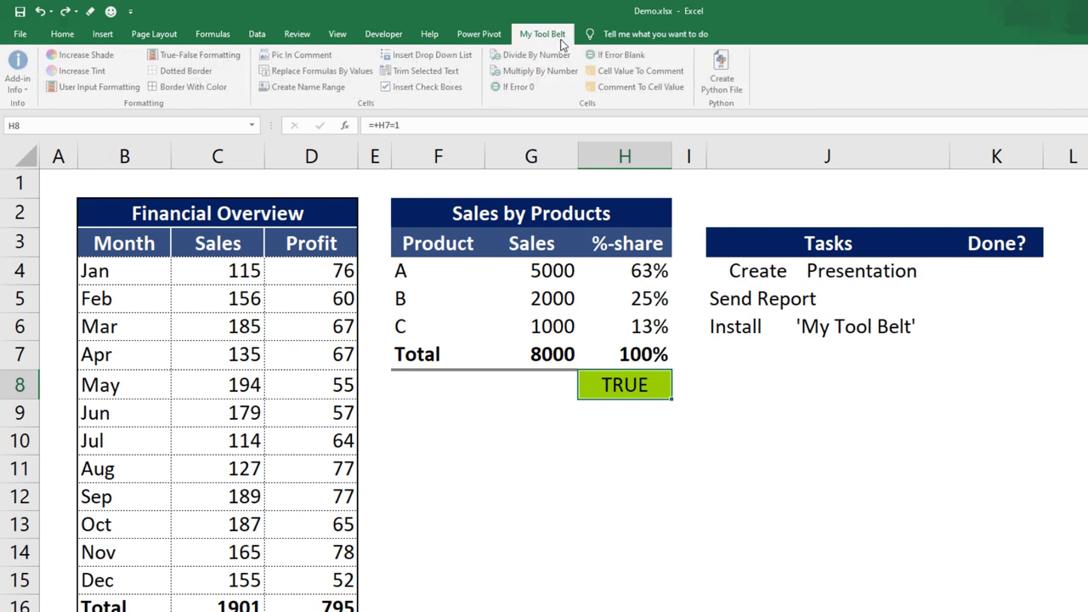
# Apply User Input Formatting to K4:K6 with Done green and Not Done red.
pyautogui.click(995, 271)
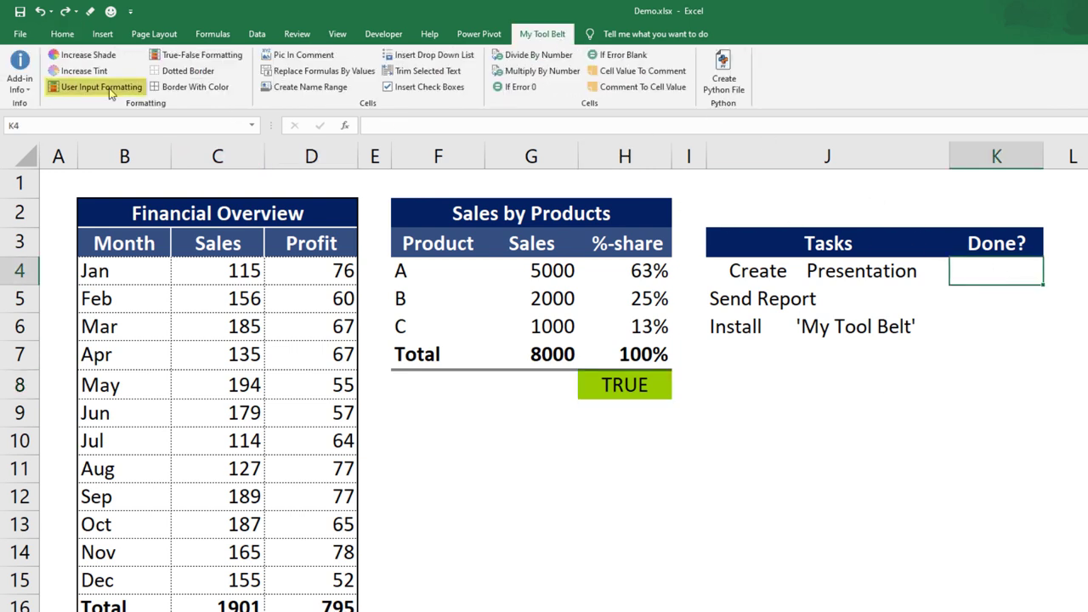
pyautogui.click(99, 87)
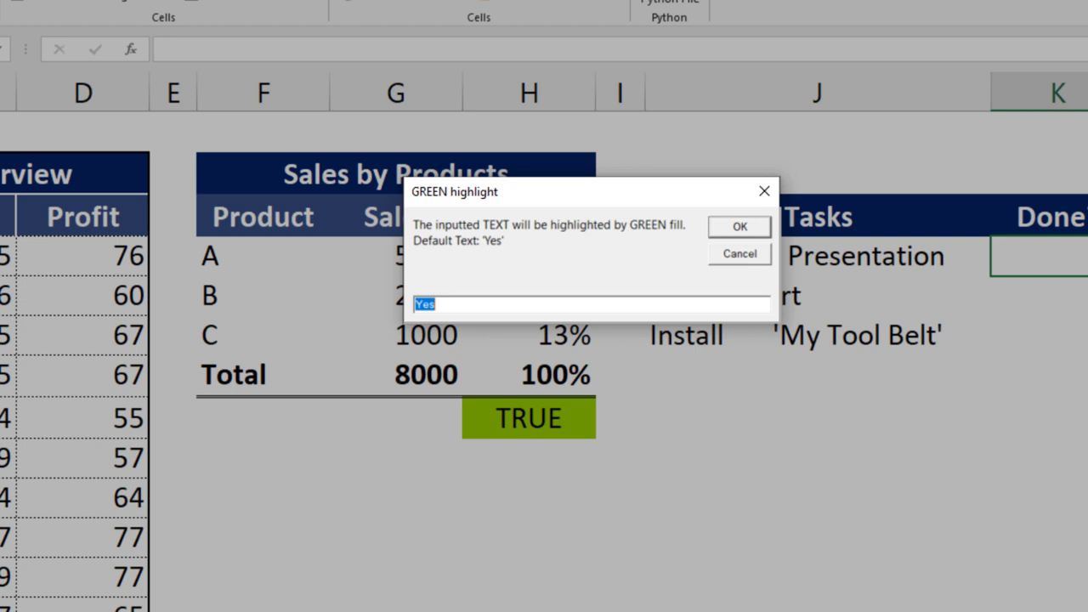
pyautogui.write('Don')
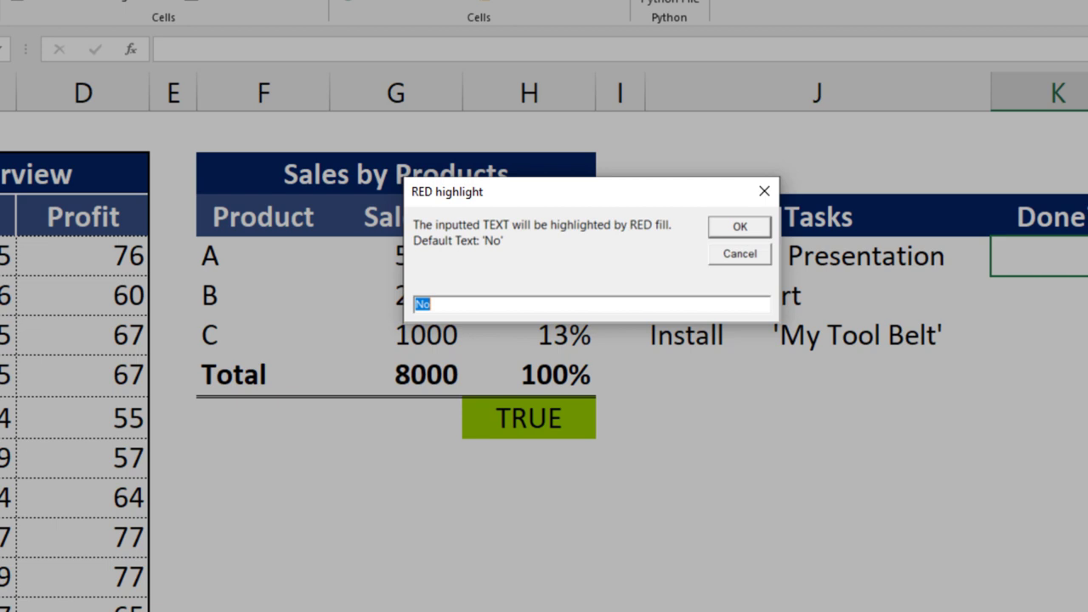
pyautogui.write('Not Do')
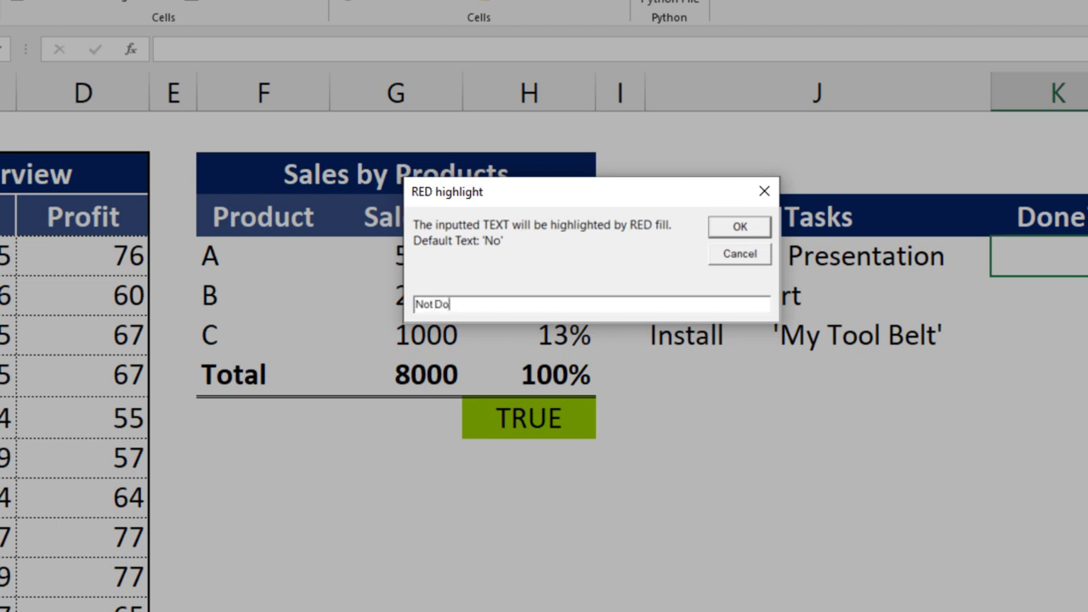
pyautogui.click(737, 226)
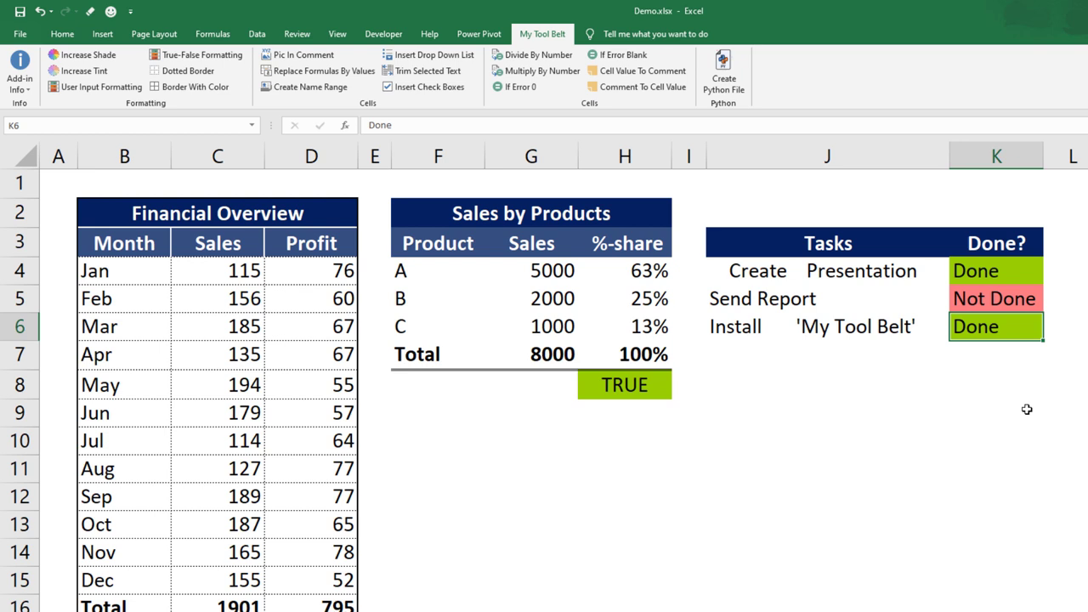
# Trim the extra spaces from the task names in J4:J6.
pyautogui.click(995, 412)
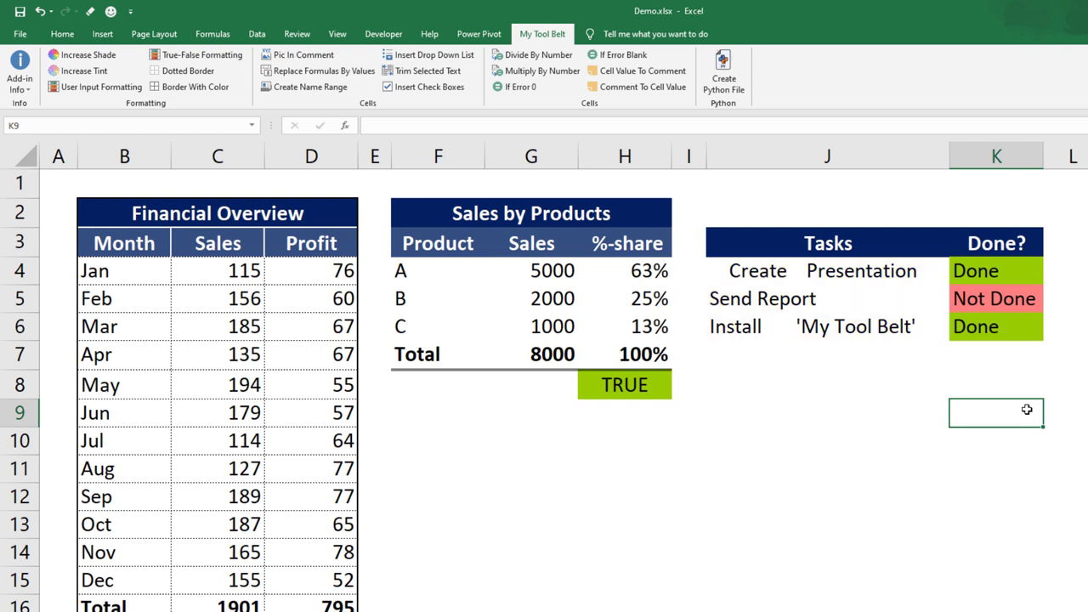
pyautogui.click(827, 270)
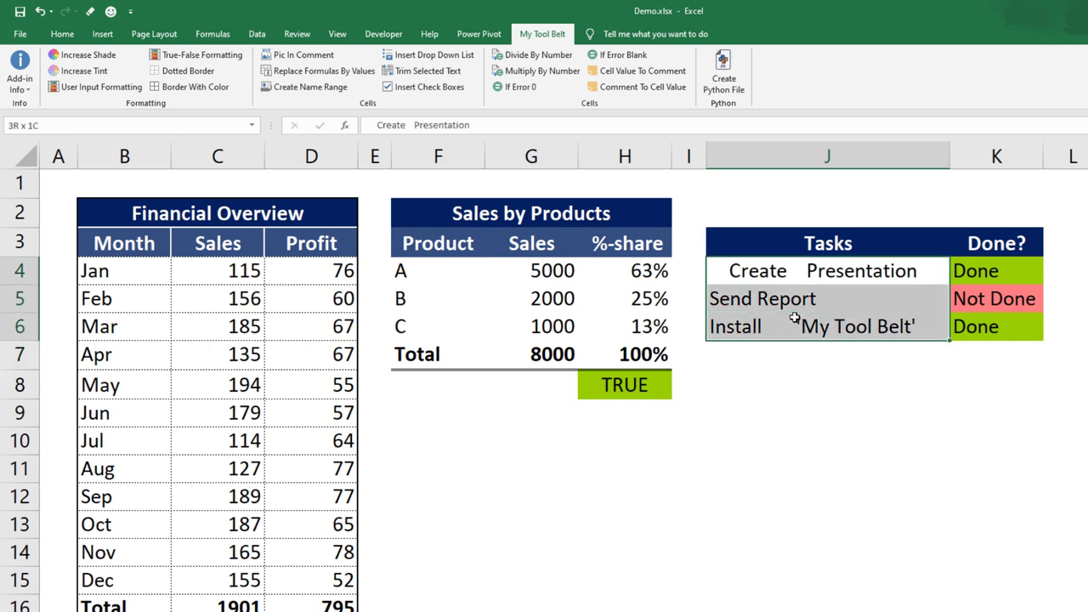
pyautogui.click(427, 71)
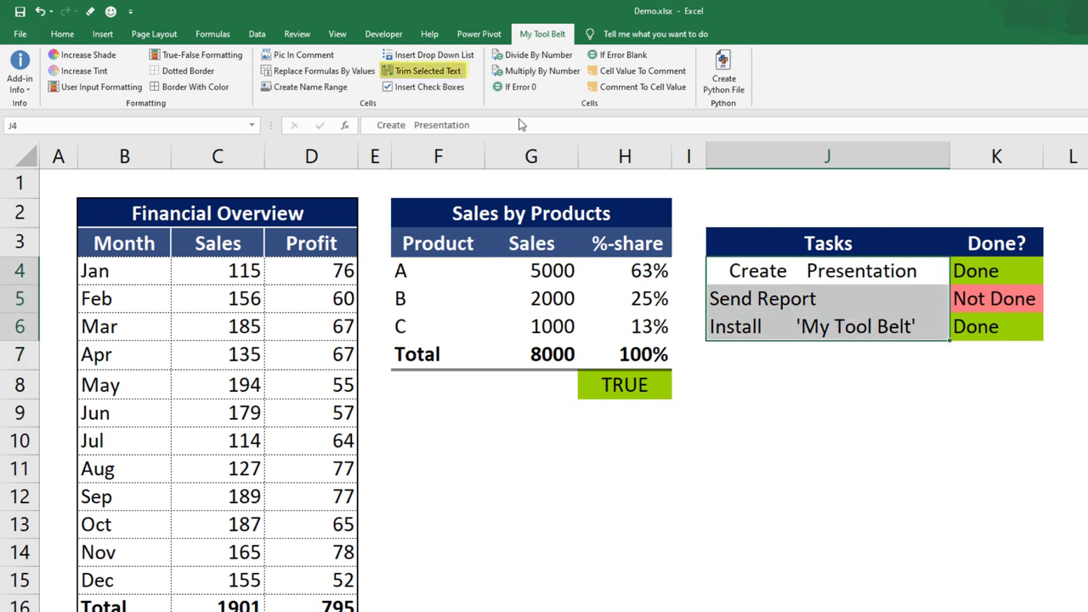
pyautogui.click(427, 71)
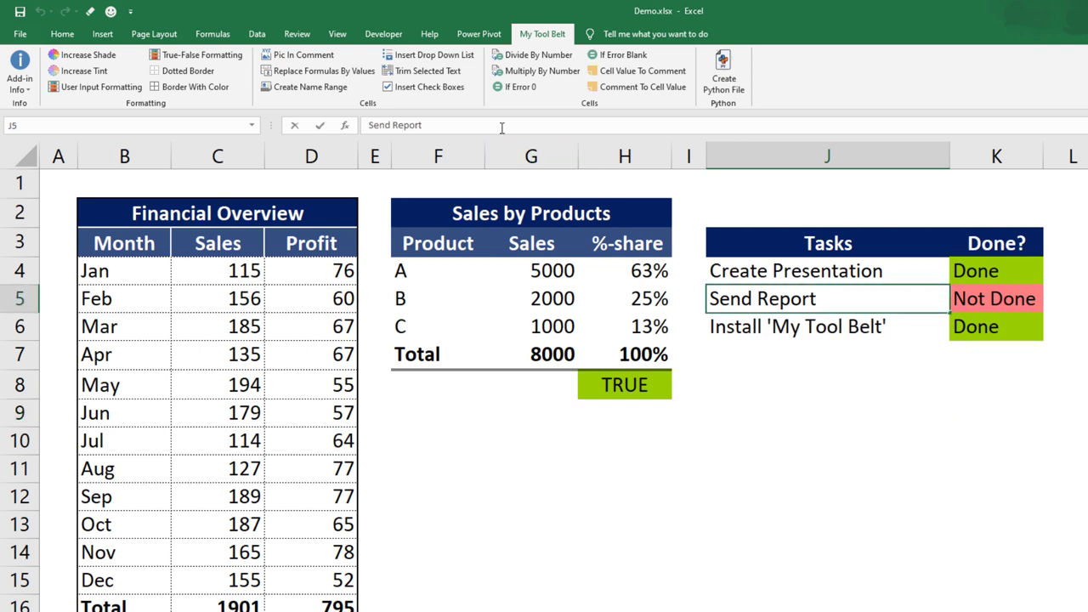
# Insert check boxes into the task cells, keeping range $J$4:$J$6.
pyautogui.click(826, 412)
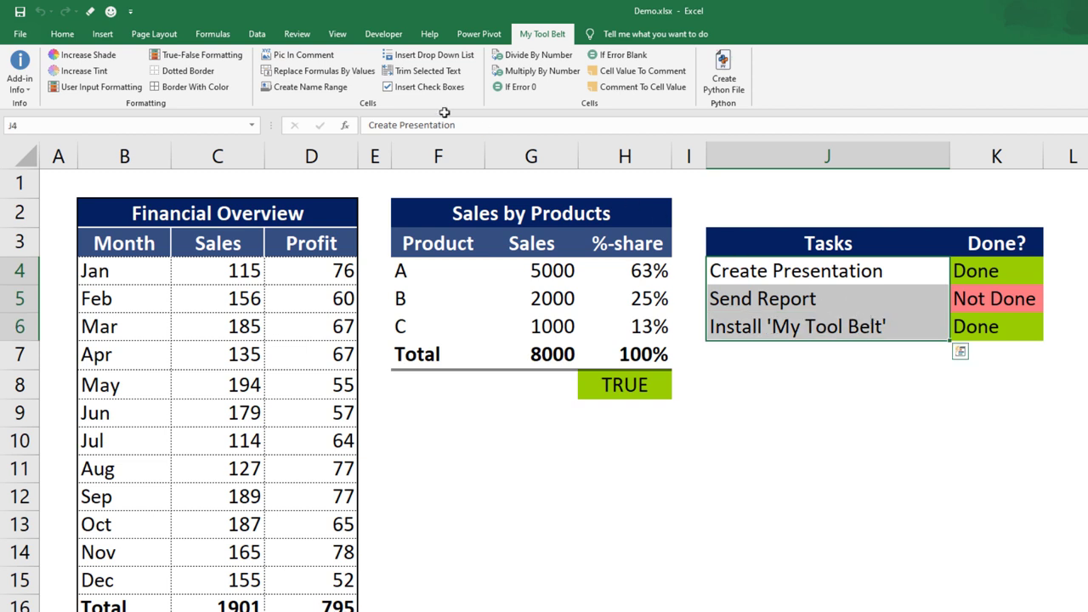
pyautogui.click(428, 86)
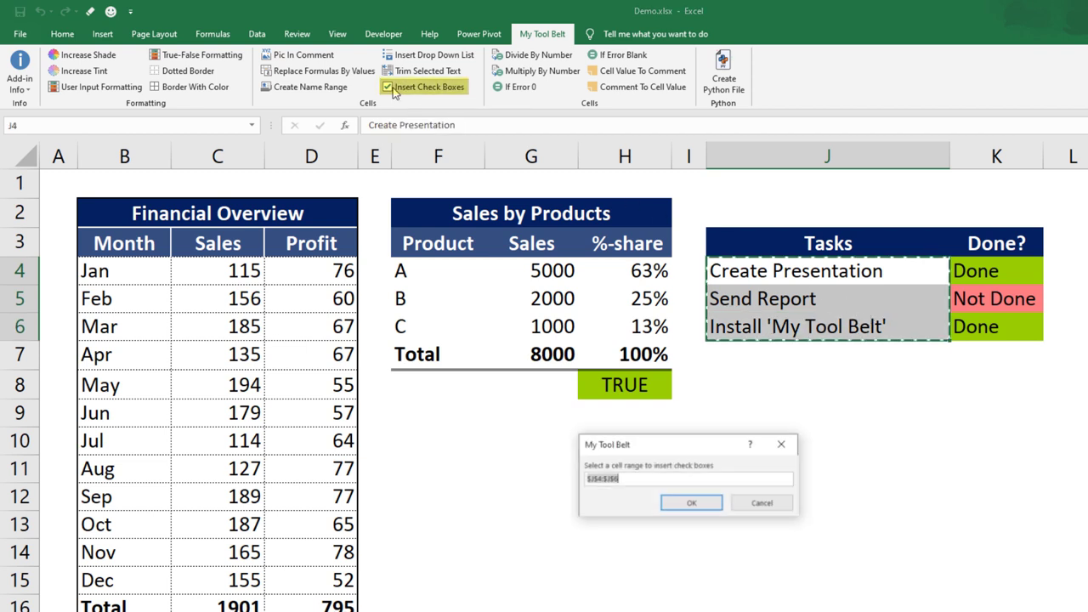
pyautogui.moveTo(797, 267)
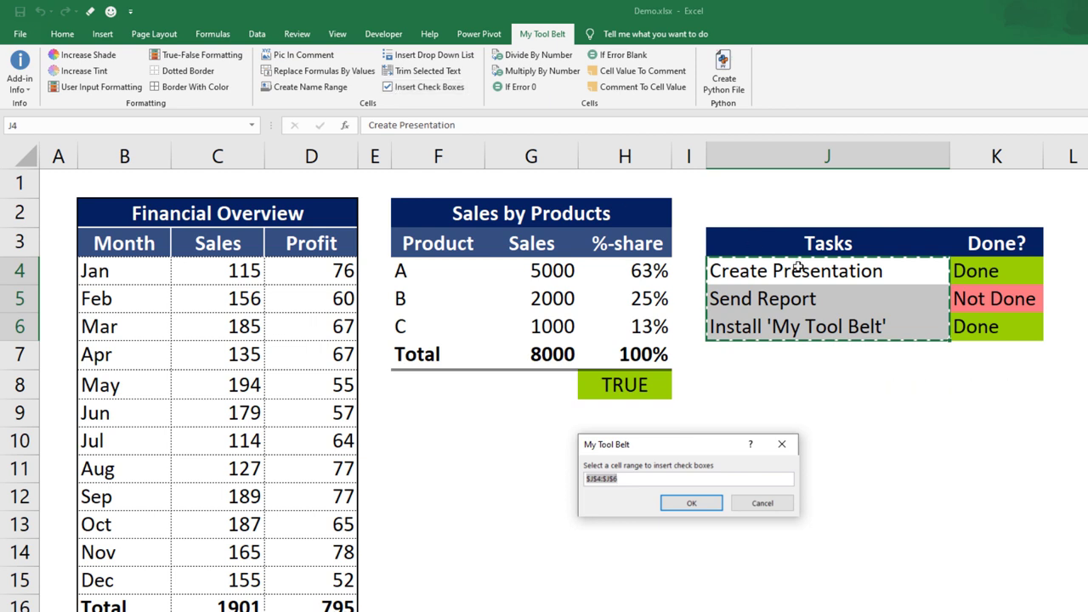
pyautogui.moveTo(736, 408)
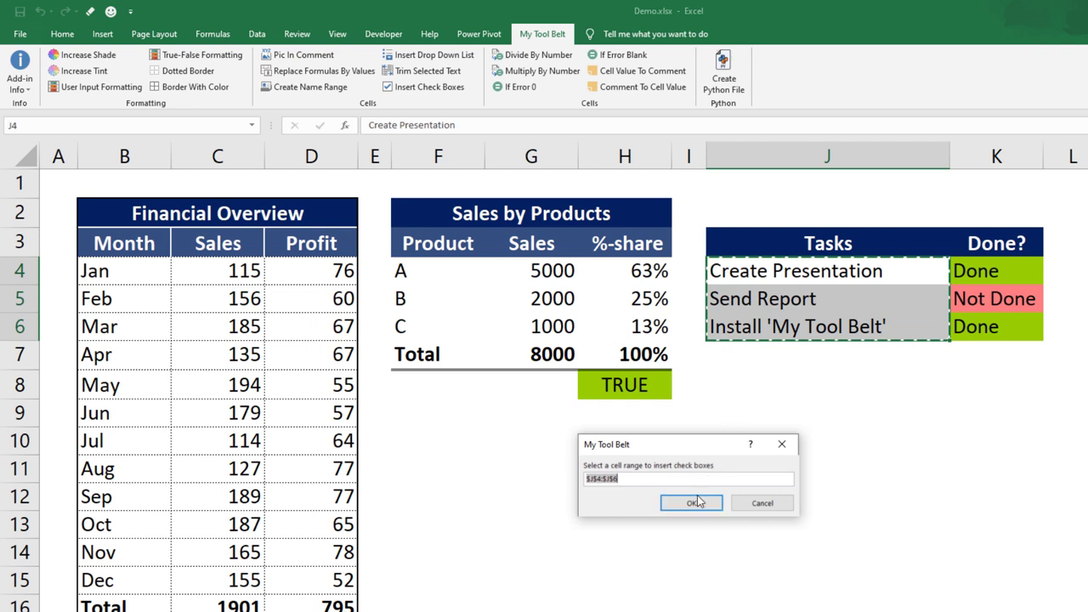
pyautogui.click(691, 503)
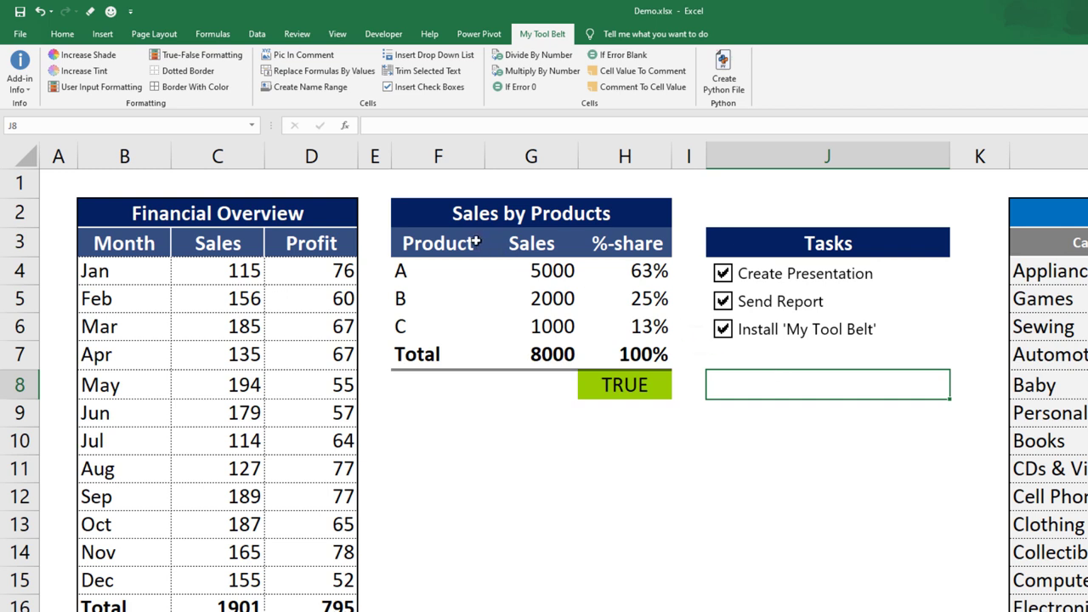
# Create the name range Product from F3:F6 with Create Name Range.
pyautogui.moveTo(438, 242); pyautogui.dragTo(438, 325)
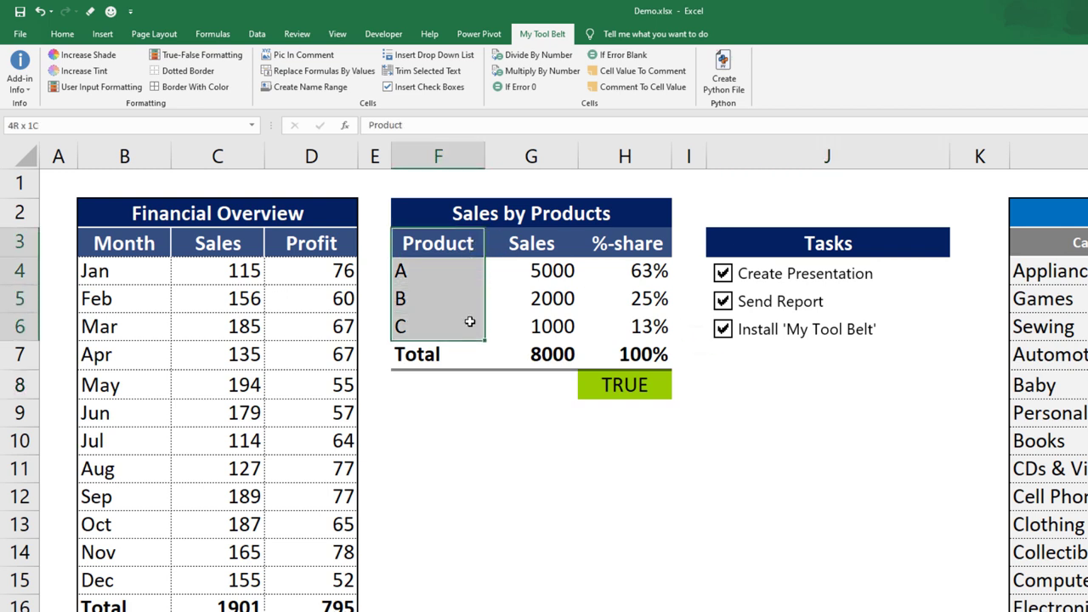
pyautogui.click(437, 243)
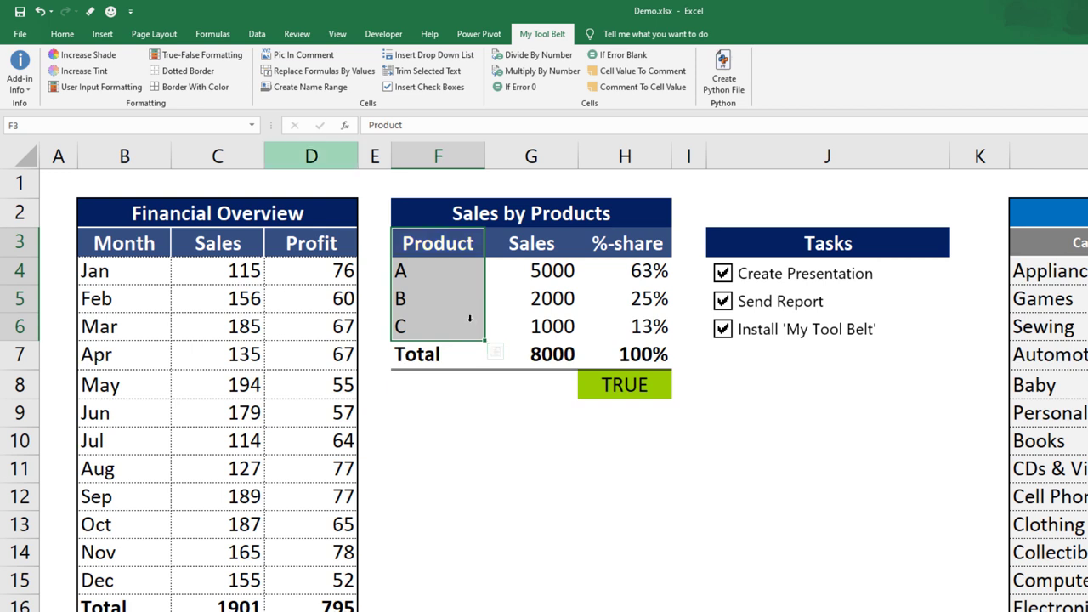
pyautogui.click(310, 86)
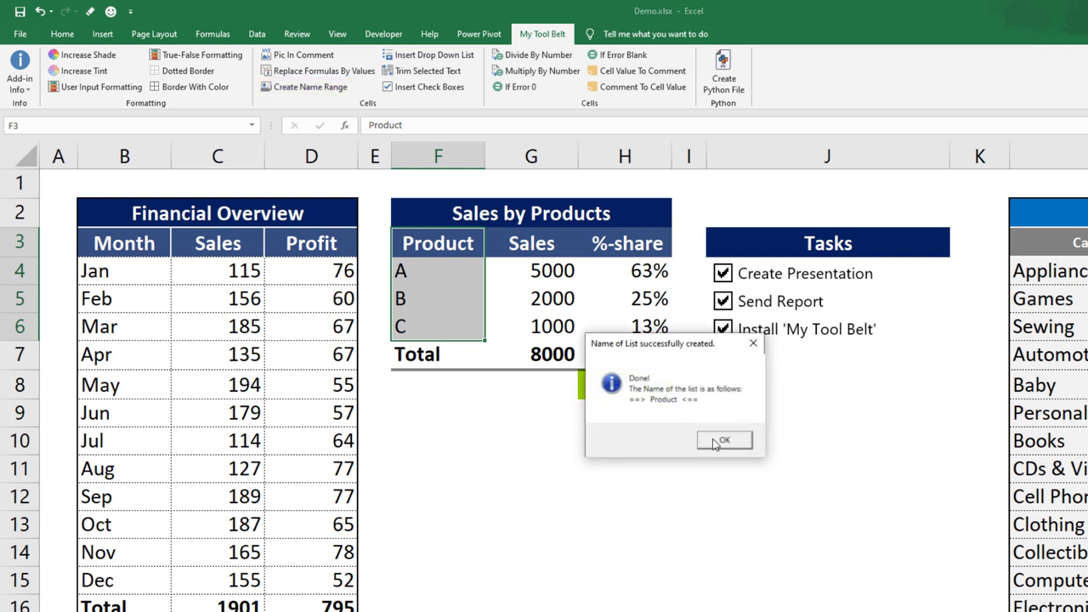
pyautogui.click(723, 439)
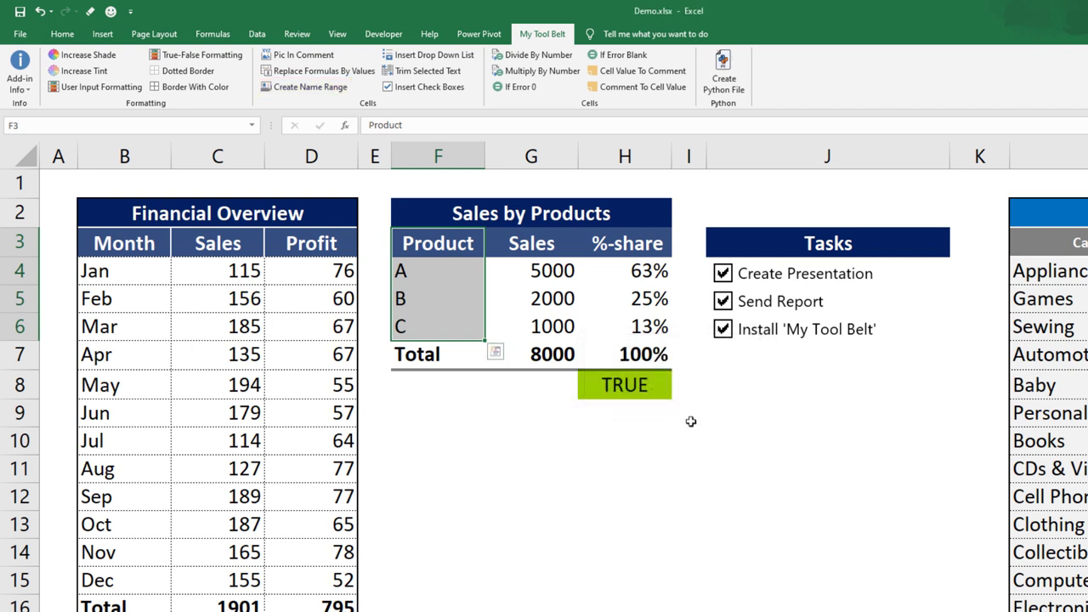
# Verify the Product name in Formulas > Name Manager.
pyautogui.click(213, 33)
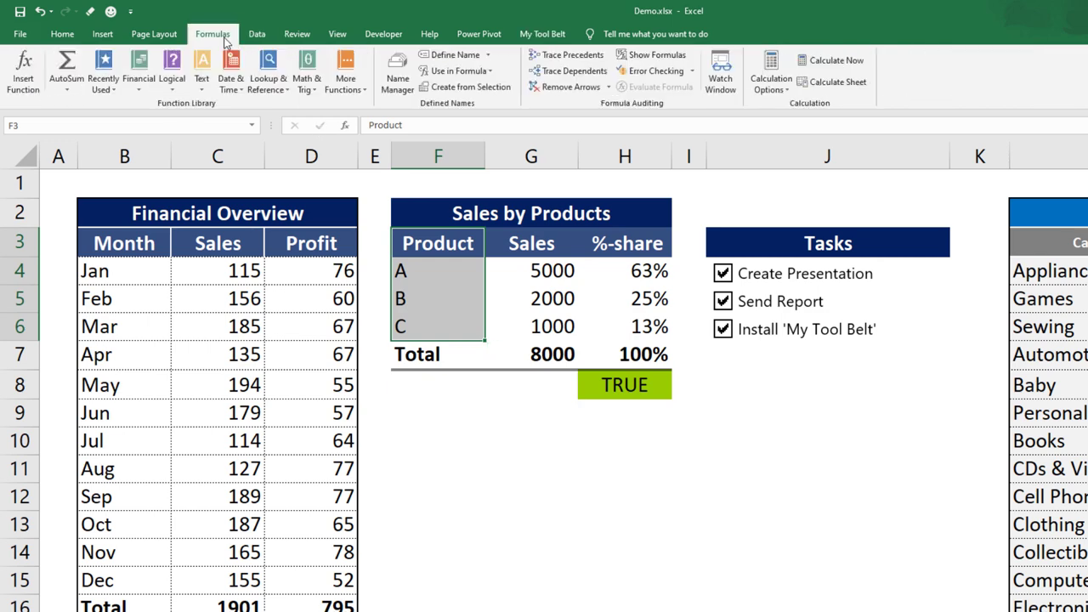
pyautogui.click(397, 72)
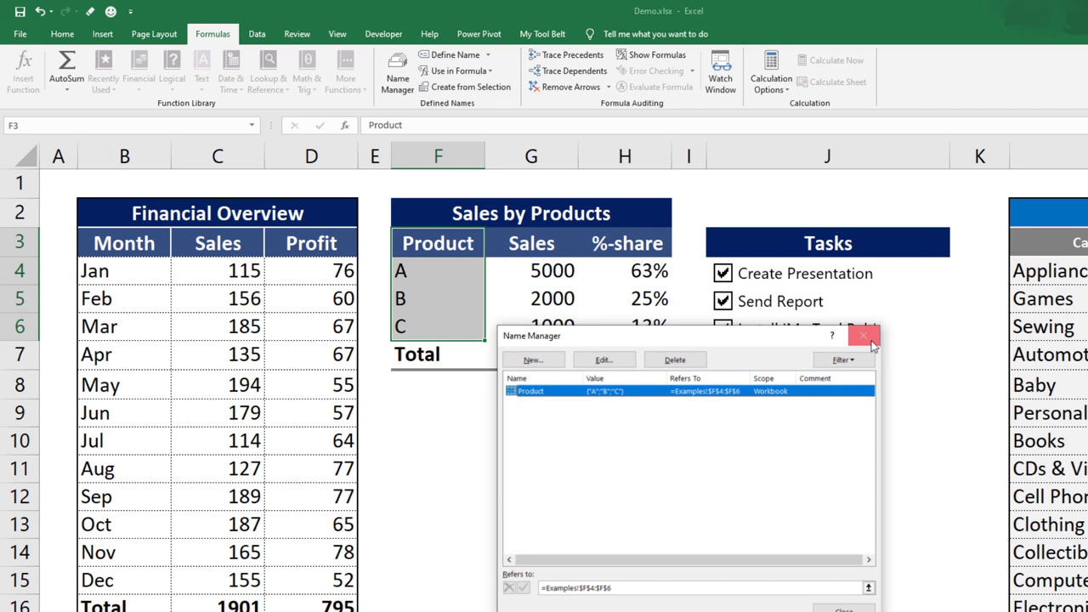
pyautogui.click(863, 335)
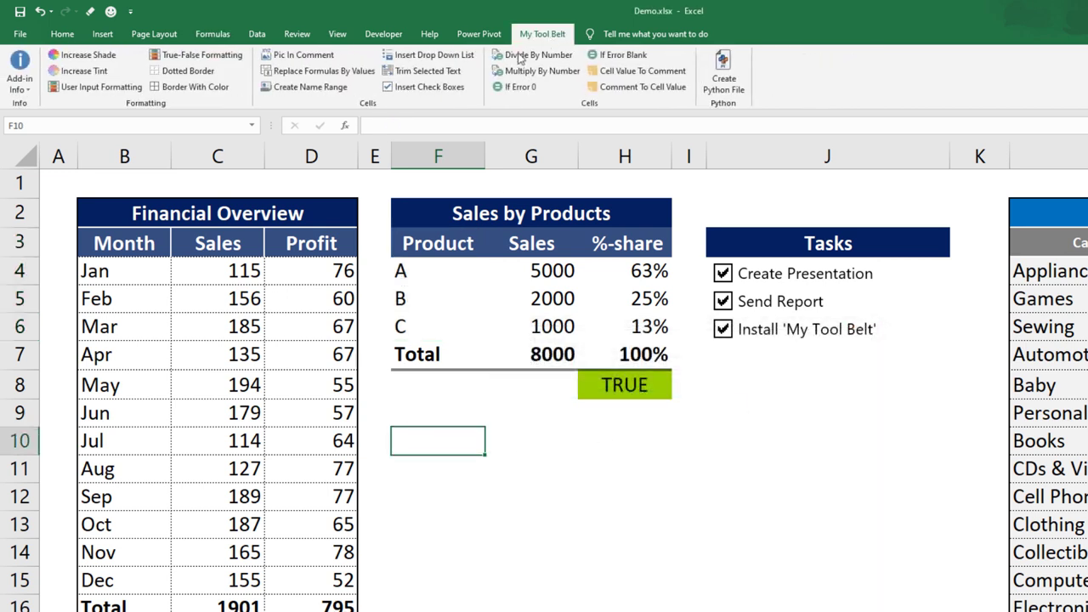
# Insert a 'Product' drop-down list in F10 and choose product A.
pyautogui.click(435, 54)
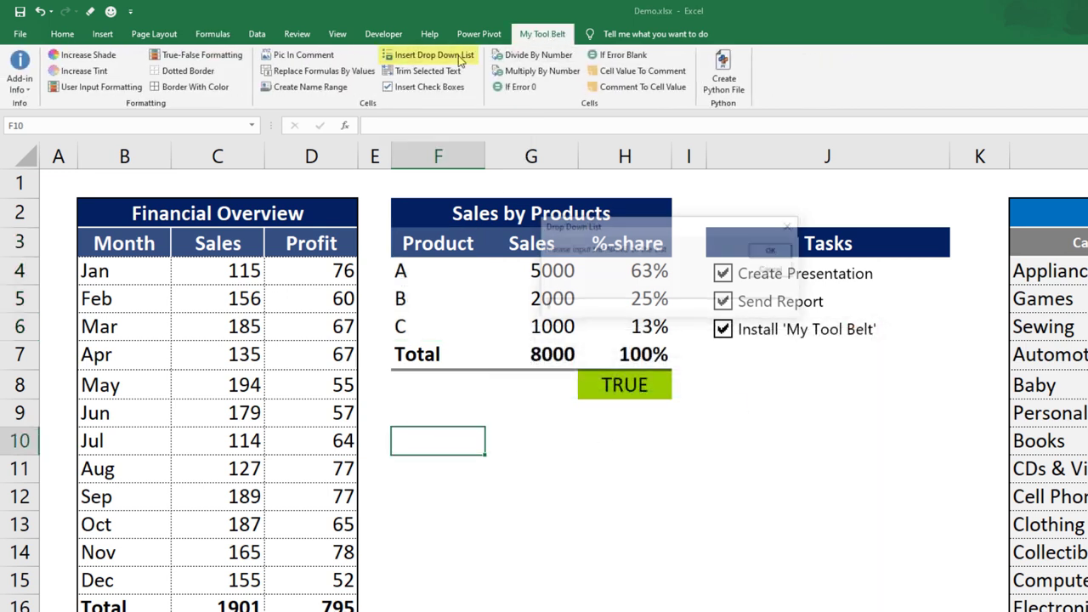
pyautogui.click(432, 54)
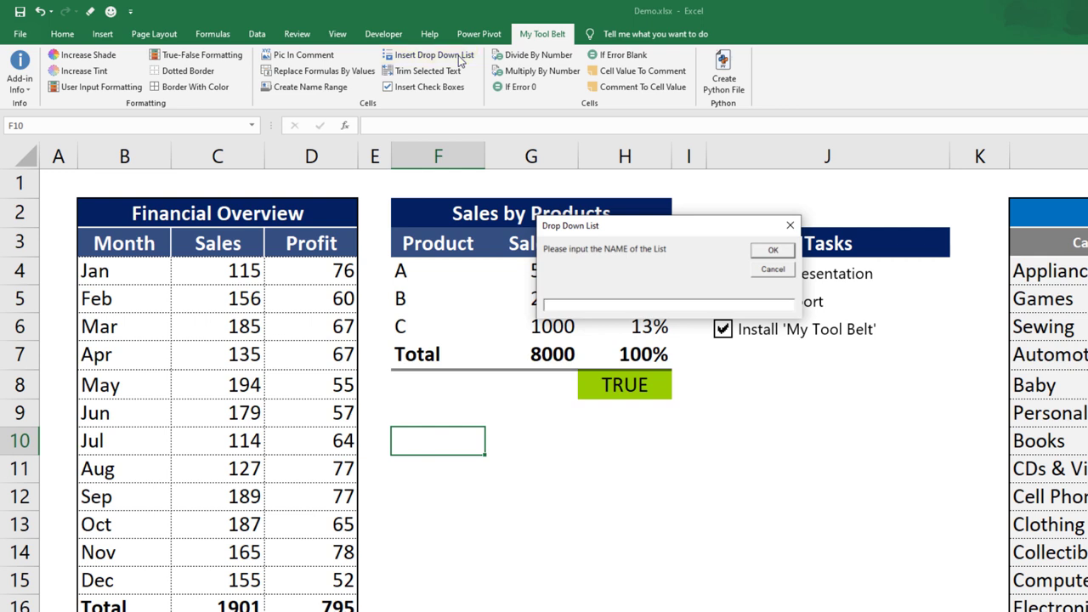
pyautogui.write('Product')
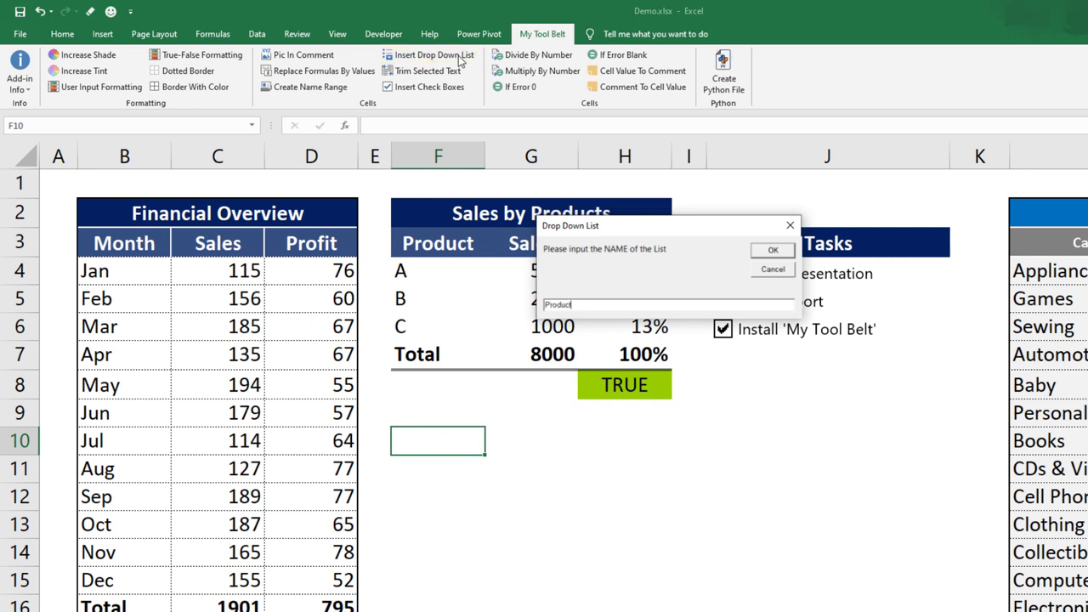
pyautogui.click(771, 249)
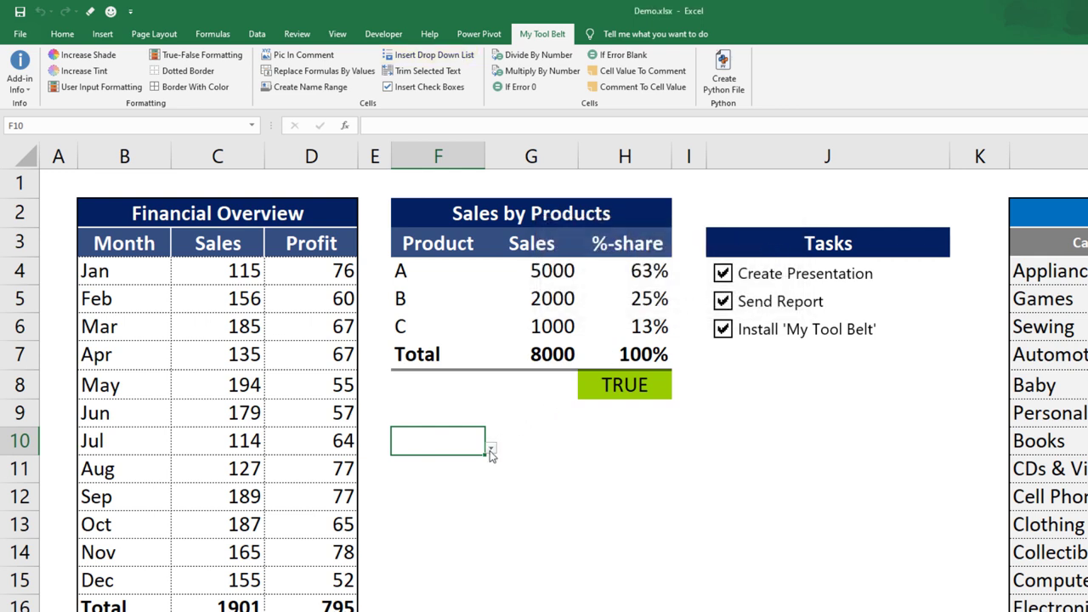
pyautogui.click(490, 447)
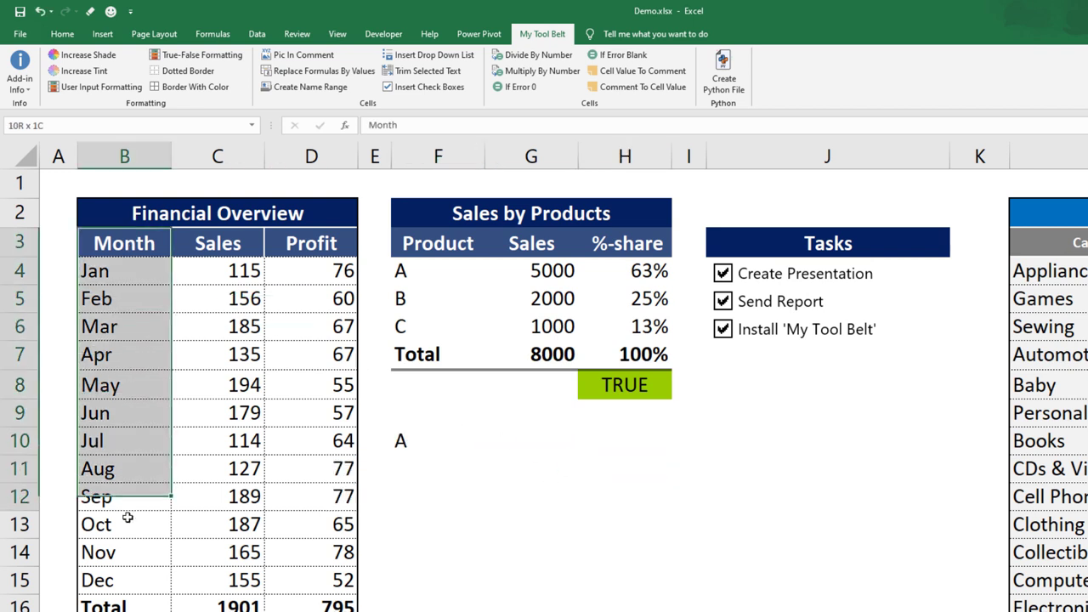
# Set the month drop-down in F11 to Apr.
pyautogui.click(308, 87)
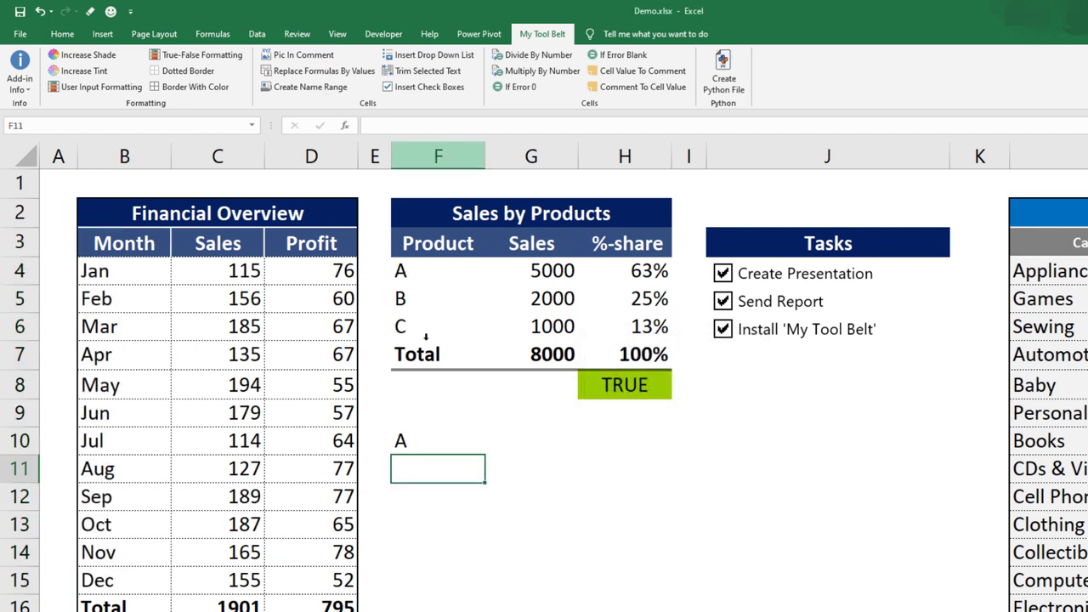
pyautogui.click(489, 469)
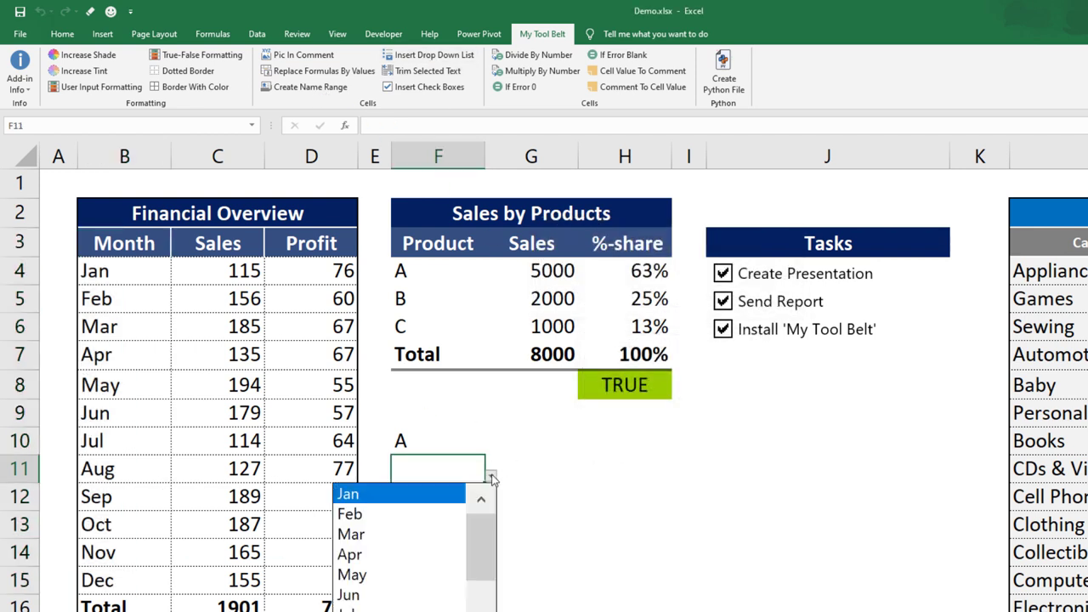
pyautogui.click(349, 554)
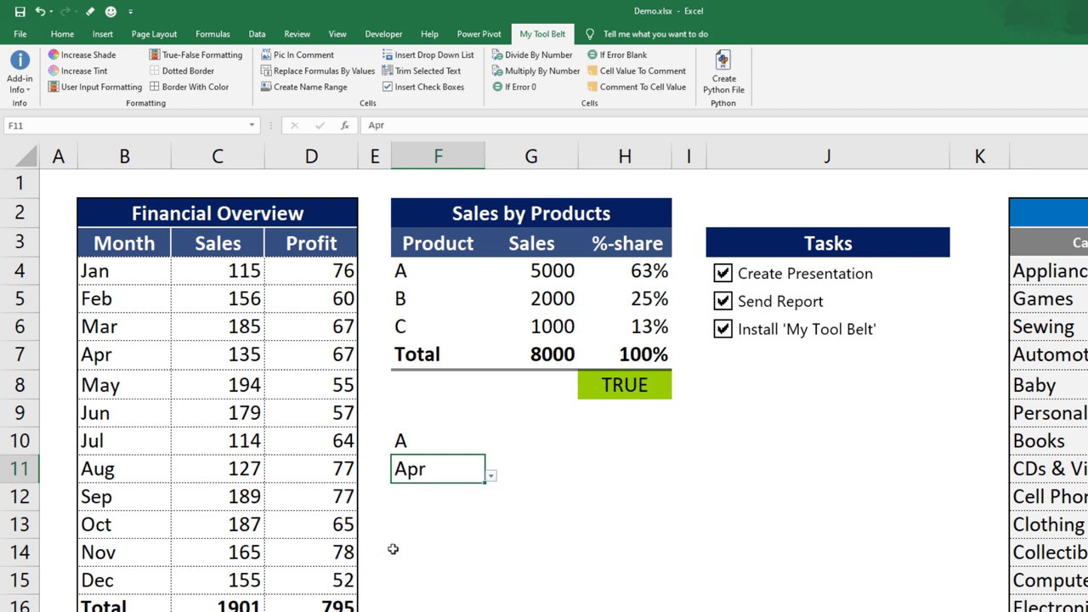
pyautogui.click(625, 468)
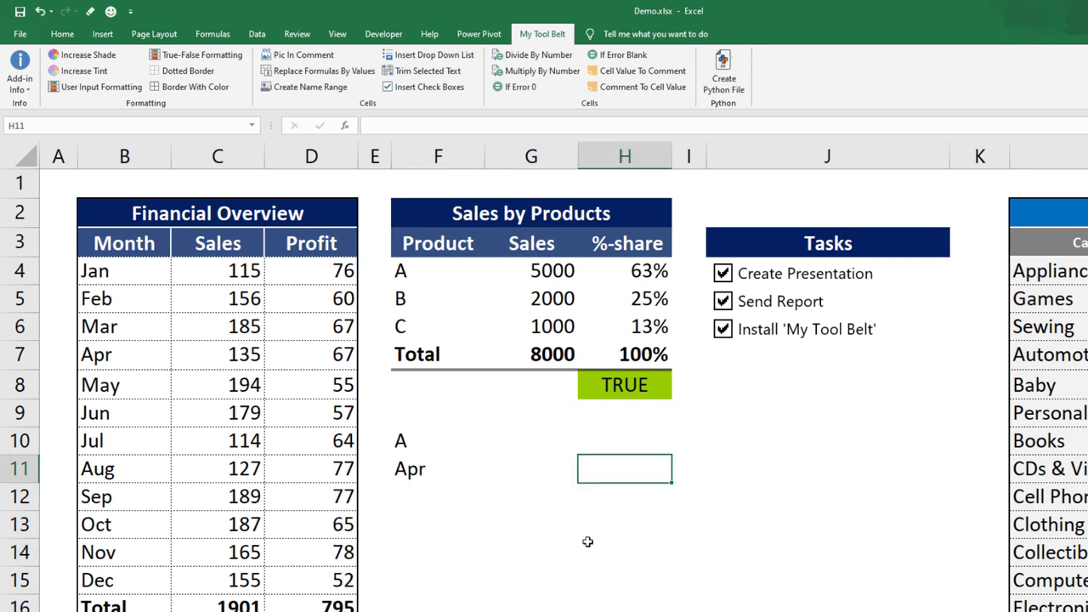
# Divide the G4:G6 product Sales by 1000 and check the resulting formula in G6.
pyautogui.moveTo(531, 270); pyautogui.dragTo(531, 325)
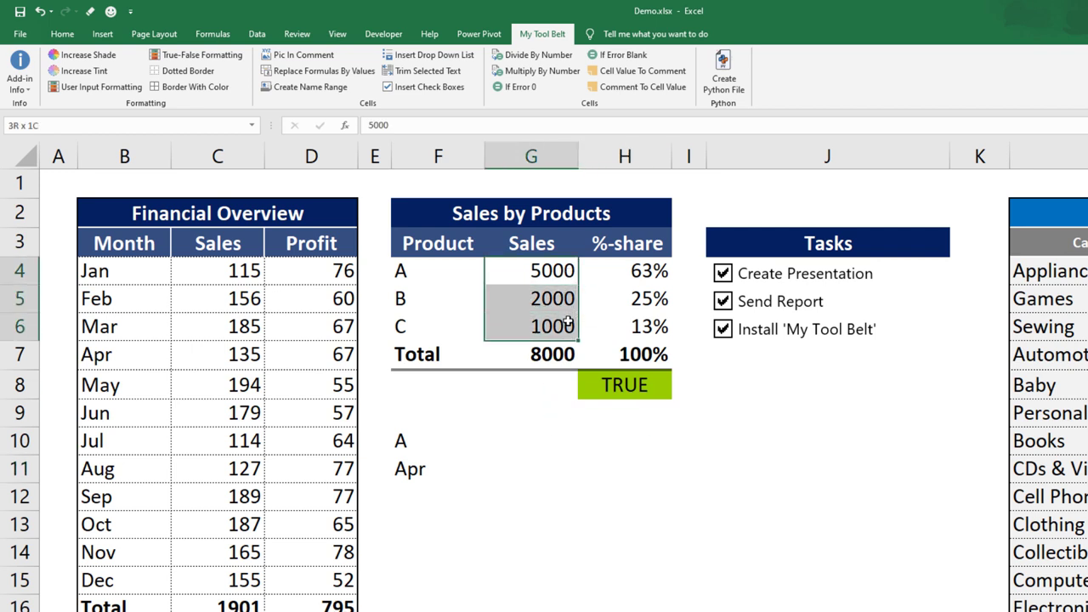
pyautogui.moveTo(536, 55)
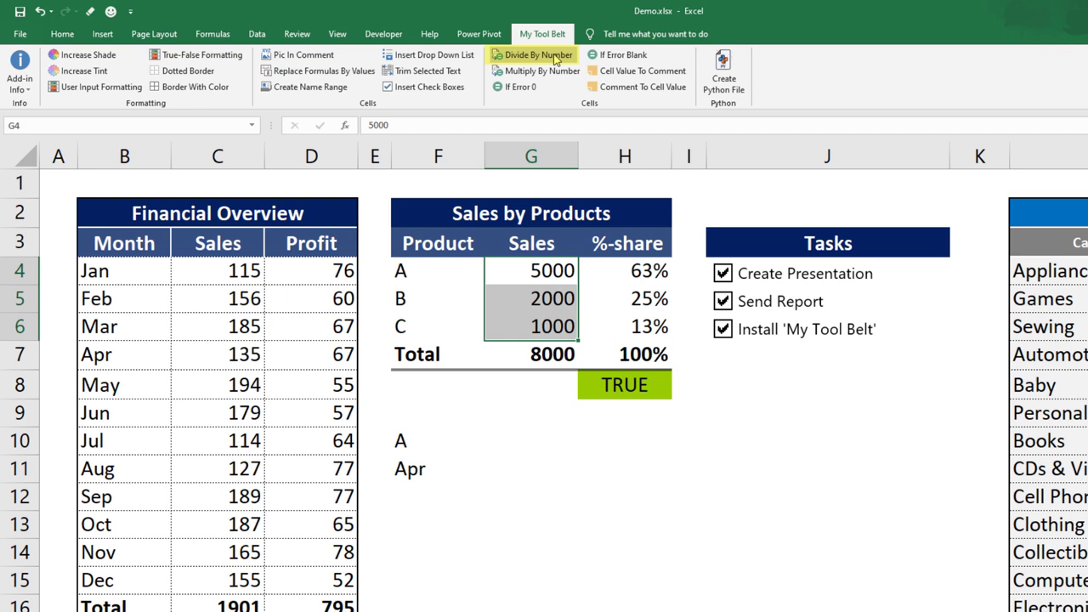
pyautogui.click(531, 54)
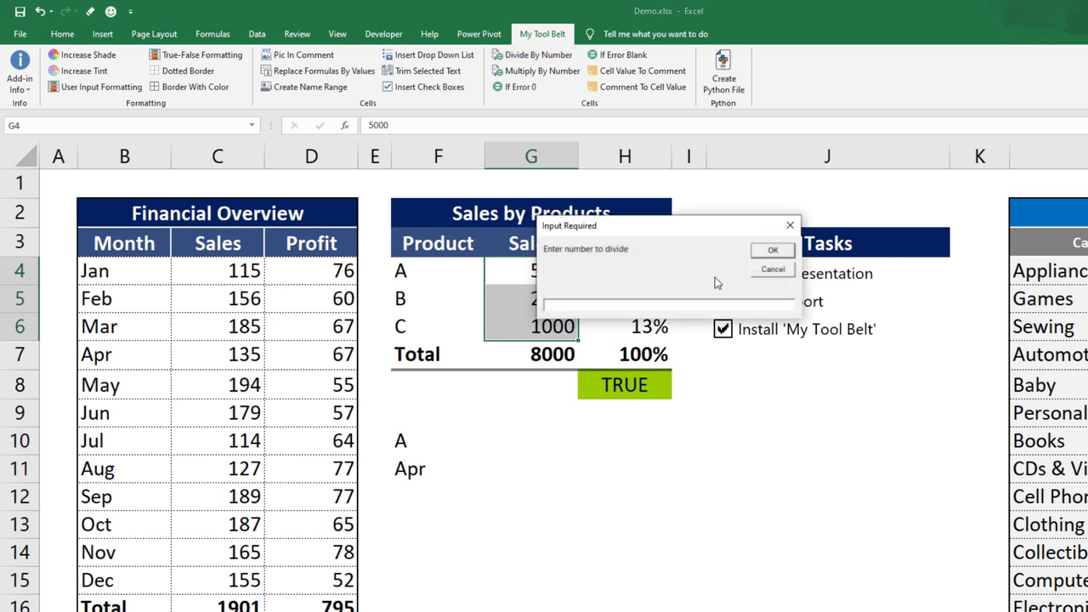
pyautogui.click(771, 250)
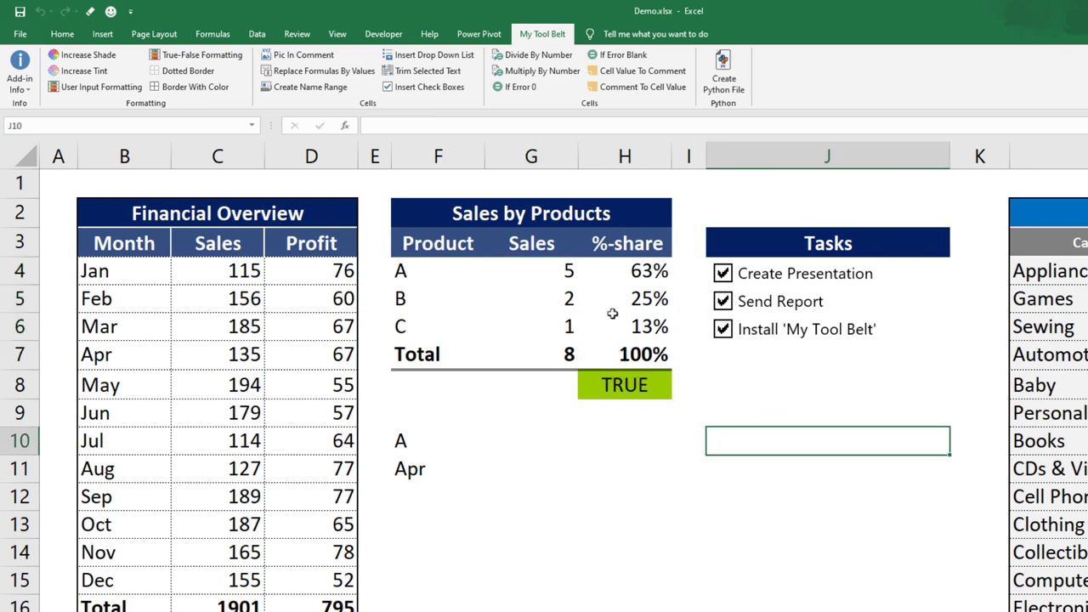
pyautogui.click(530, 326)
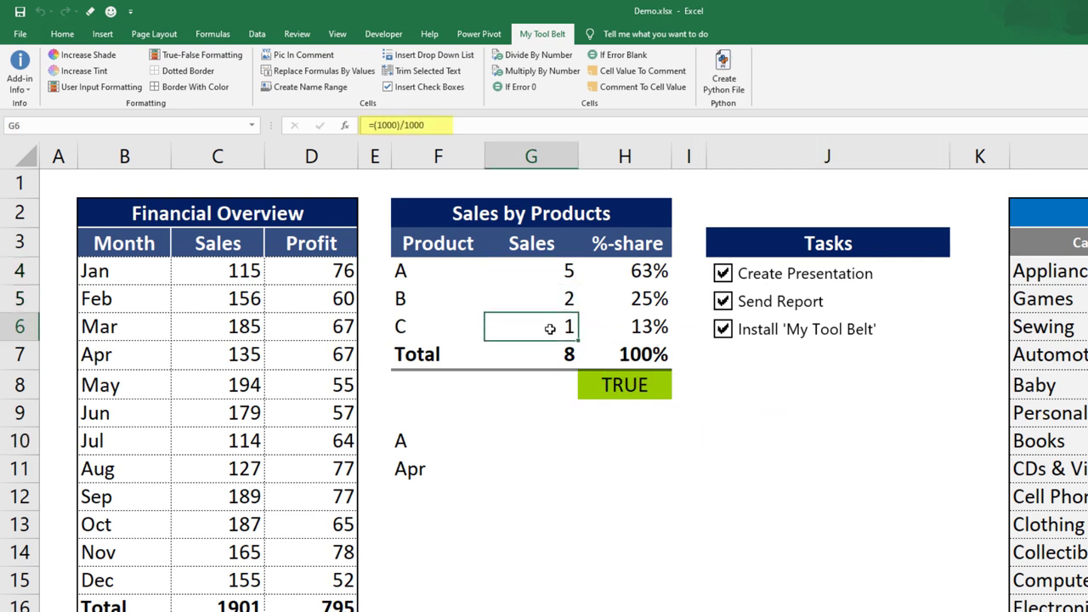
pyautogui.click(624, 441)
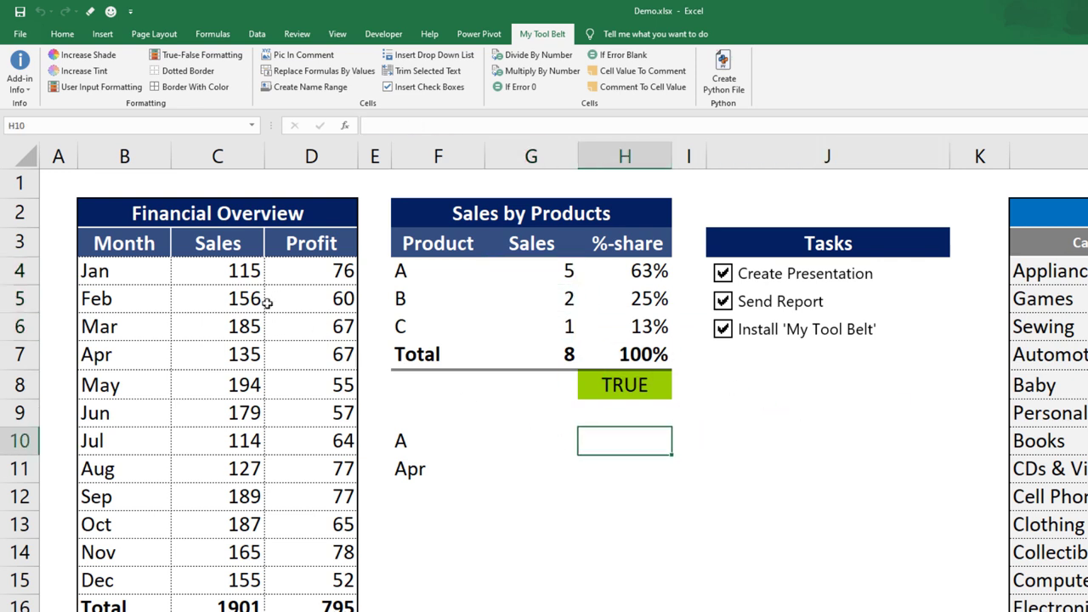
# Multiply the C4:C15 monthly Sales by 10 and check May's formula =(194)*10.
pyautogui.click(217, 270)
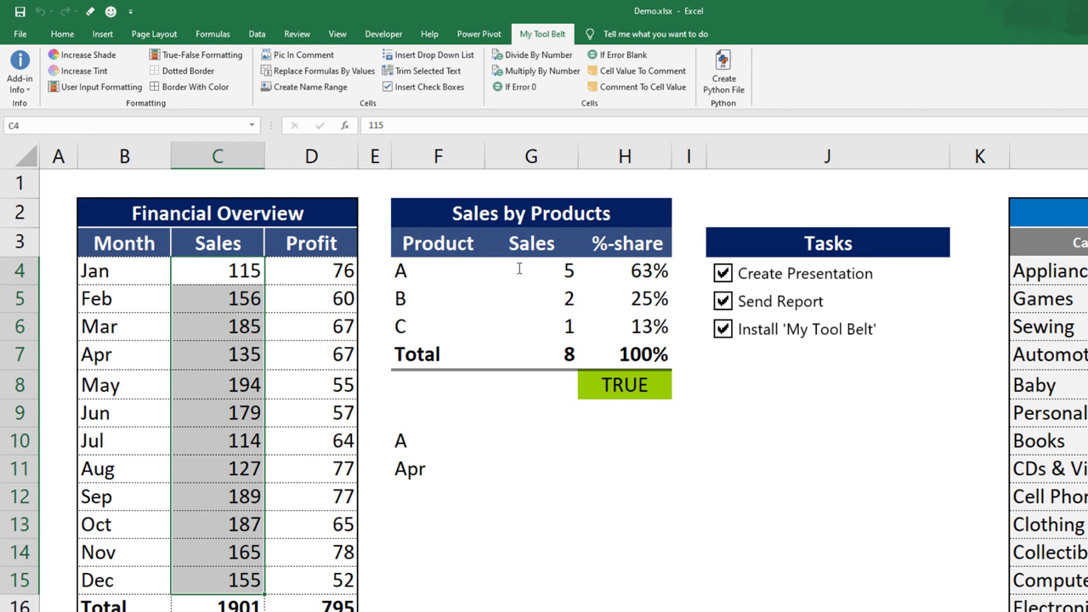
pyautogui.click(536, 70)
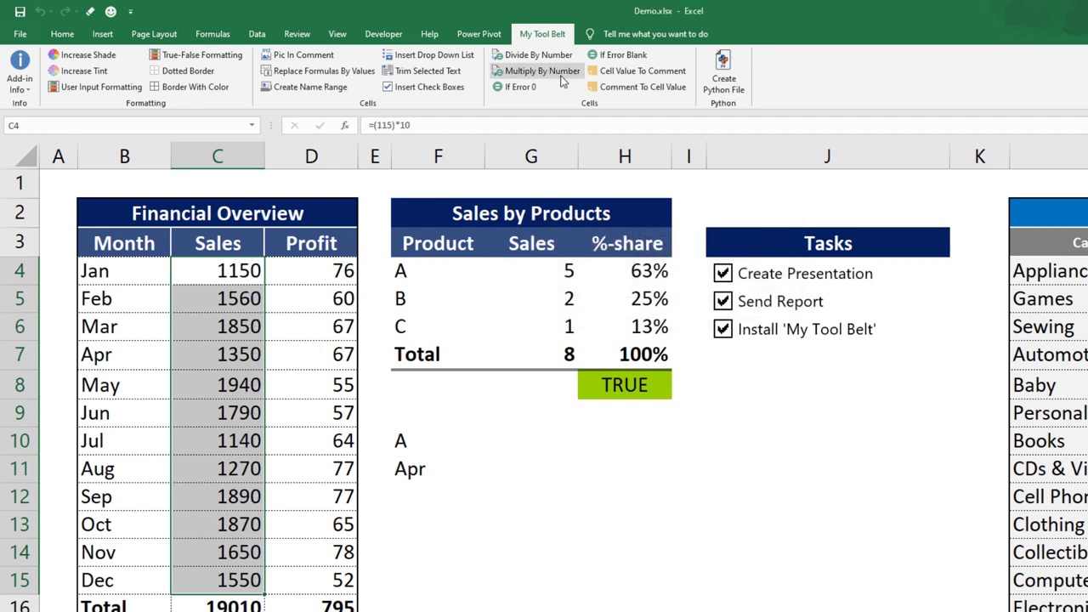
pyautogui.click(217, 384)
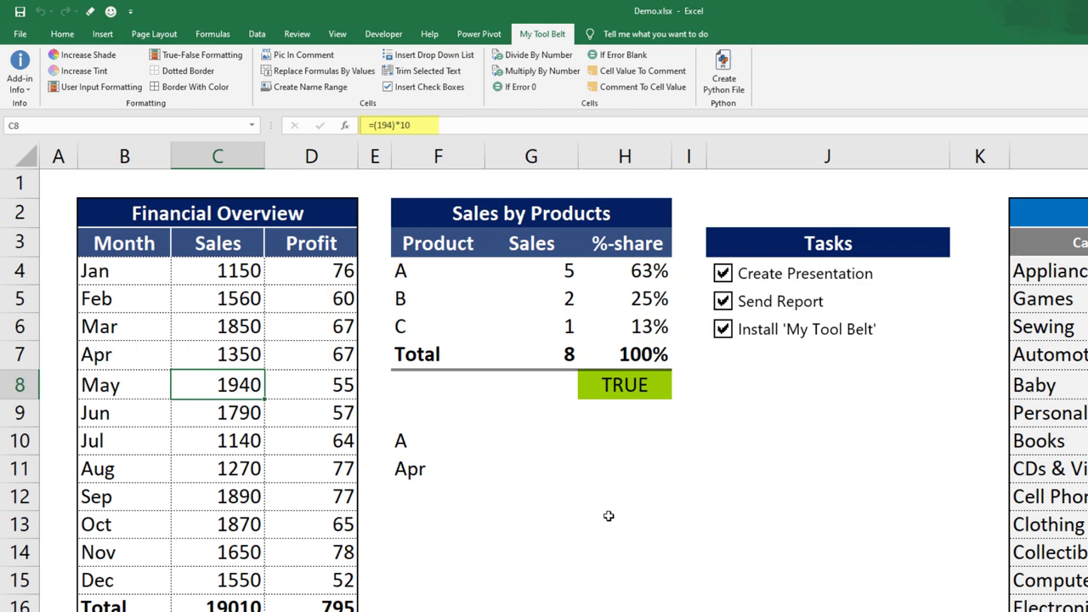
pyautogui.click(624, 525)
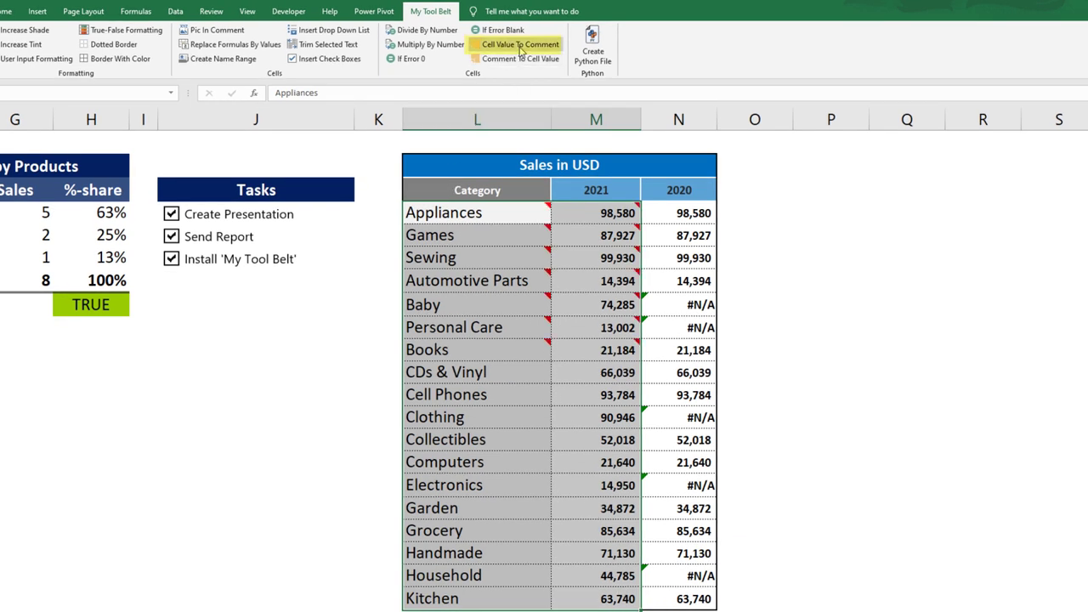
pyautogui.moveTo(537, 201)
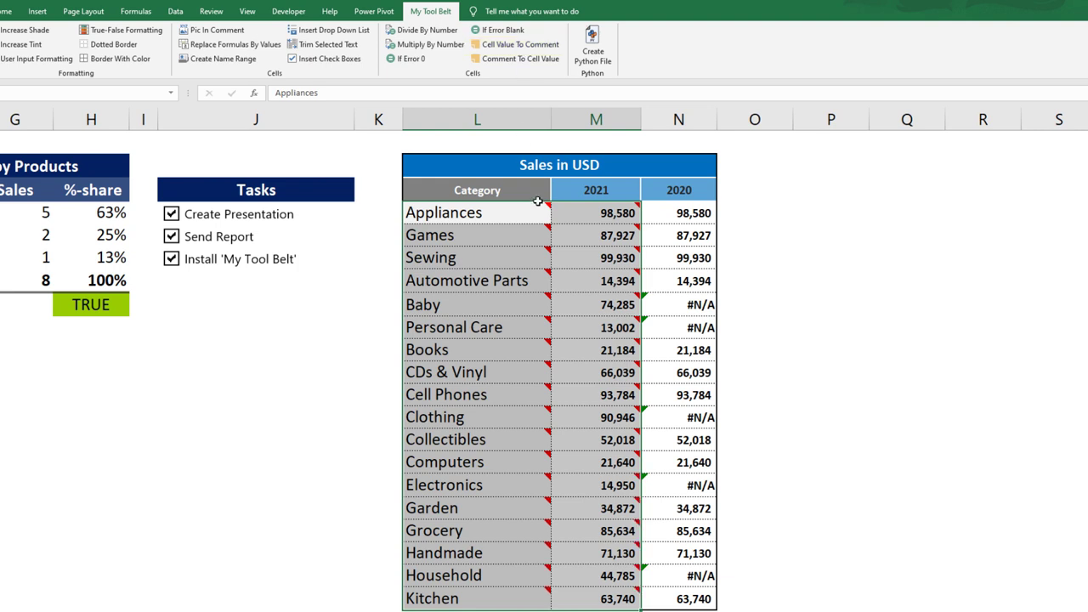
# Save the L4:M21 Category and 2021 values as comments, then restore the cells from them.
pyautogui.click(830, 304)
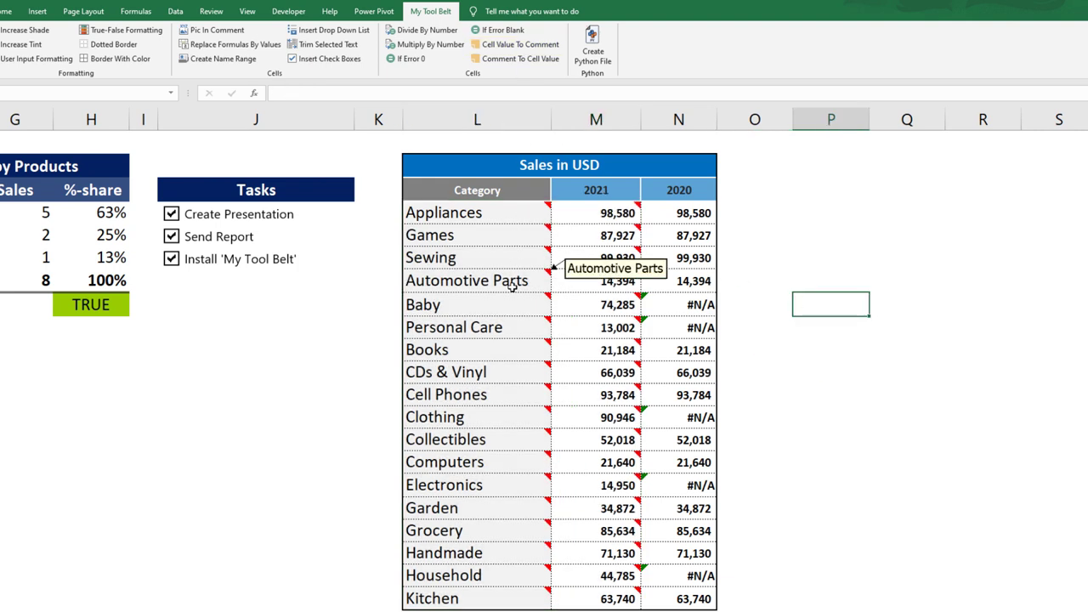
pyautogui.click(596, 212)
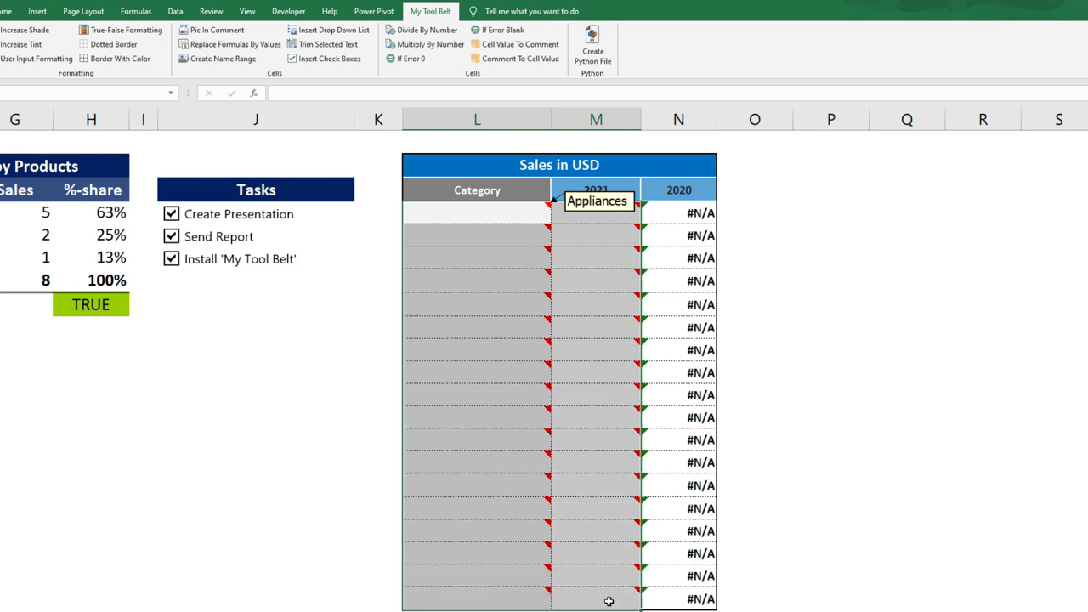
pyautogui.click(518, 58)
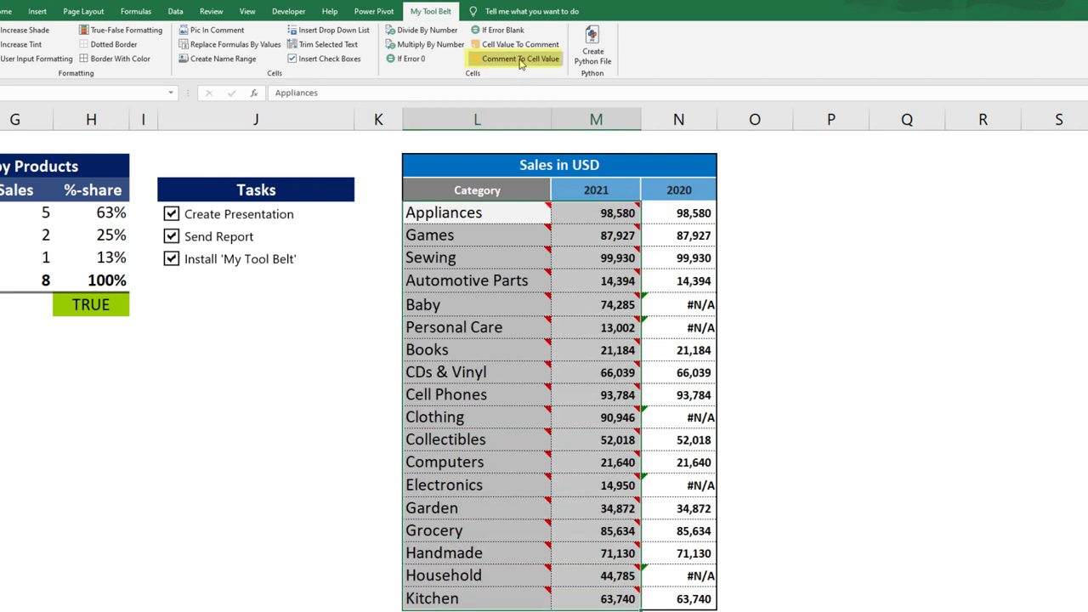
pyautogui.moveTo(820, 236)
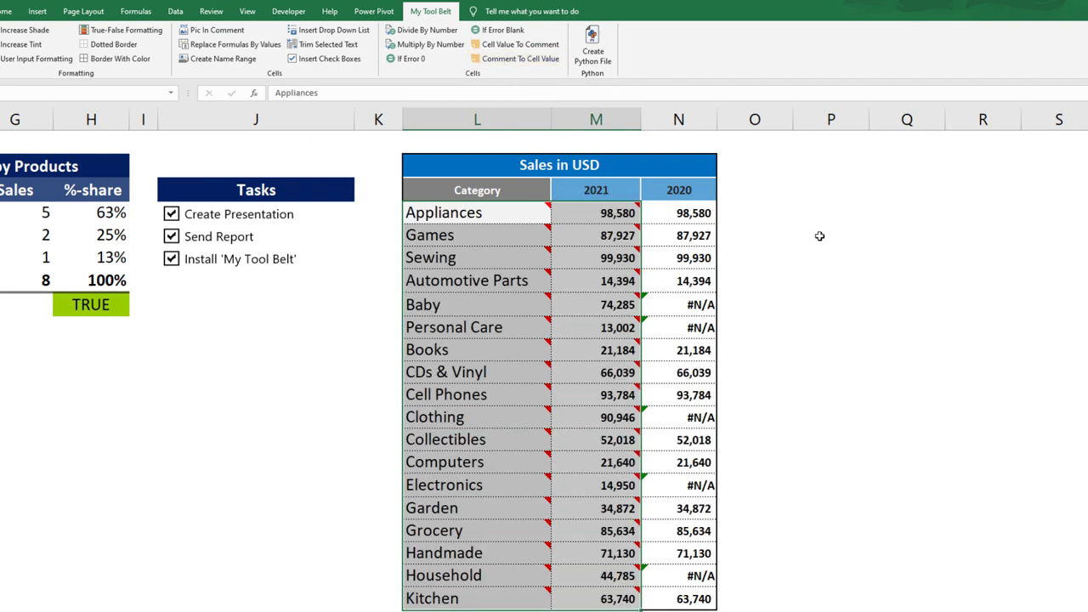
pyautogui.click(830, 235)
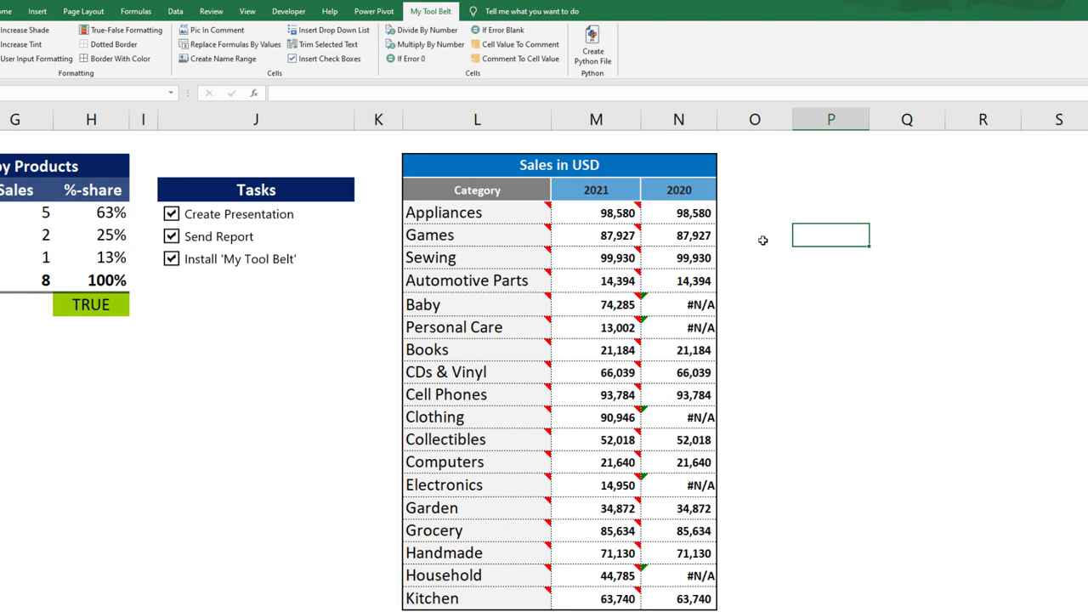
# Delete the Category and 2021 comments, then inspect the 2020 VLOOKUP formula in N4.
pyautogui.click(476, 213)
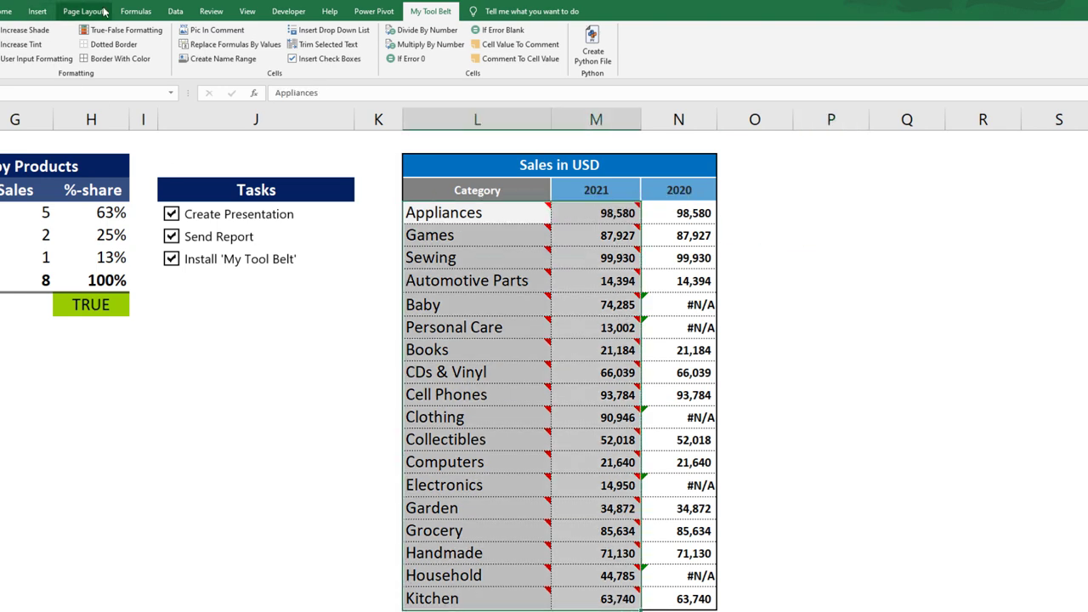
pyautogui.click(211, 11)
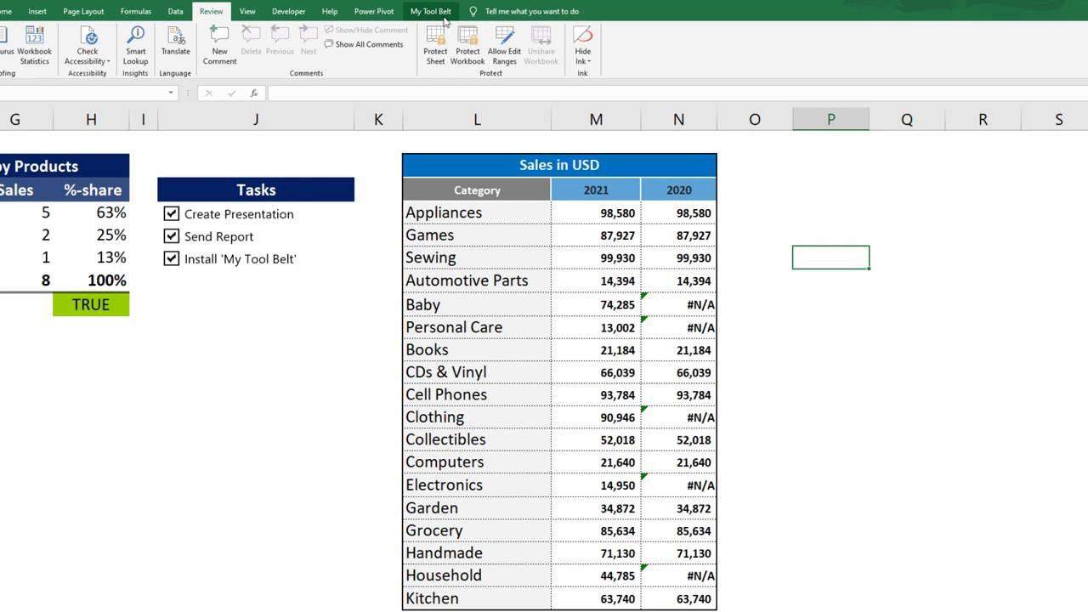
pyautogui.click(430, 11)
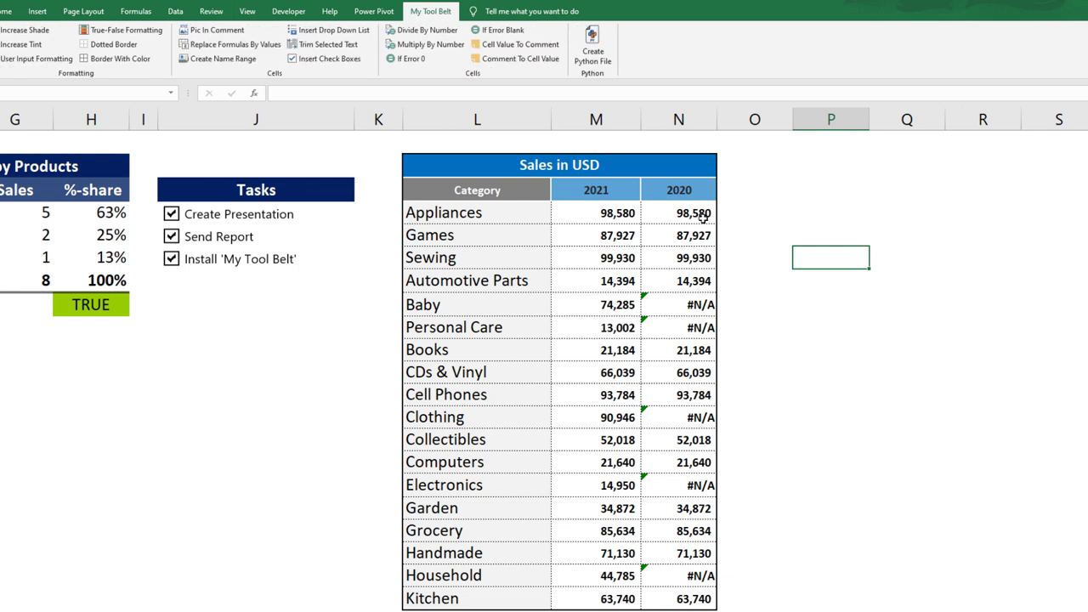
pyautogui.click(678, 212)
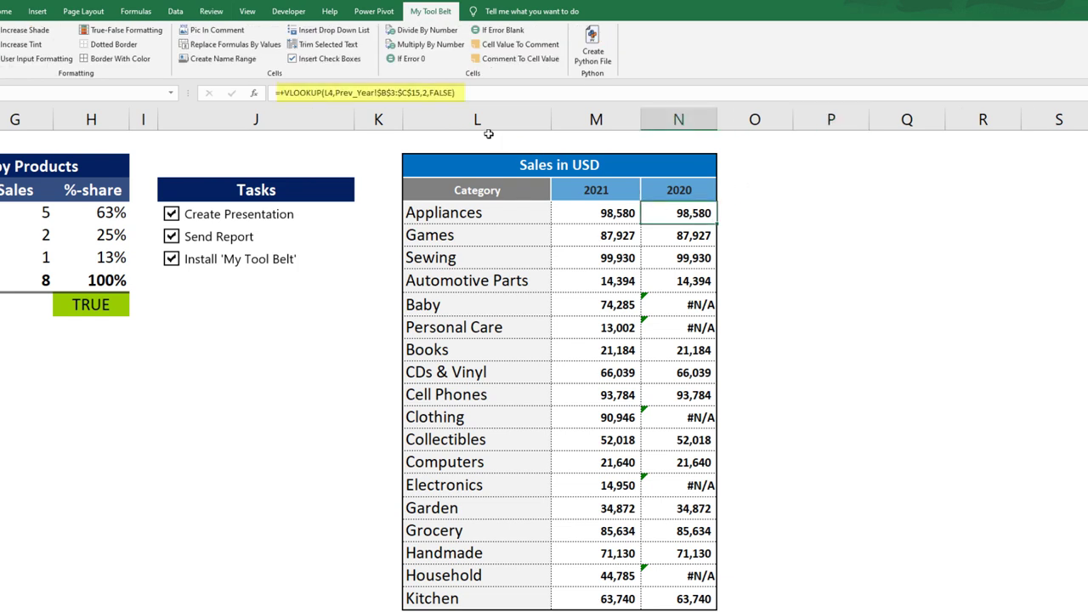
pyautogui.moveTo(685, 302)
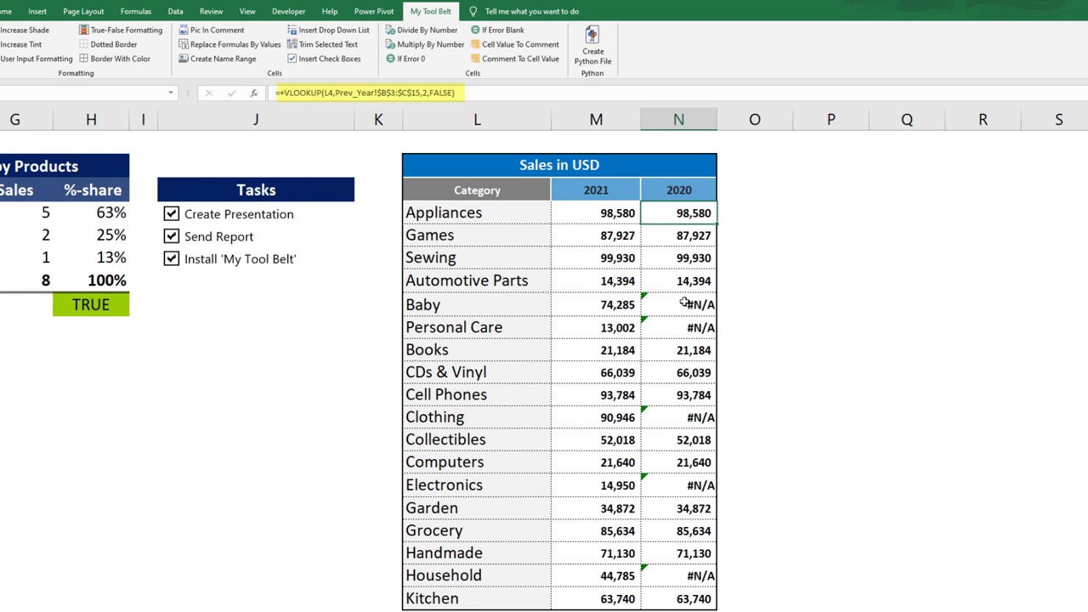
pyautogui.click(678, 327)
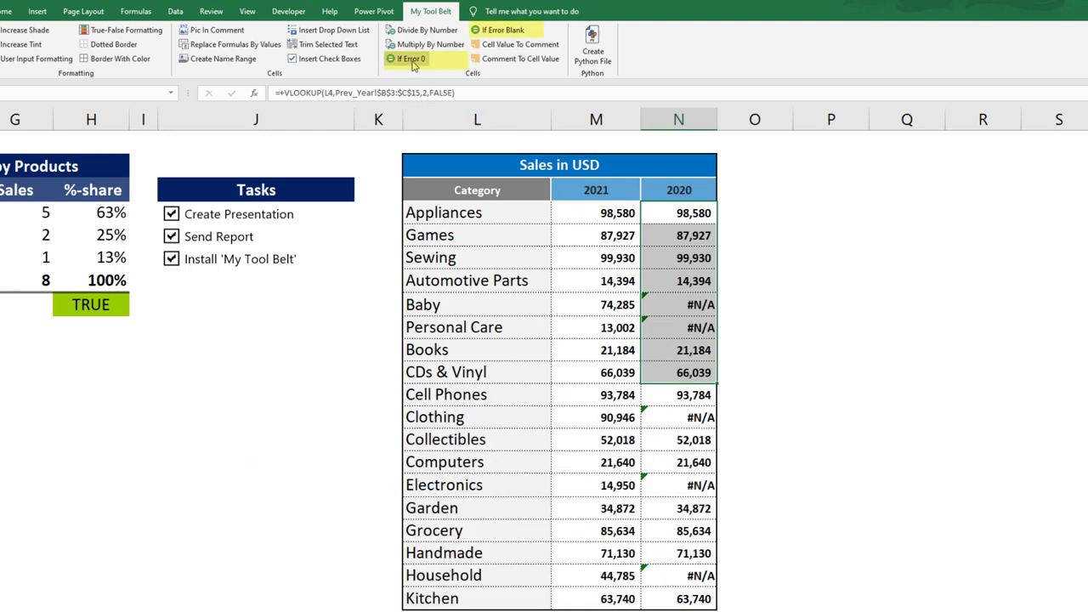
# Apply If Error 0 to the N4:N11 lookups and check several IFERROR formulas.
pyautogui.click(410, 58)
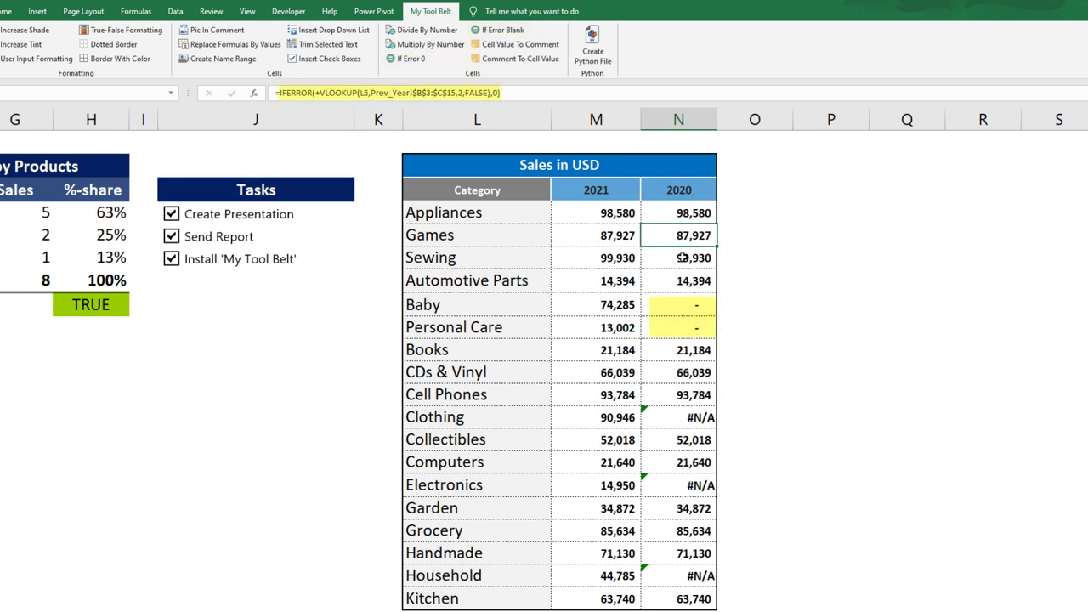
pyautogui.click(678, 280)
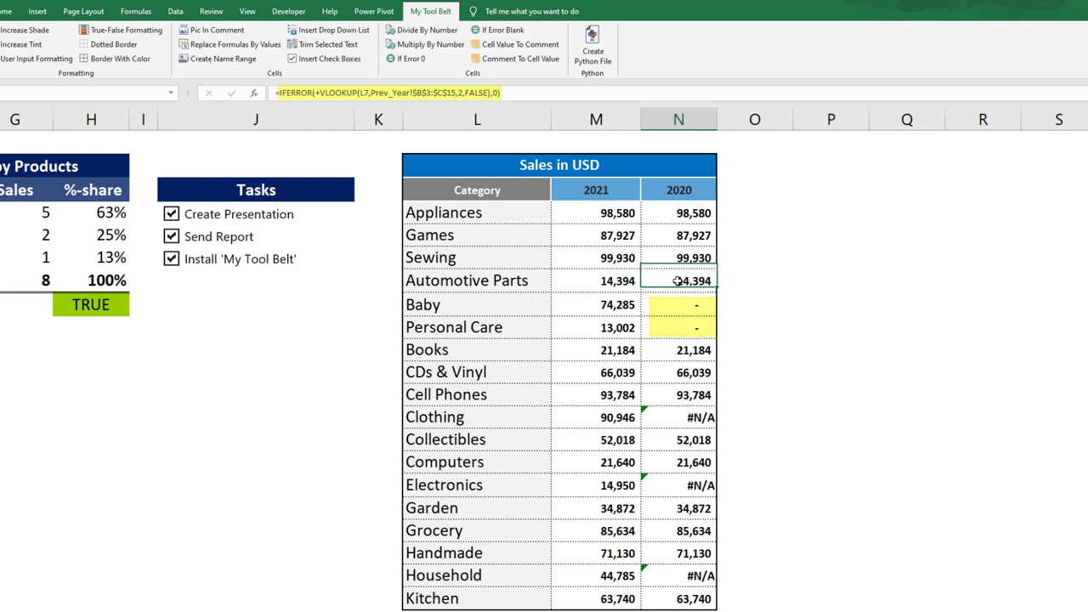
pyautogui.click(667, 305)
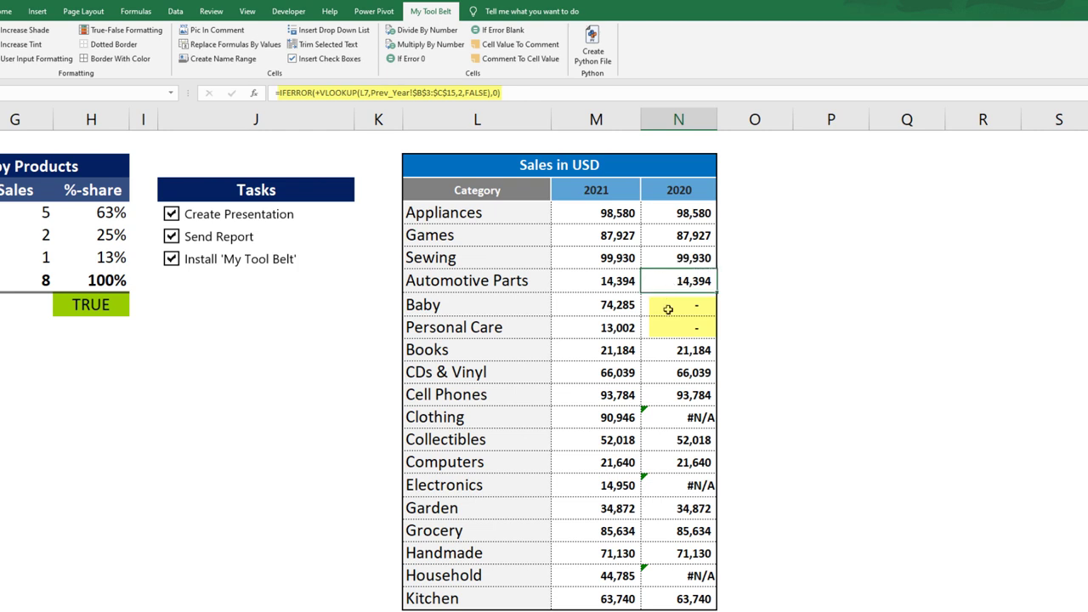
pyautogui.click(678, 394)
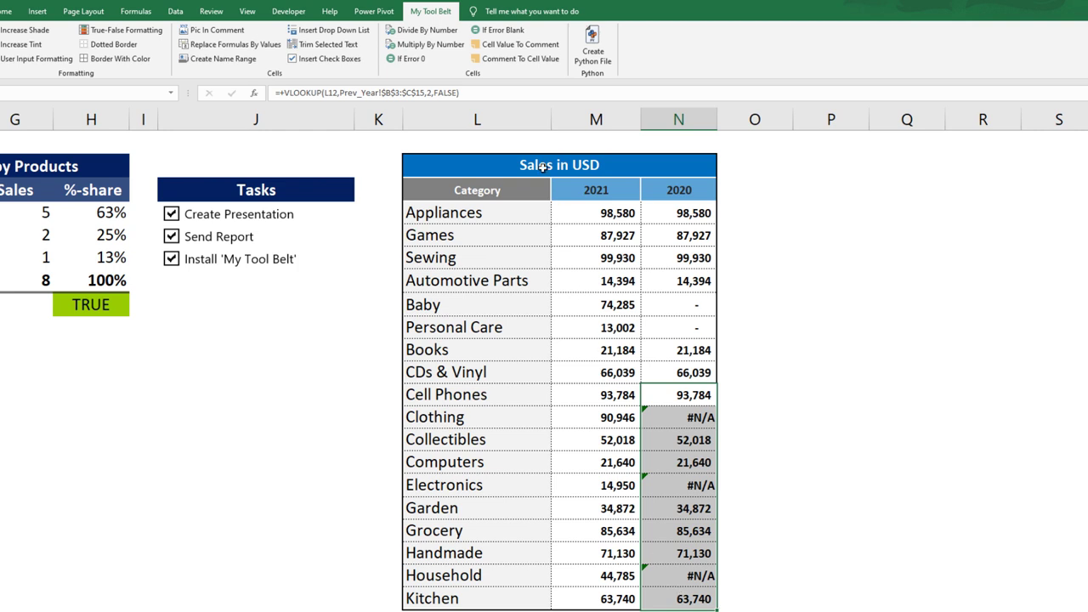
pyautogui.moveTo(497, 30)
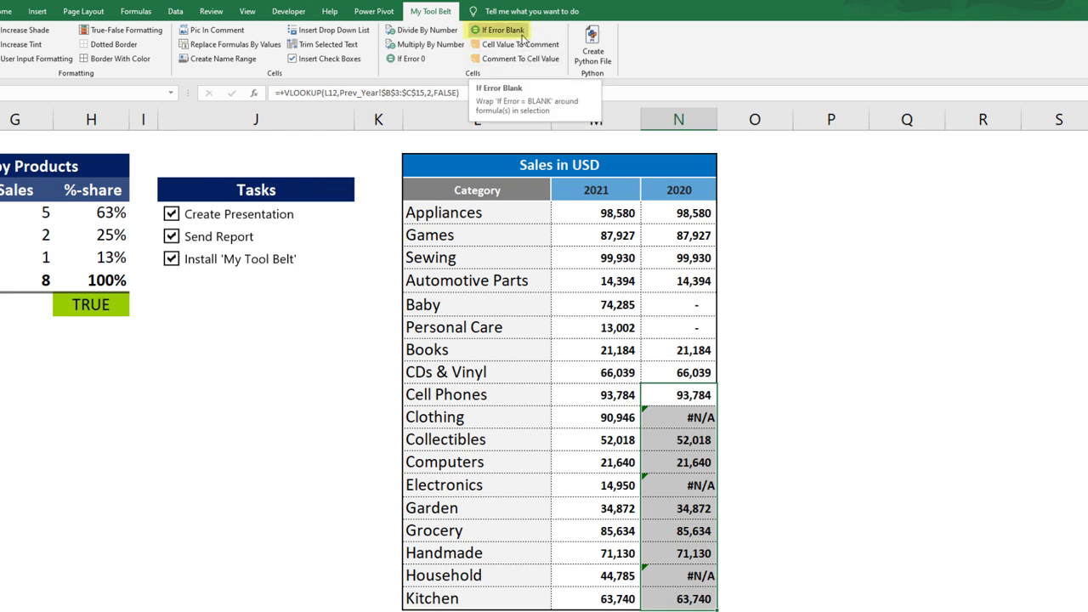
# Apply If Error Blank to the N12:N22 lookups and verify the IFERROR(...,"") formula.
pyautogui.click(499, 29)
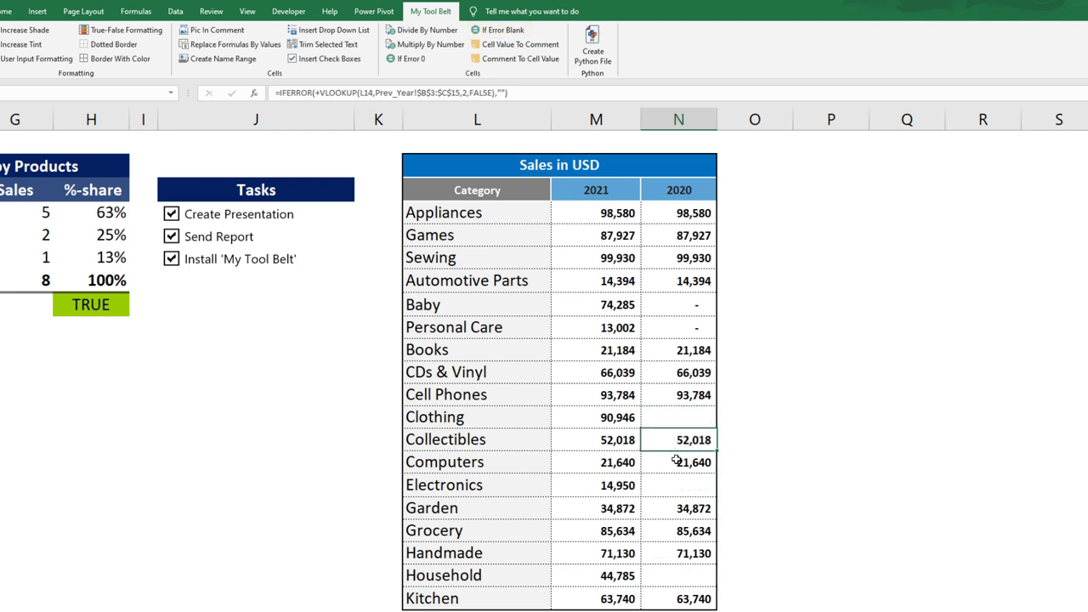
pyautogui.click(678, 507)
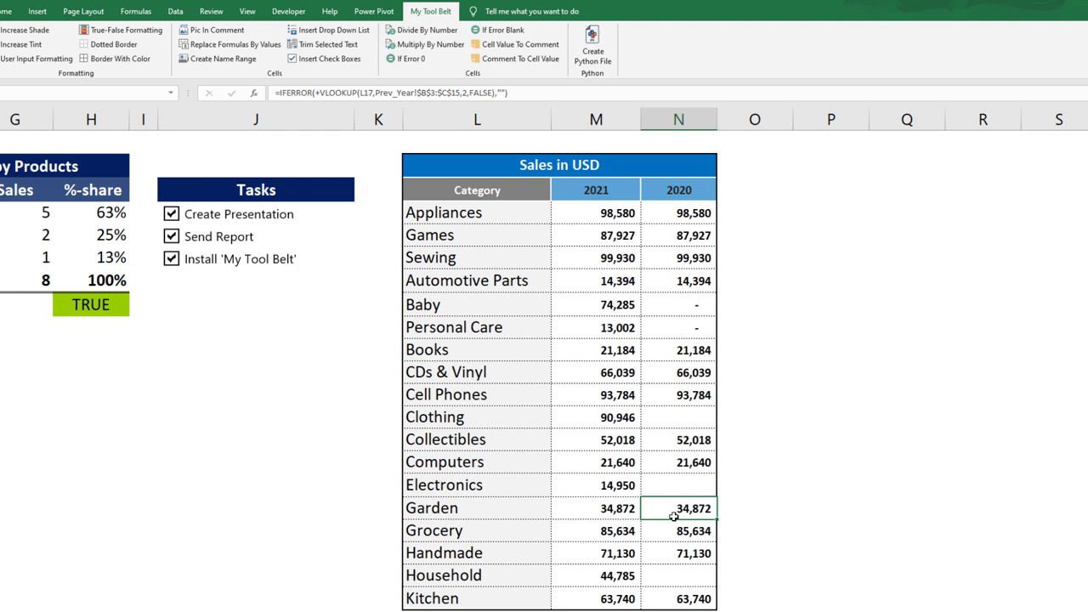
pyautogui.moveTo(748, 425)
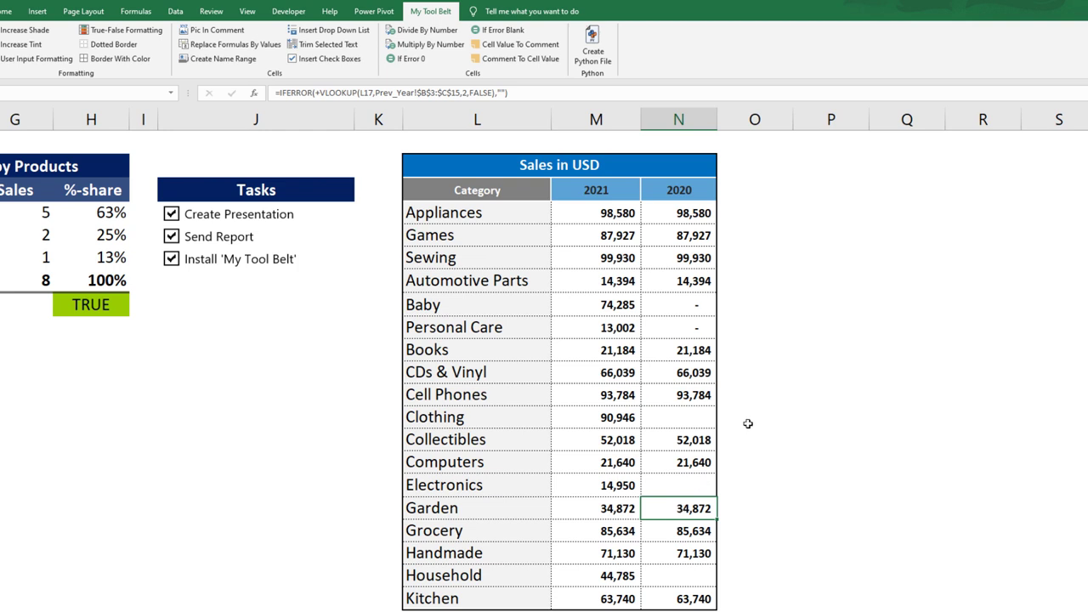
pyautogui.click(755, 351)
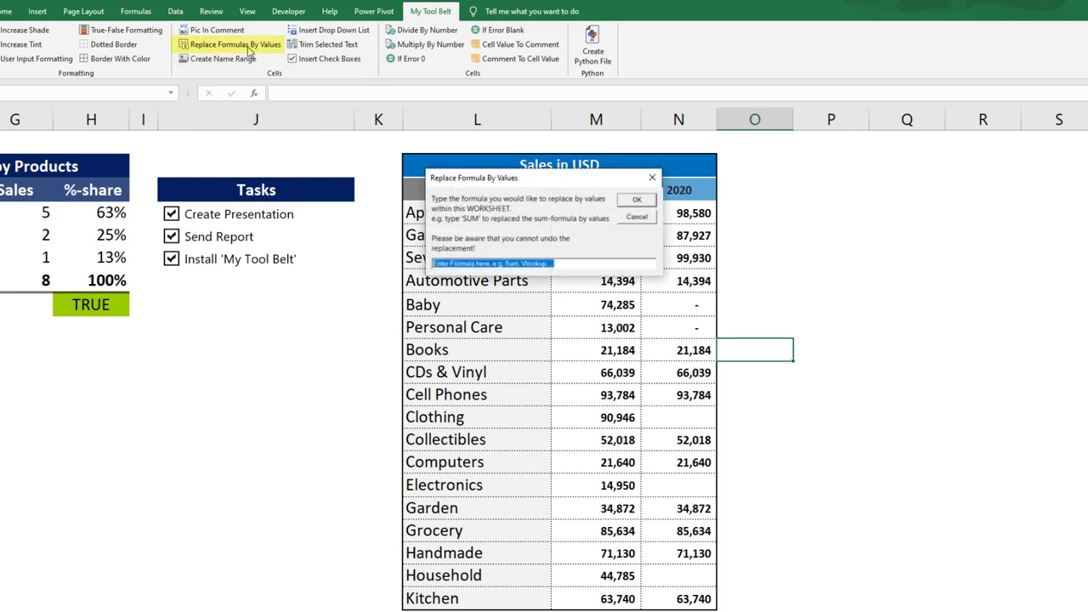
# Replace all 'vlookup' formulas with values and verify the 2020 cells hold plain values.
pyautogui.write('v')
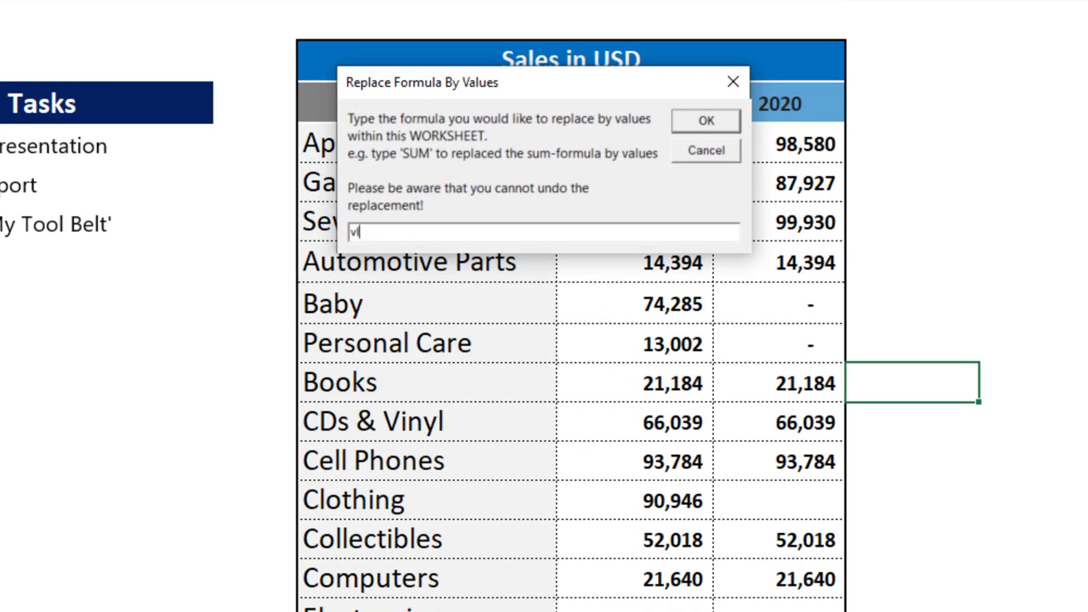
pyautogui.write('looku')
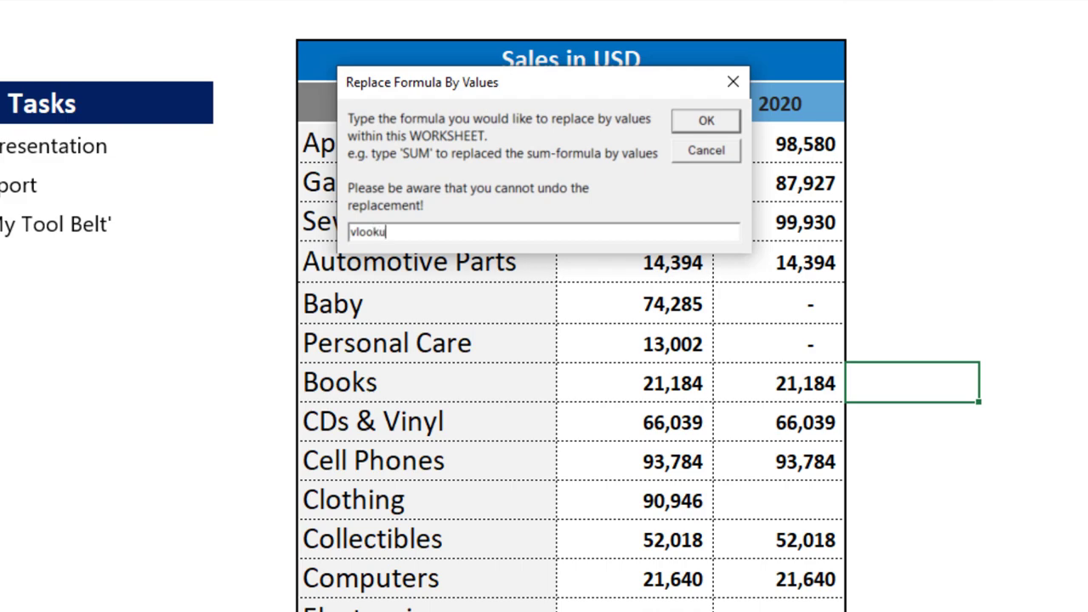
pyautogui.click(705, 120)
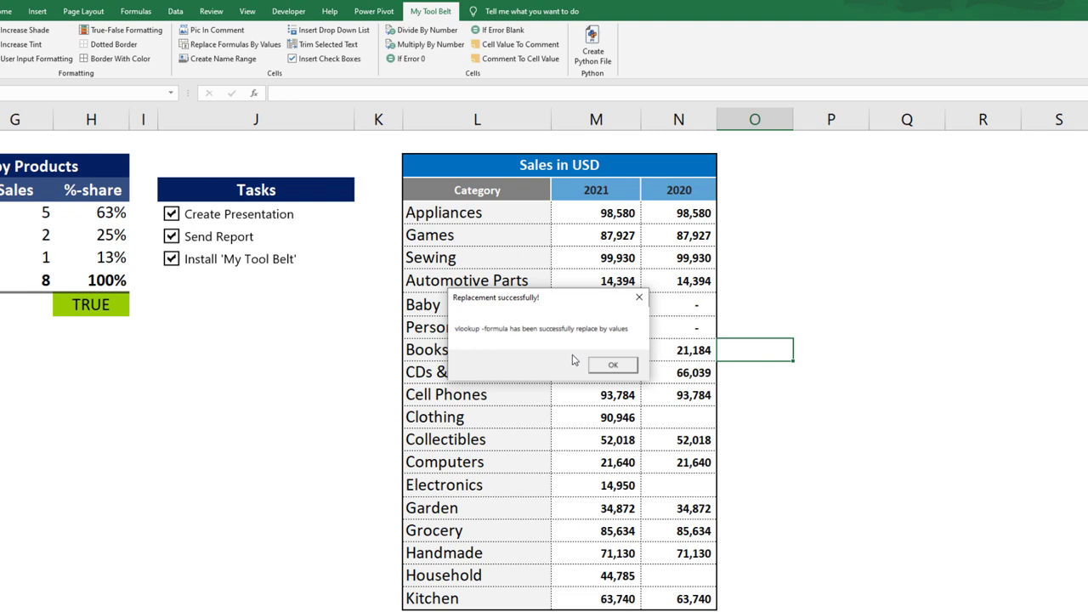
pyautogui.click(612, 364)
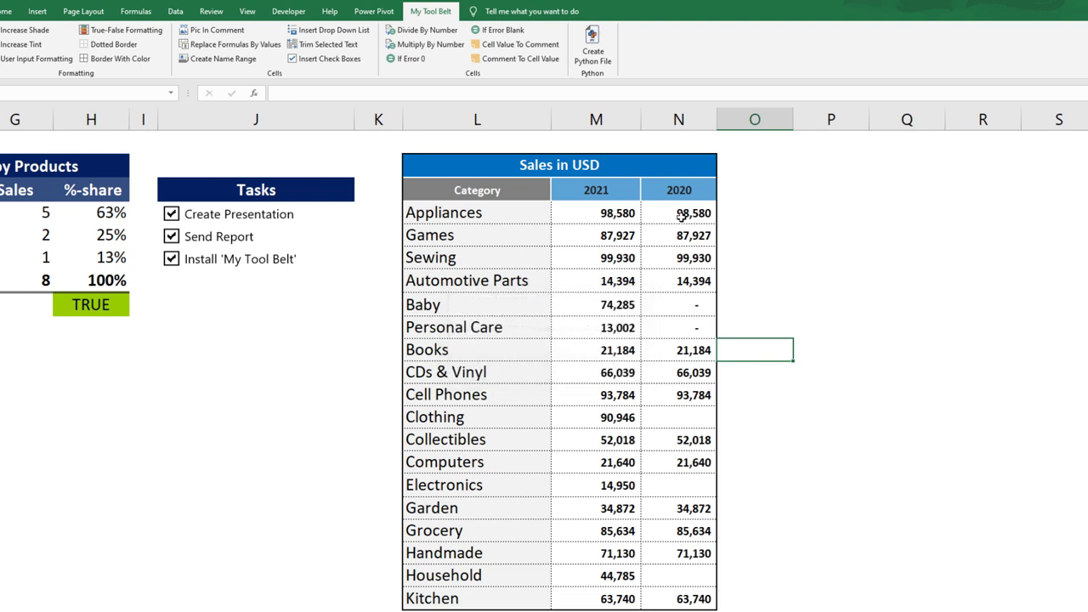
pyautogui.click(678, 280)
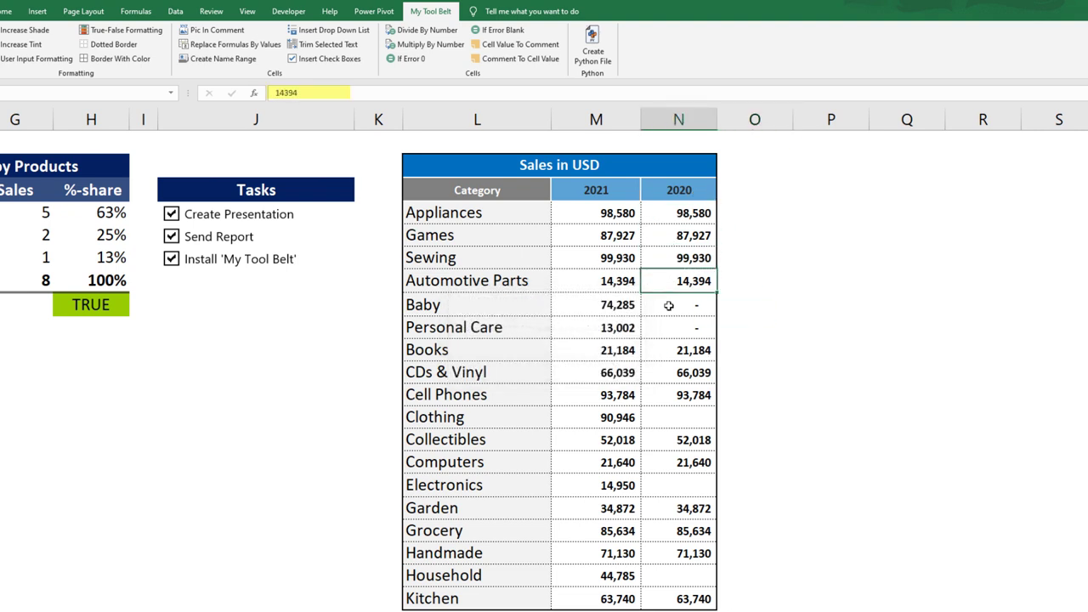
pyautogui.click(678, 485)
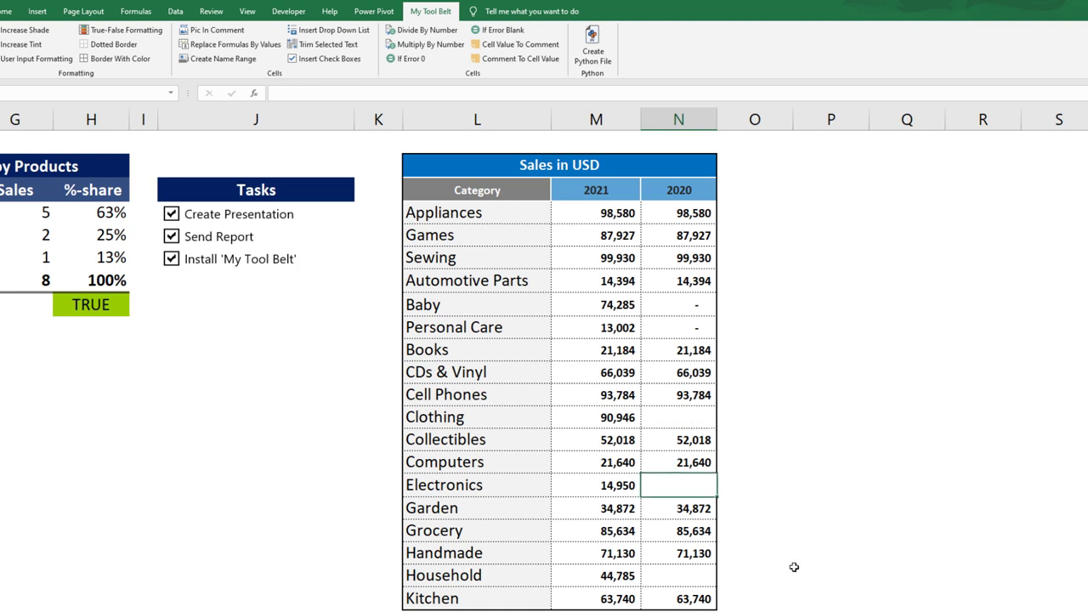
pyautogui.hscroll(-3)
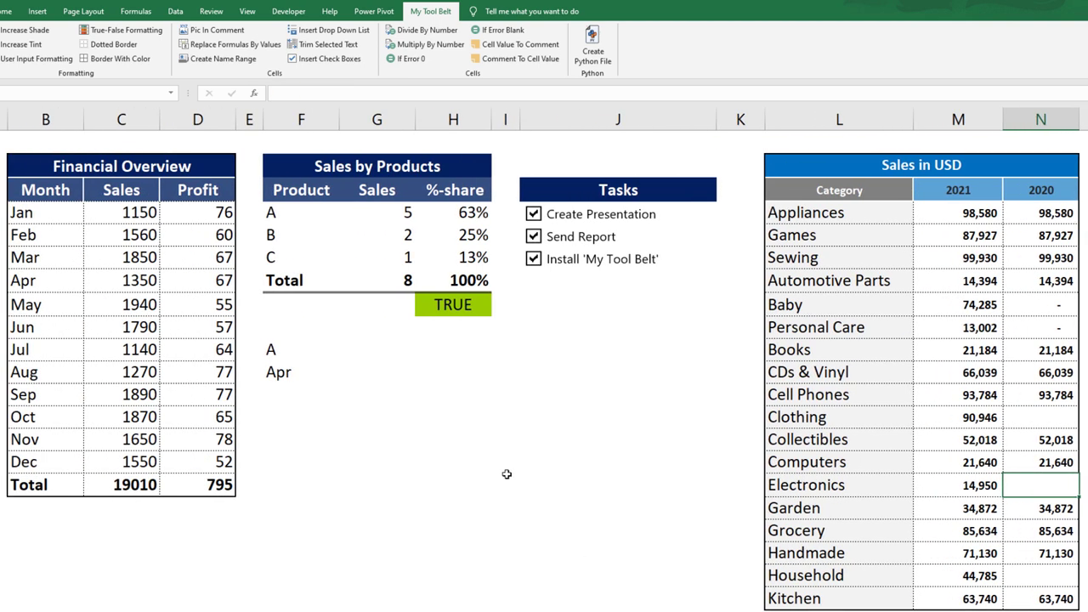
# Replace all SUM formulas with values, leaving the Profit total as a static 795.
pyautogui.click(377, 280)
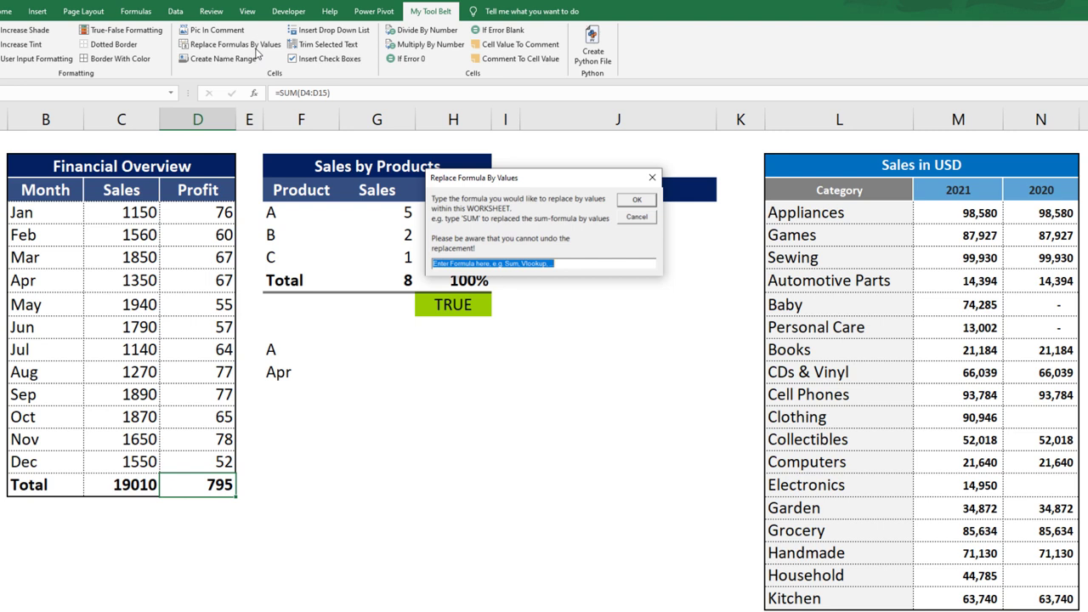
pyautogui.click(635, 199)
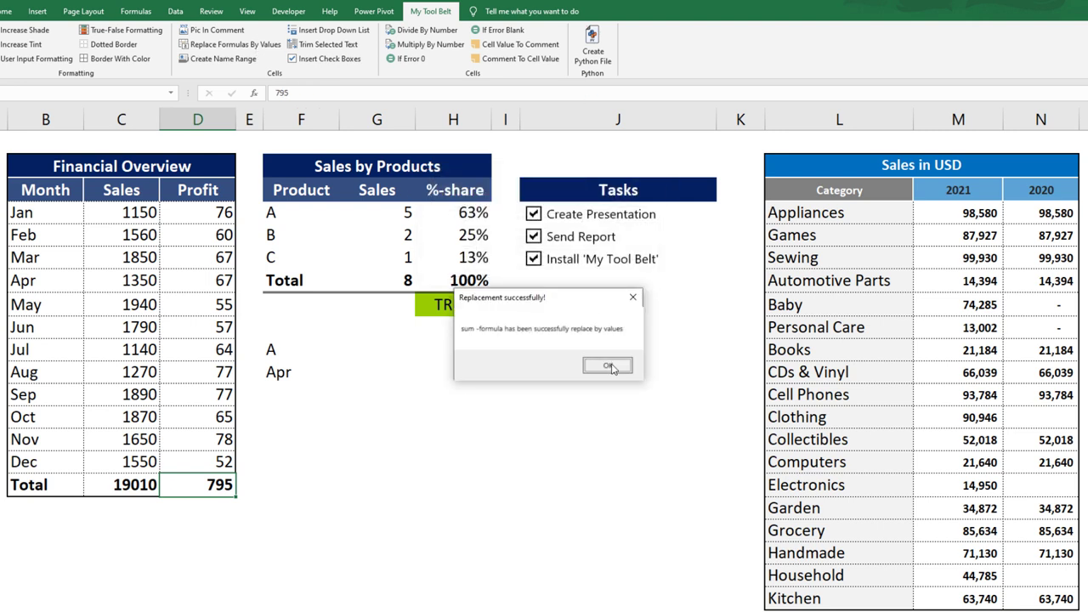
pyautogui.click(607, 365)
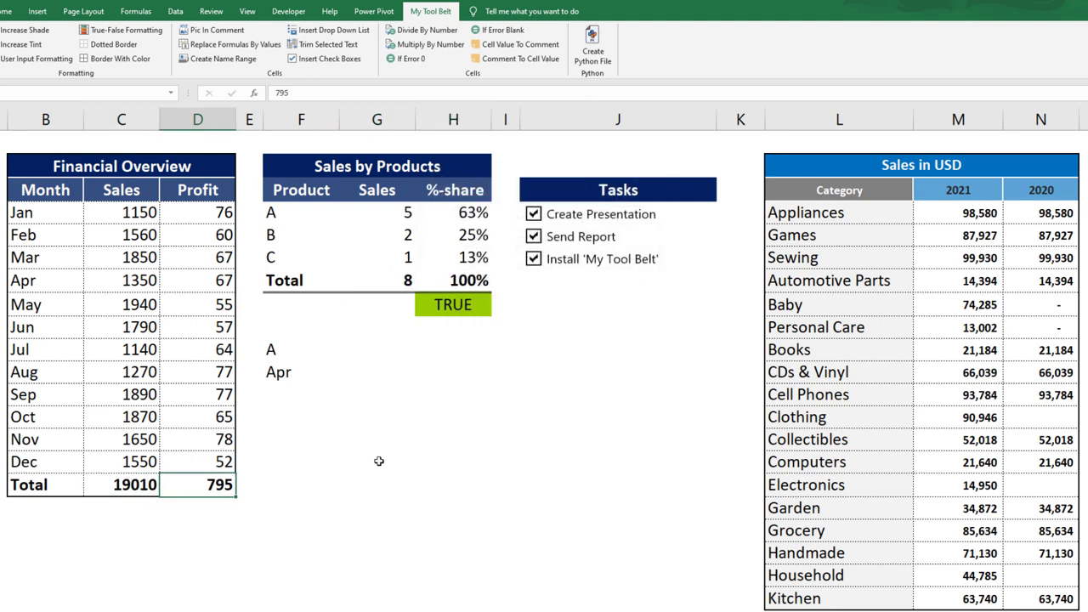
pyautogui.click(595, 416)
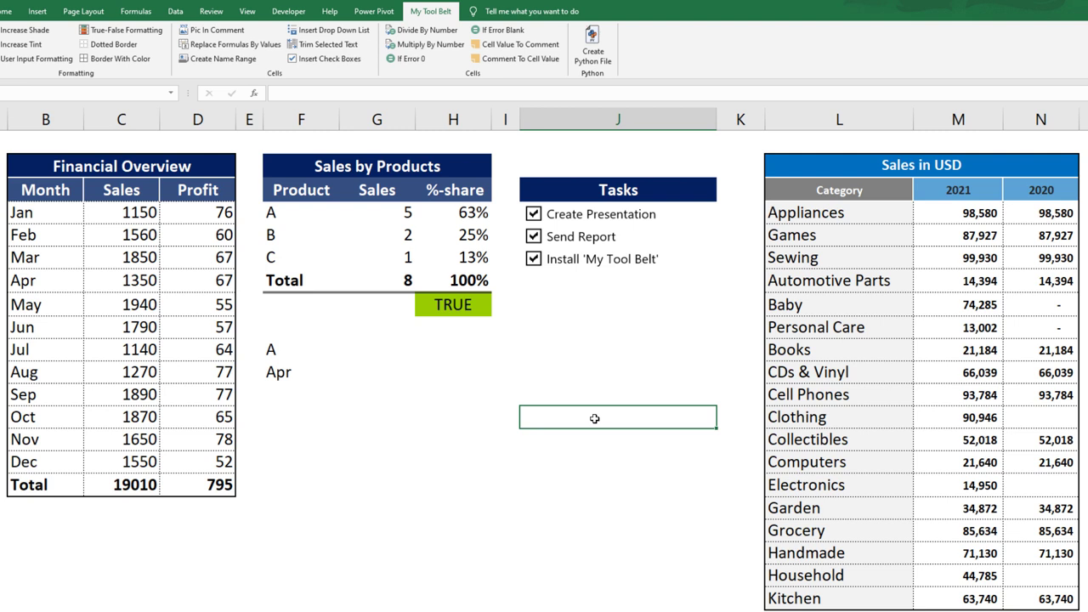
pyautogui.moveTo(671, 410)
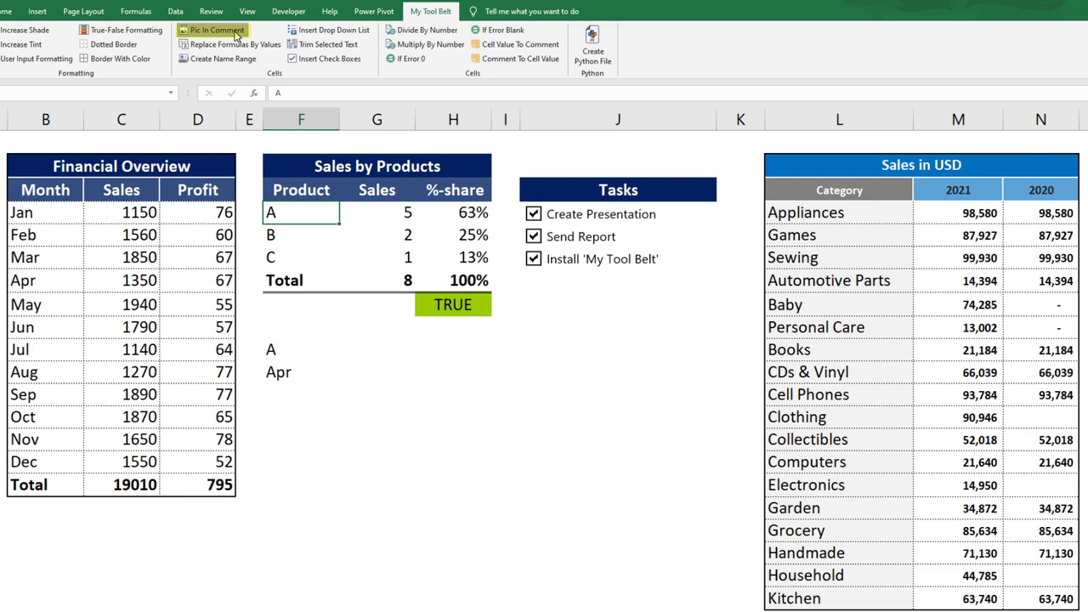
# Attach Sales.jpg as a picture comment on product A in F4 at size 100.
pyautogui.click(211, 30)
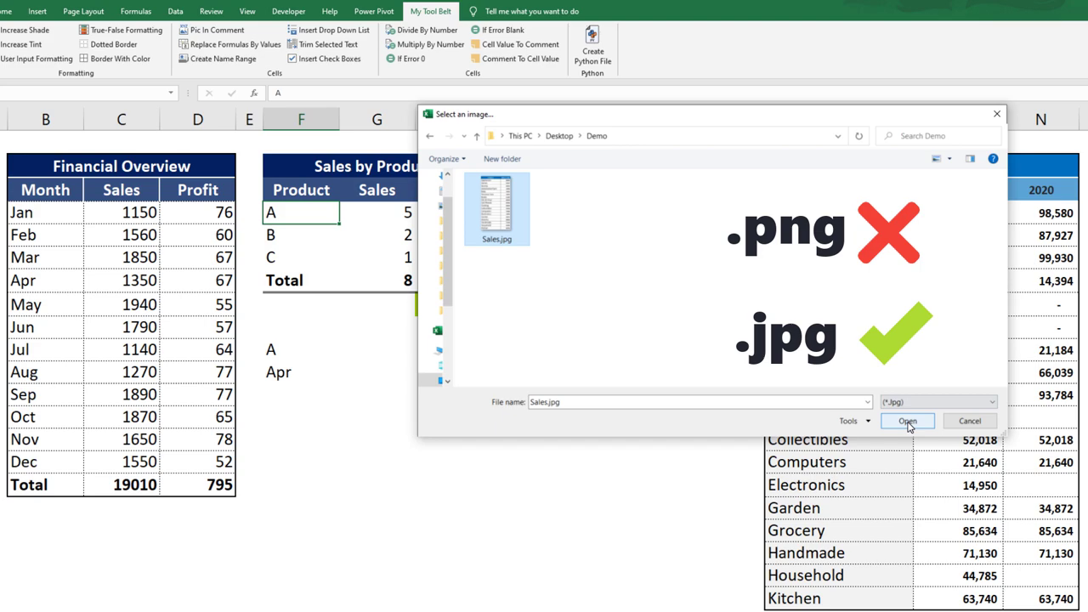
pyautogui.click(906, 421)
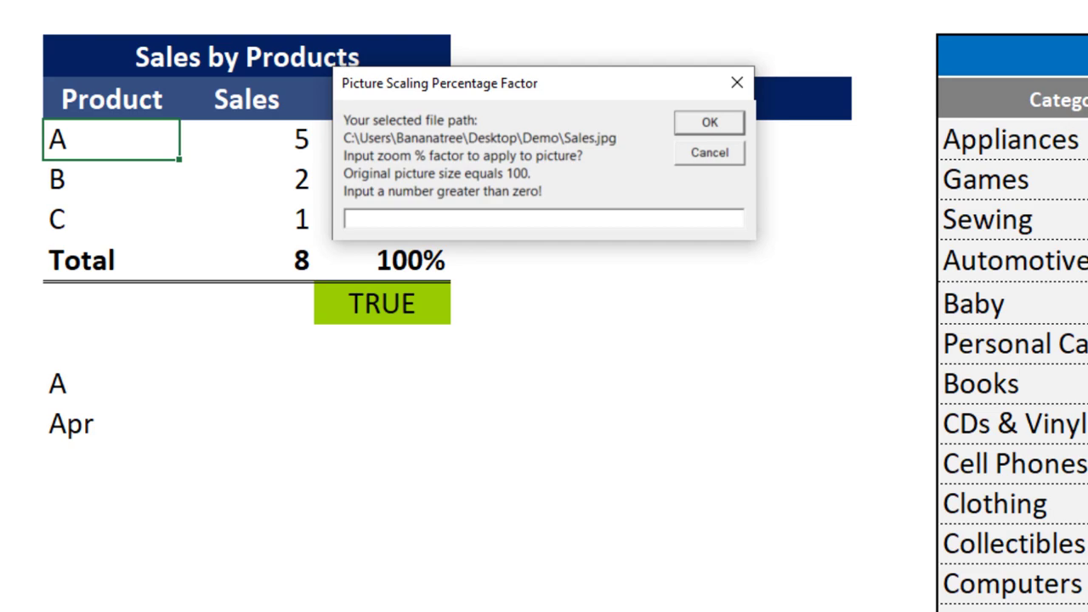
pyautogui.write('100')
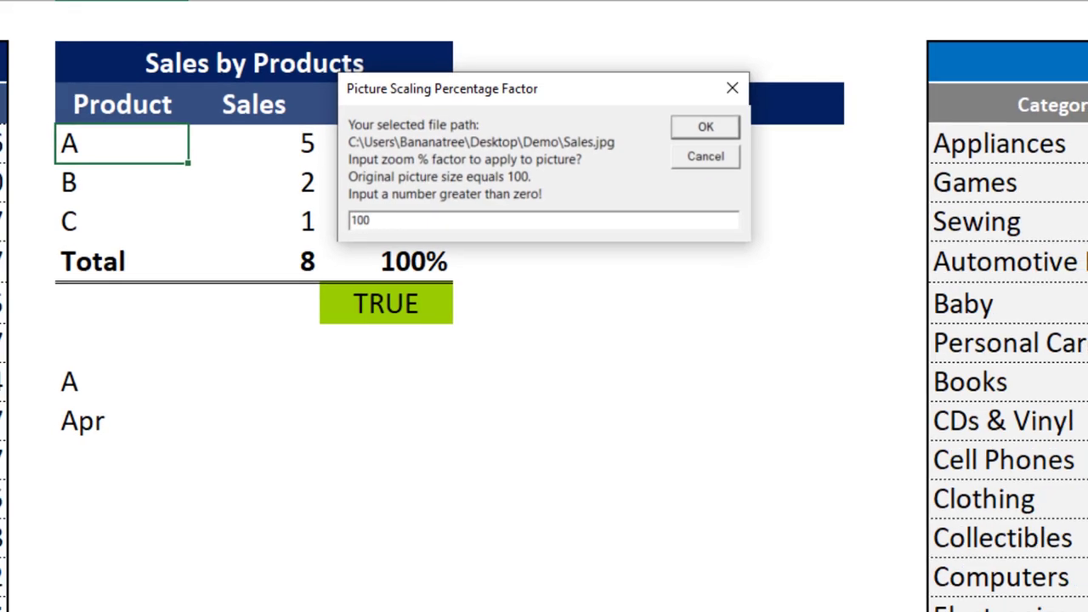
pyautogui.click(704, 126)
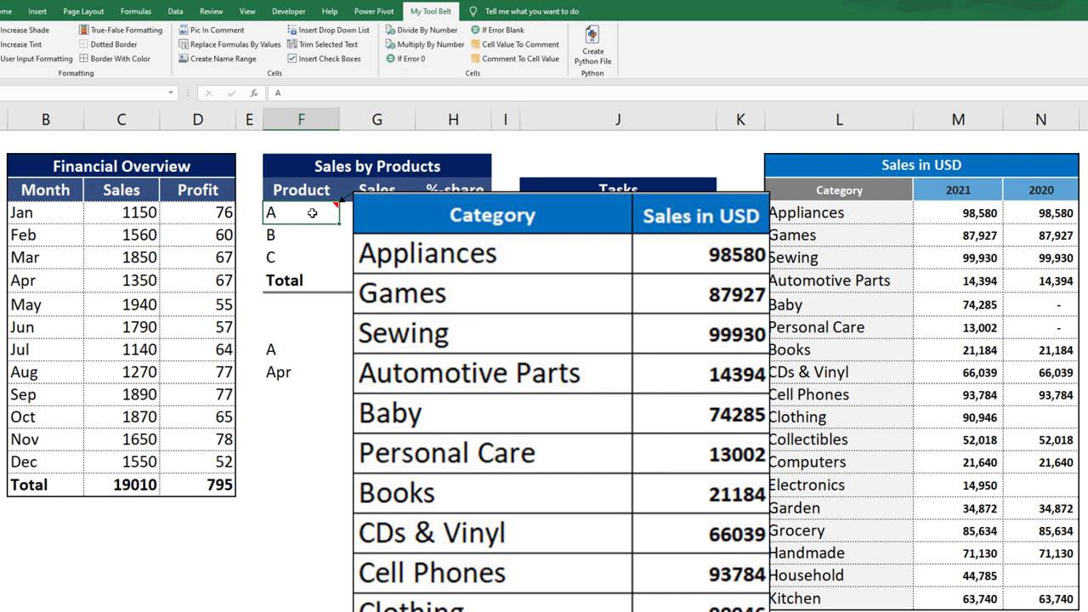
pyautogui.click(216, 30)
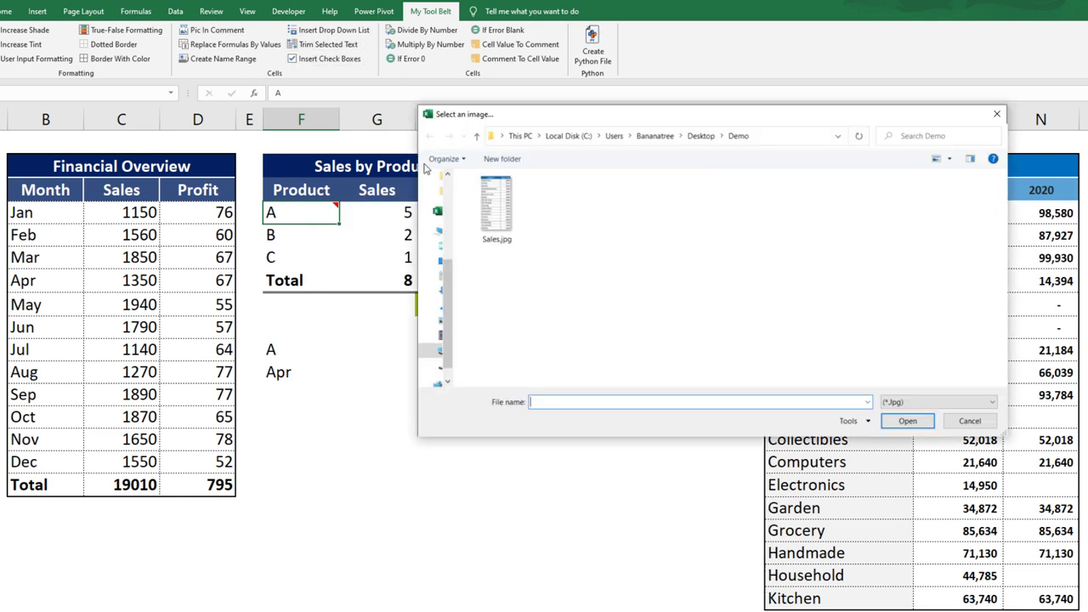
# Insert Sales.jpg into product A's comment, scaled to 40 percent.
pyautogui.click(907, 420)
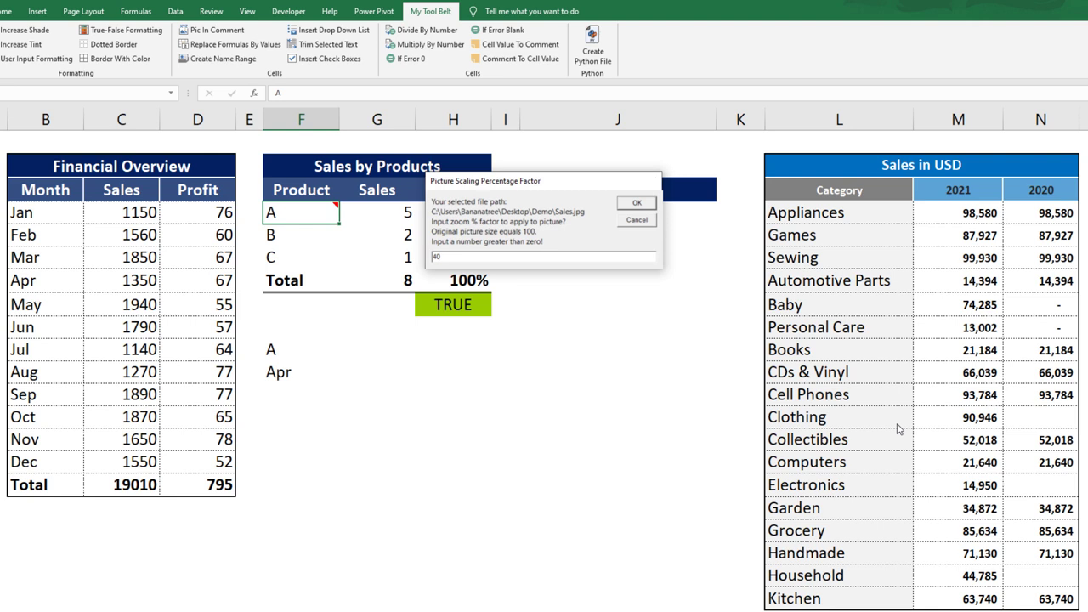
pyautogui.click(637, 202)
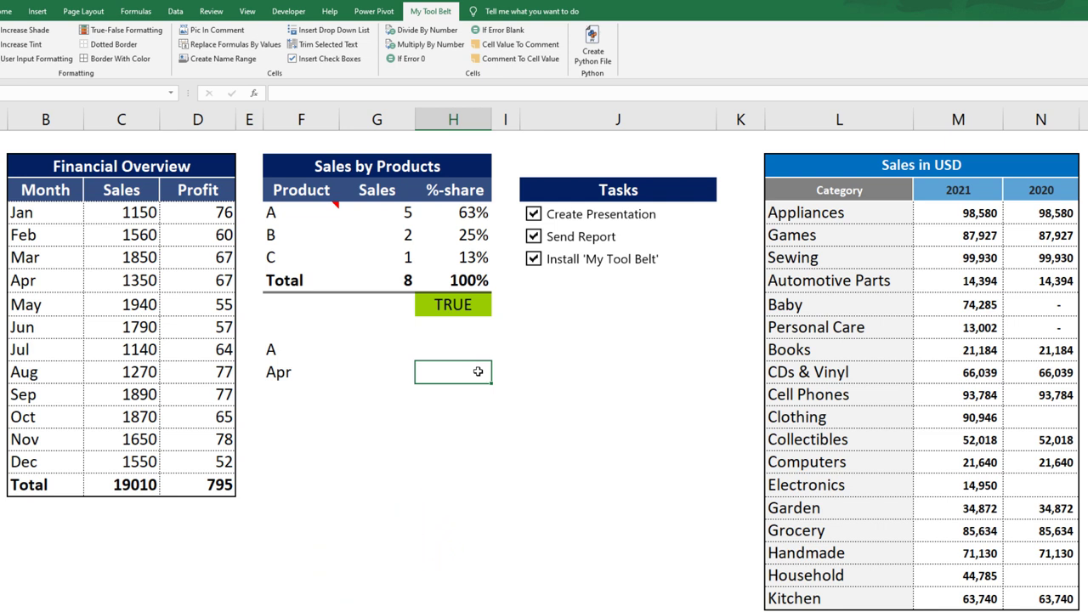
pyautogui.moveTo(592, 49)
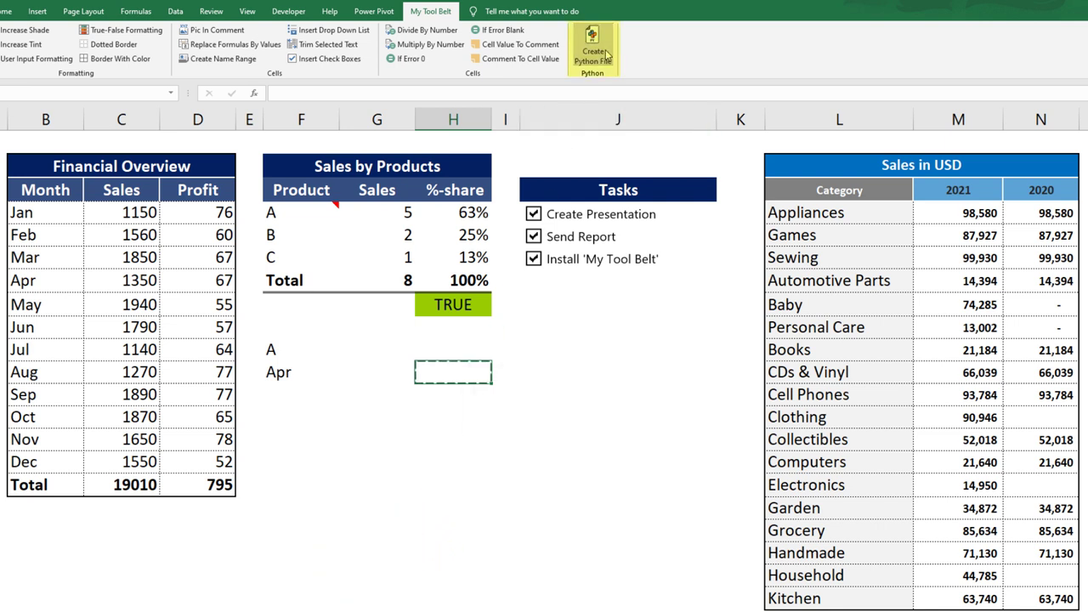
# Generate Demo.py from range $B$3:$D$15 and enlarge the Demo folder window.
pyautogui.click(592, 49)
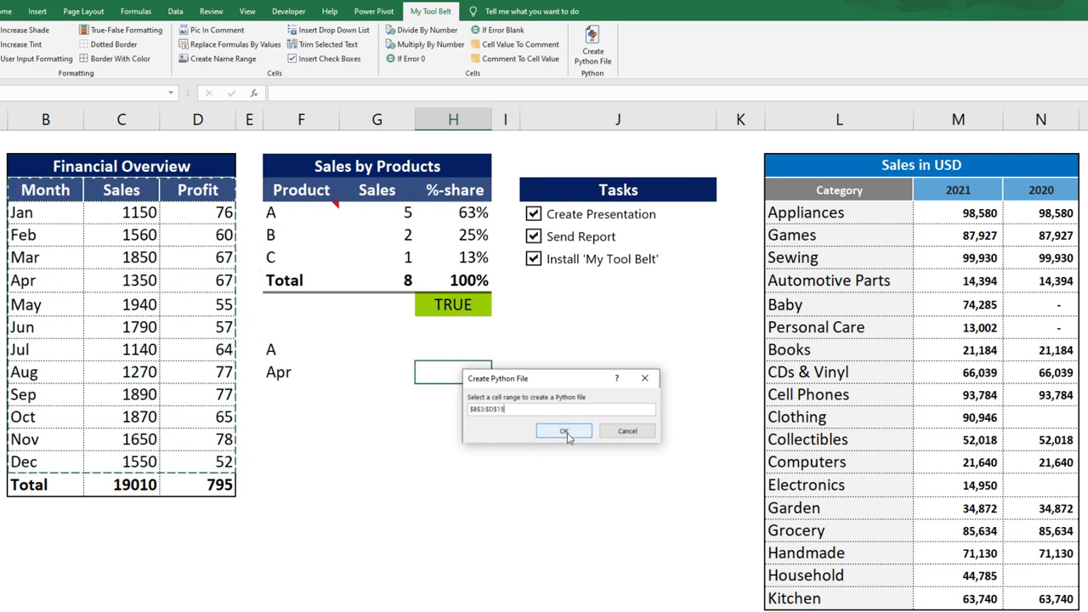
pyautogui.click(564, 431)
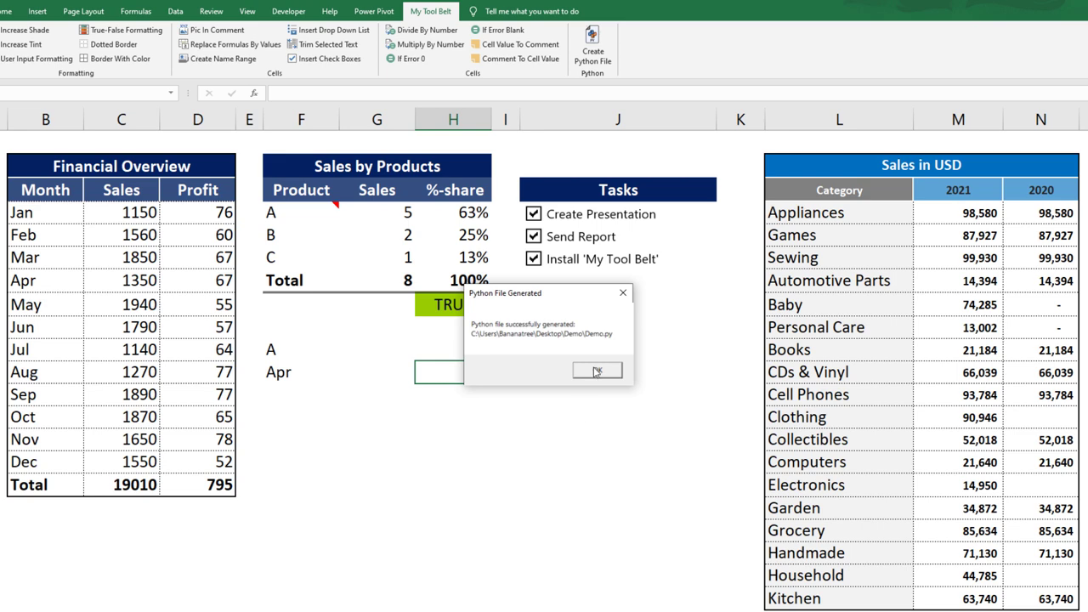
pyautogui.click(596, 369)
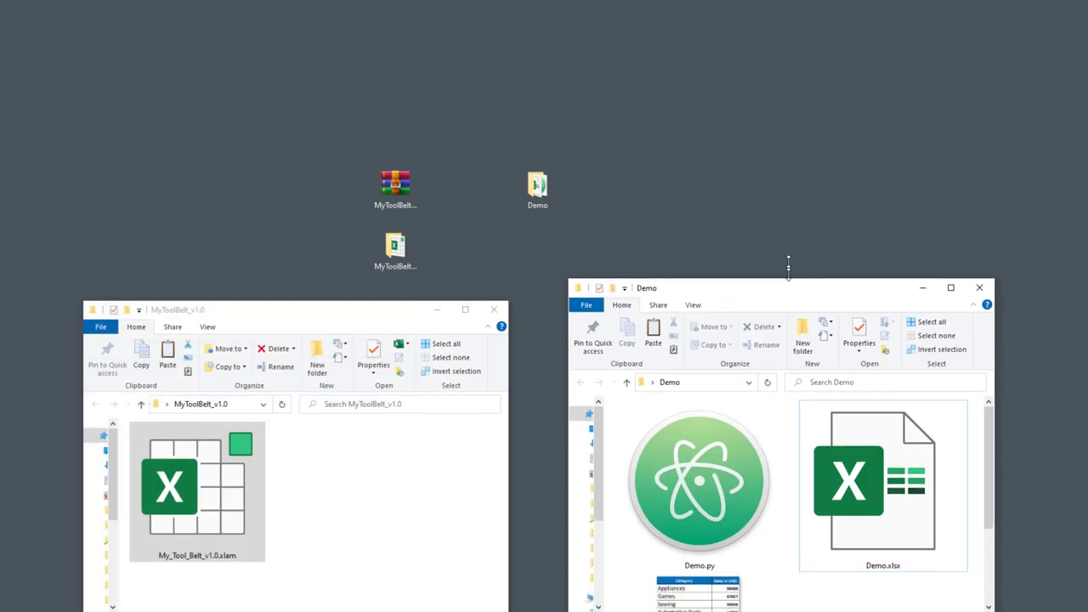
pyautogui.moveTo(765, 287); pyautogui.dragTo(765, 110)
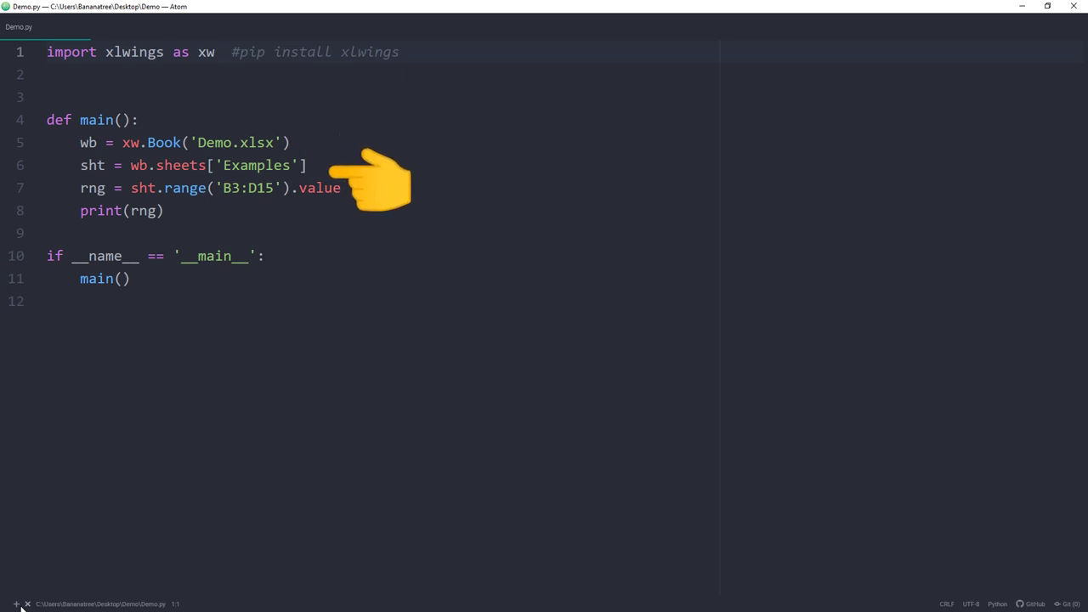
# Run python demo.py in the terminal, then start adding import pandas as pd on line 7.
pyautogui.click(15, 604)
pyautogui.write('python demo.py')
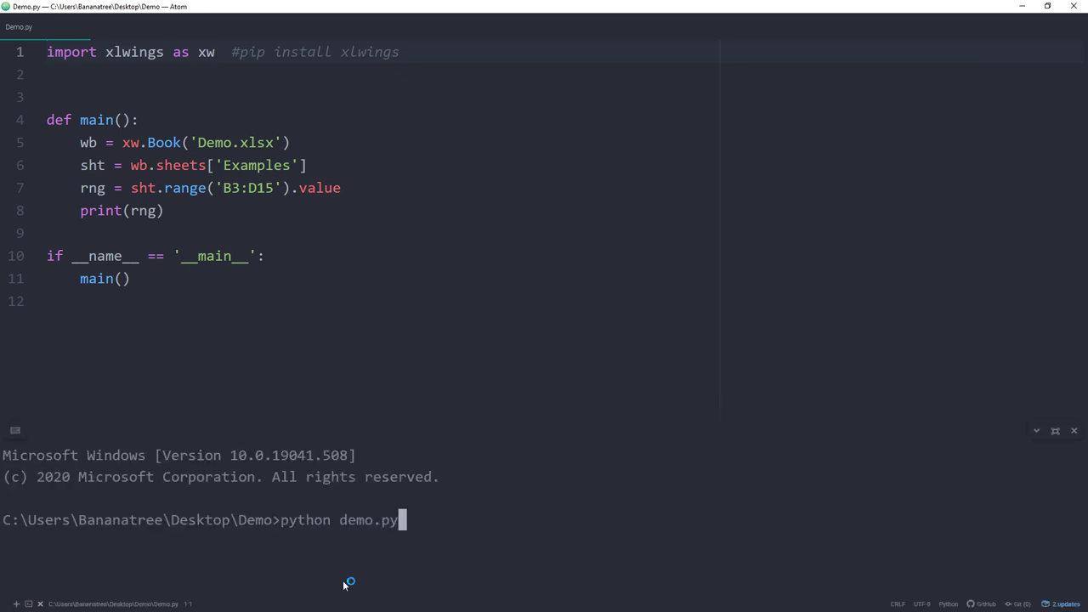
pyautogui.press('Return')
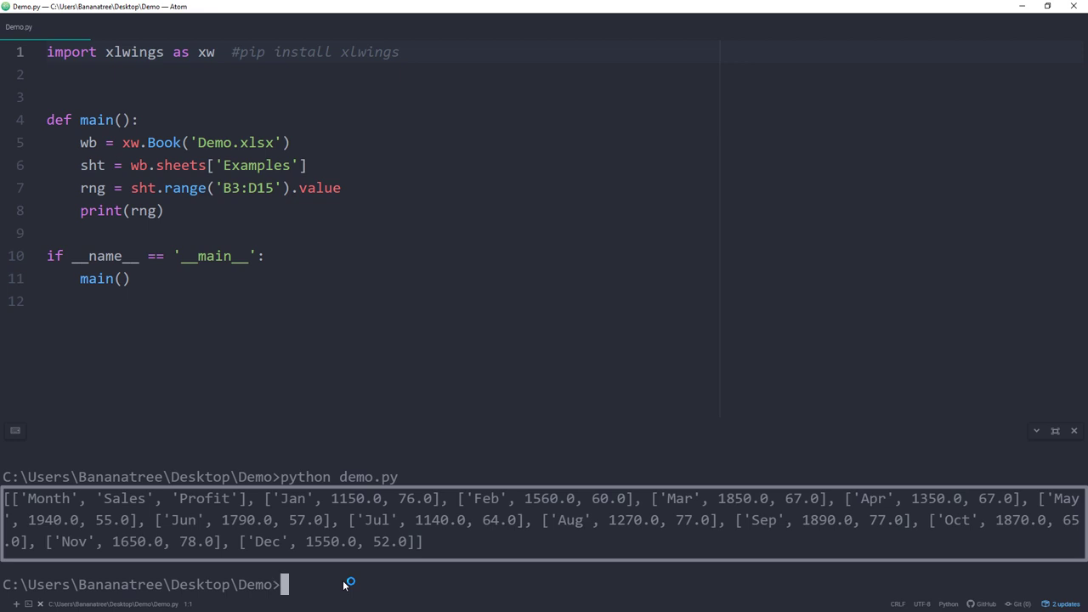
pyautogui.click(289, 188)
pyautogui.write('options(pd.DataF).')
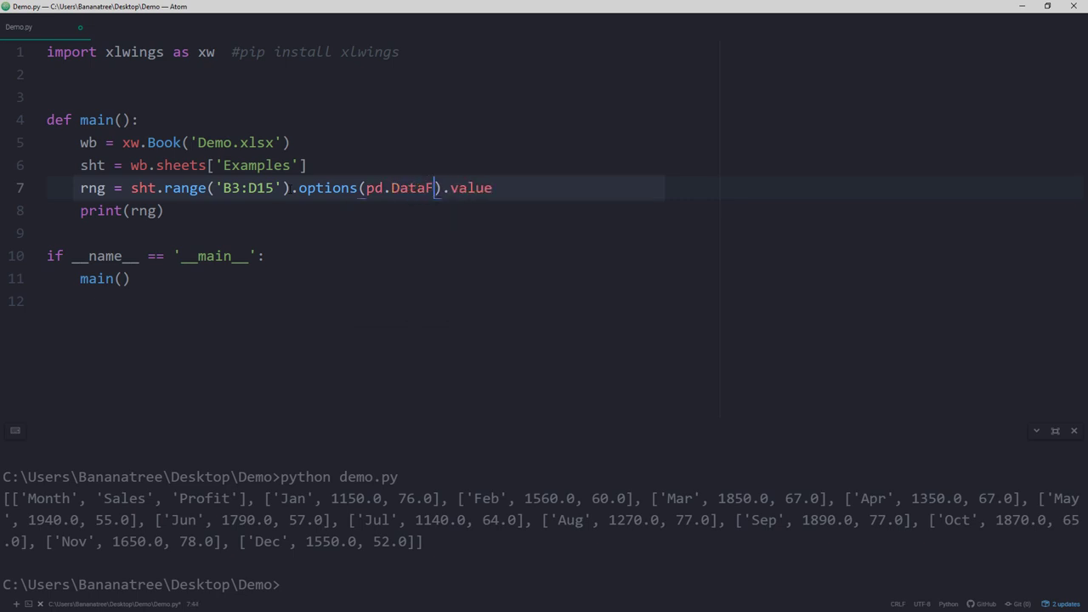
pyautogui.write('import pandas as pd')
pyautogui.write('rame')
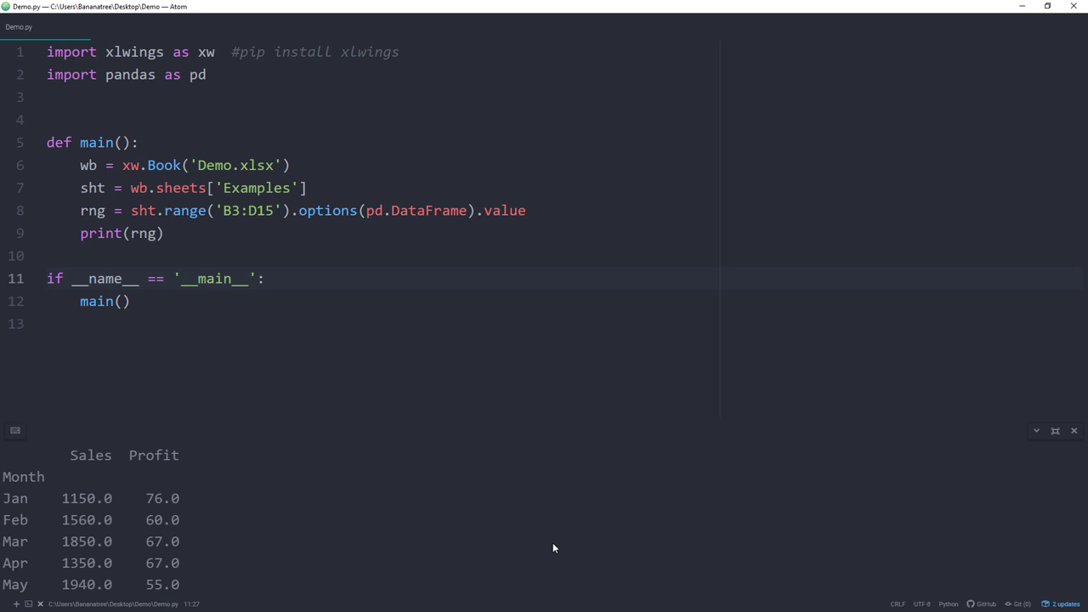
pyautogui.scroll(-3)
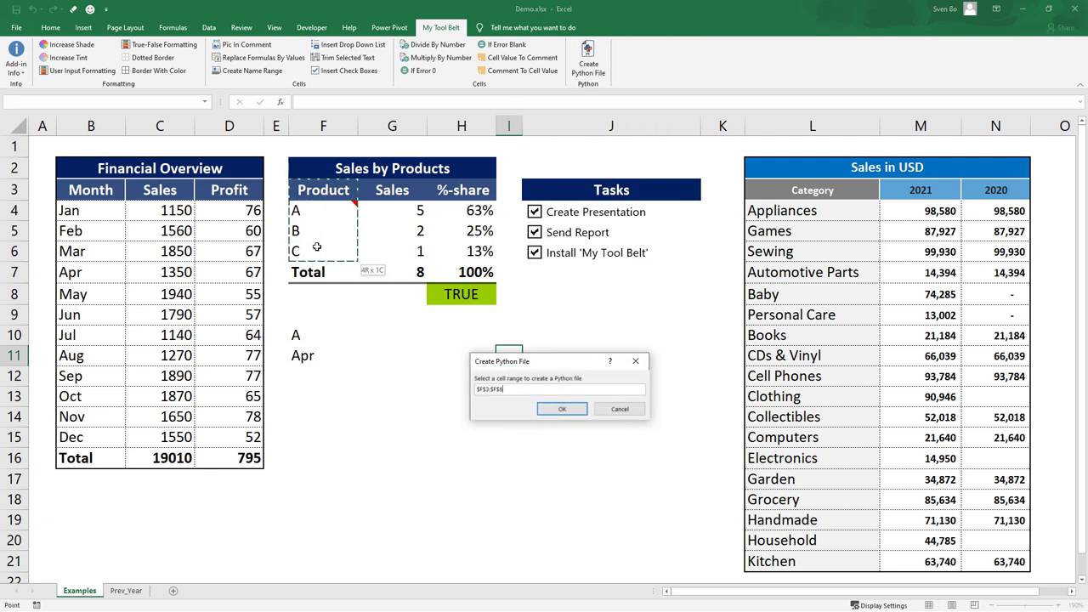
# Generate Demo1.py for range $F$3:$F$6 and open it from the Demo folder.
pyautogui.click(562, 408)
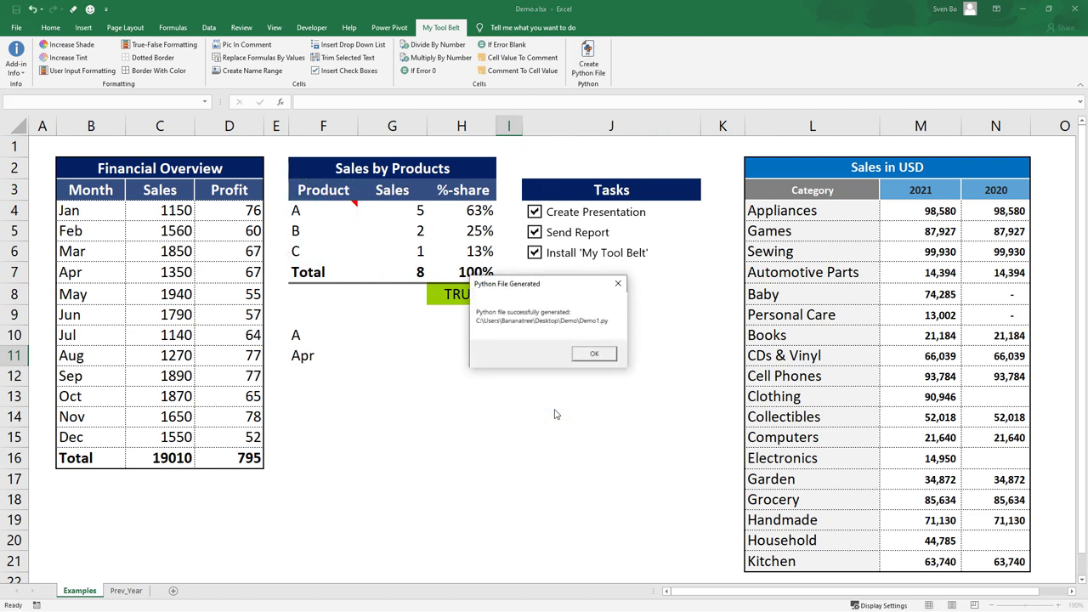
pyautogui.click(593, 353)
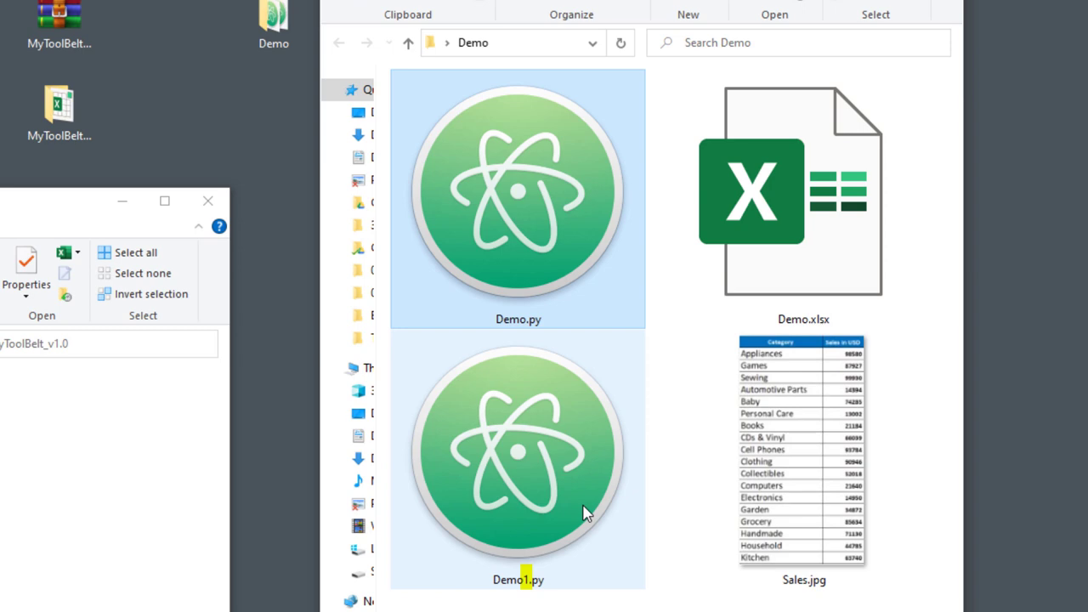
pyautogui.click(517, 450)
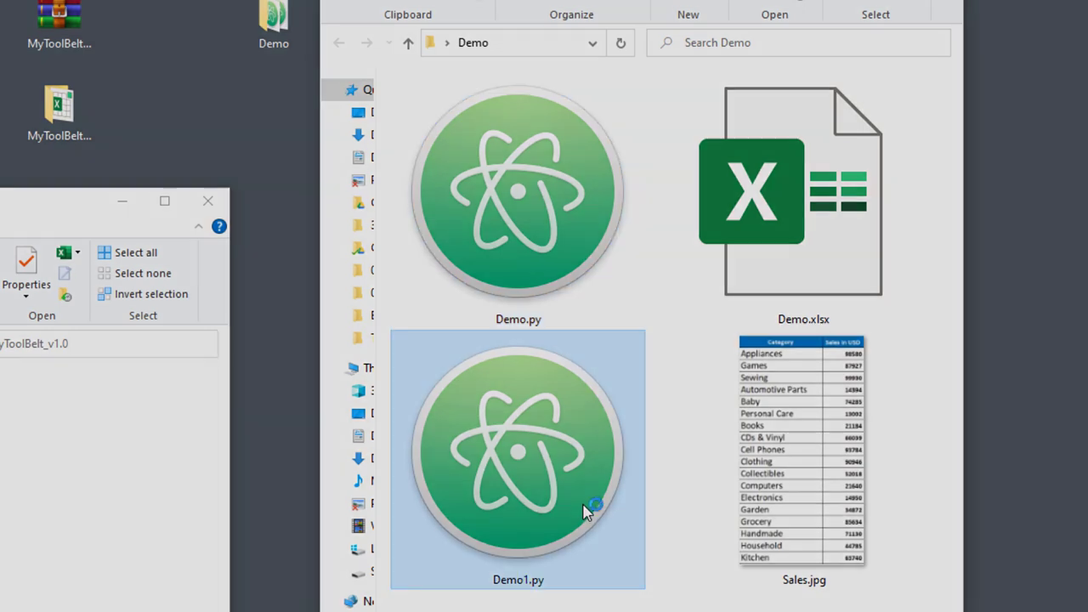
pyautogui.doubleClick(517, 450)
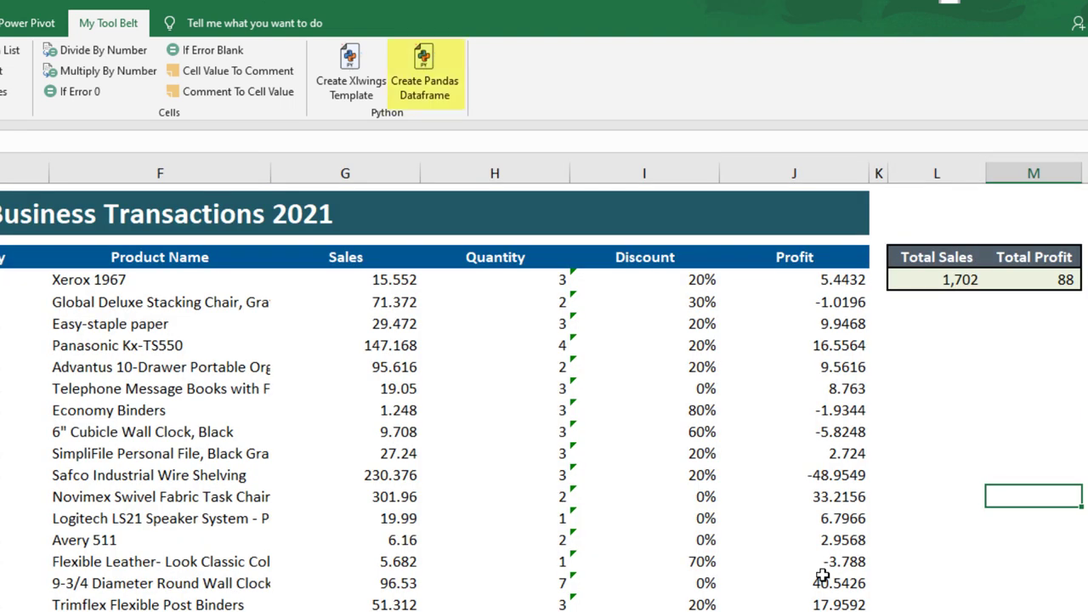
# Create a pandas dataframe script for $B$5:$J$32, producing data_messy.py.
pyautogui.click(424, 79)
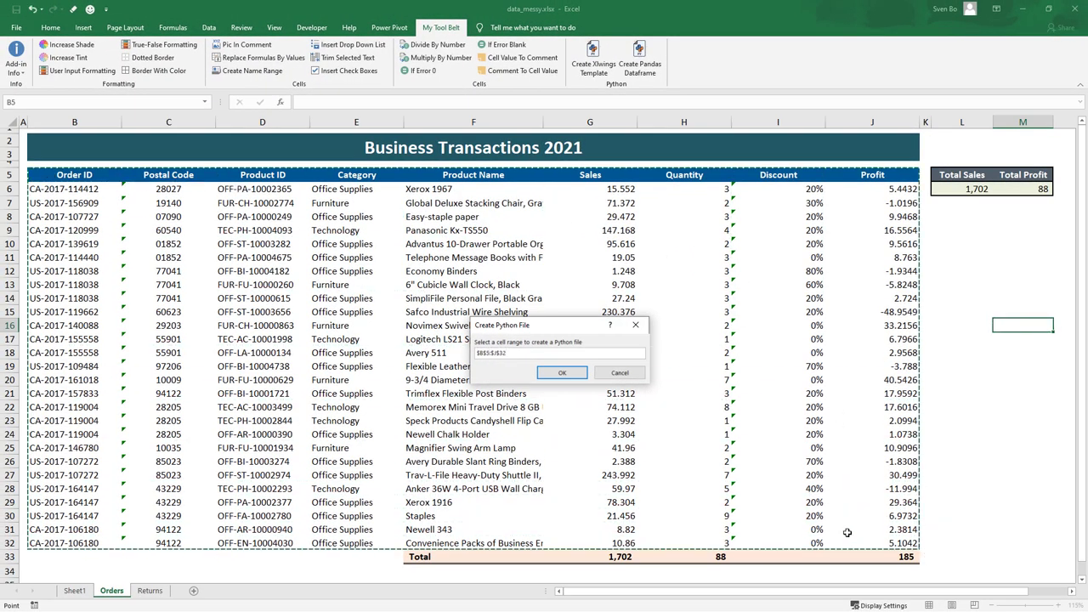
pyautogui.click(562, 372)
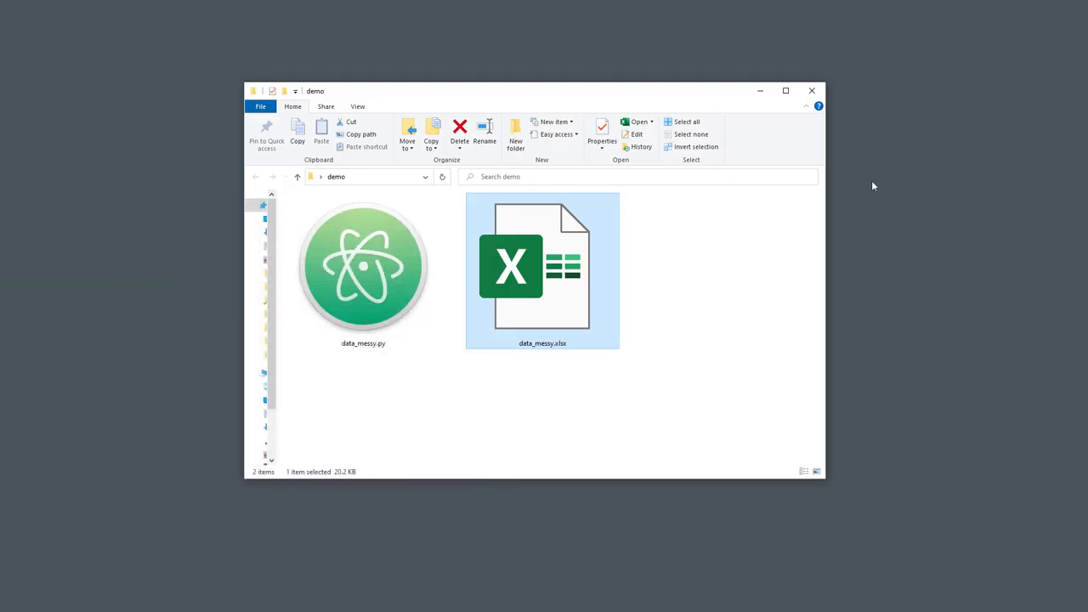
# Open data_messy.py and run python data_messy.py to print the Orders table.
pyautogui.click(363, 270)
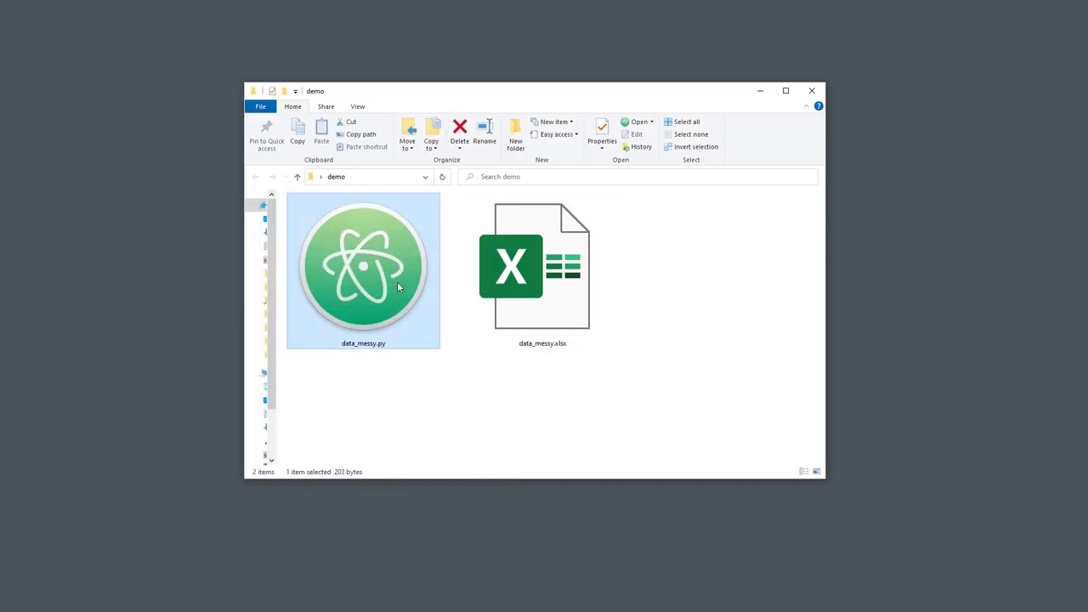
pyautogui.doubleClick(363, 270)
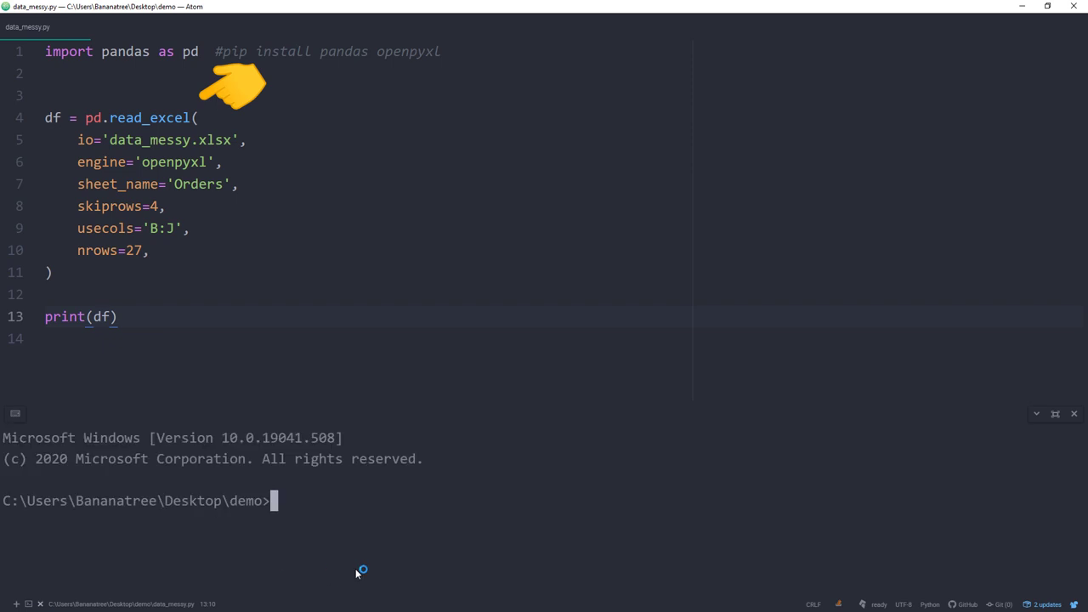
pyautogui.write('python data')
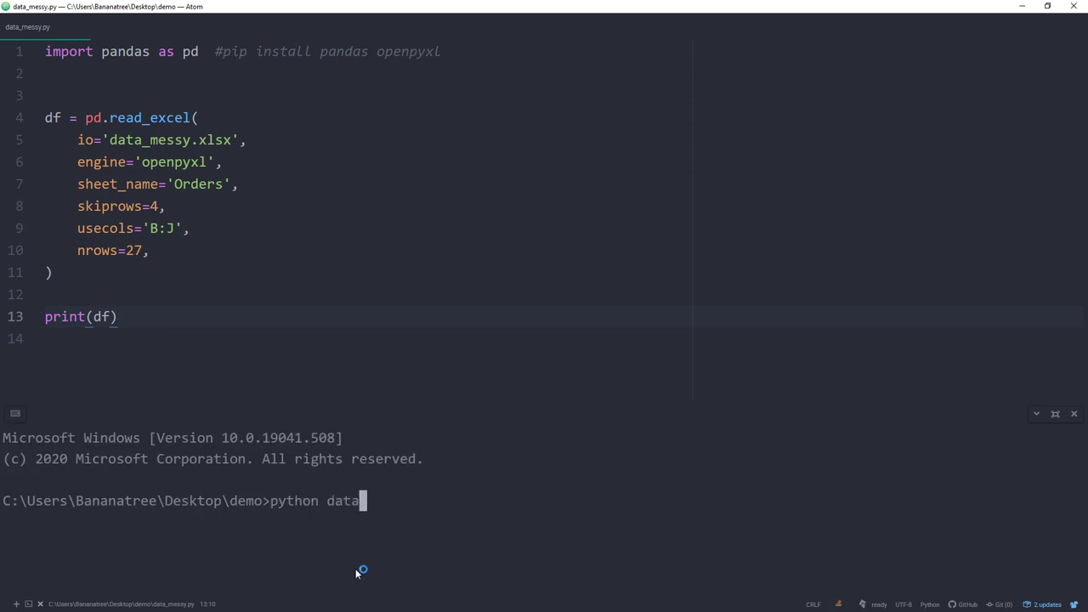
pyautogui.press('Return')
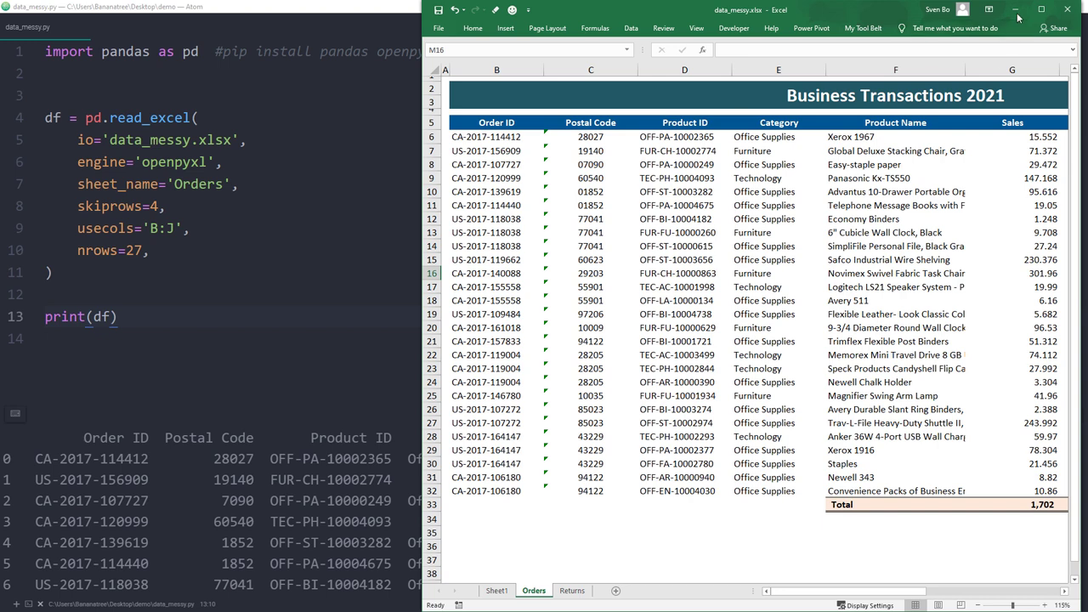
# Add import plotly.express and fig = px.bar(df, x='Category', y='Sales') to the script.
pyautogui.click(1015, 10)
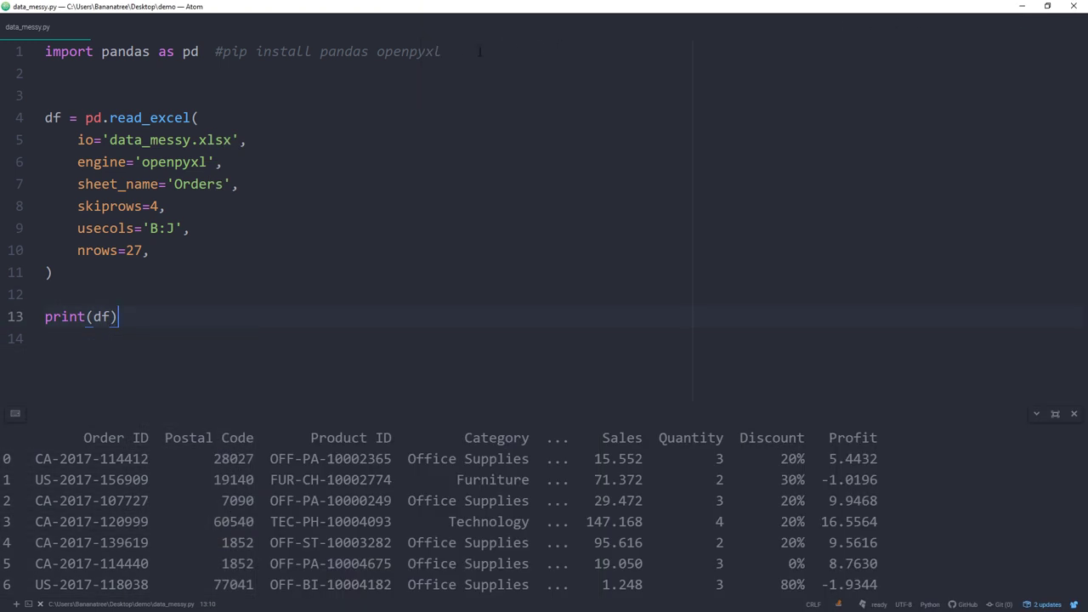
pyautogui.write('import plotly.express as px')
pyautogui.write('fig')
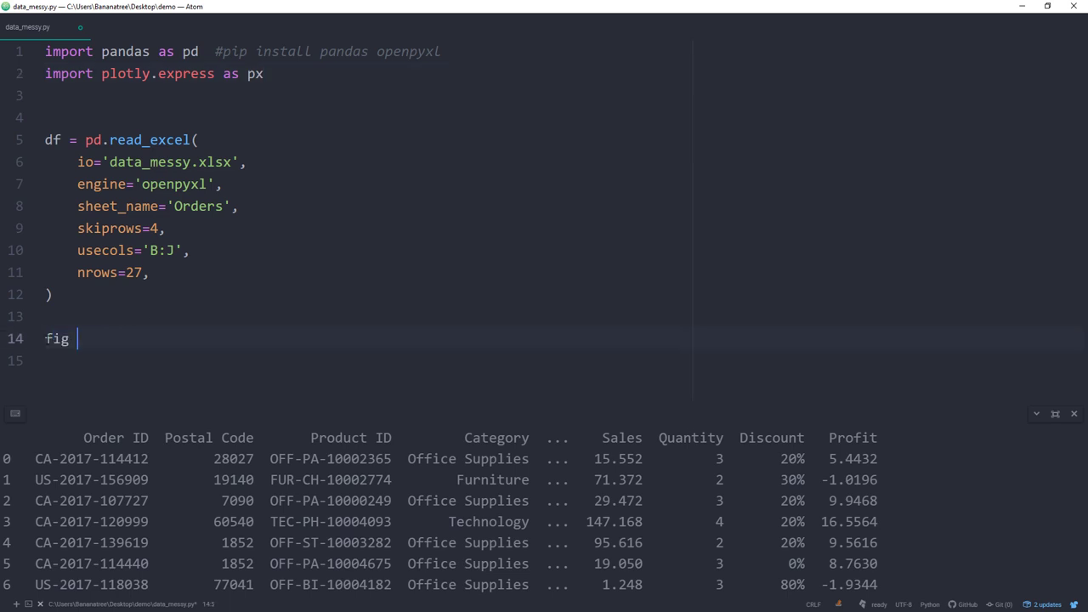
pyautogui.write("= px.bar(df, x='Category', y='Sales')")
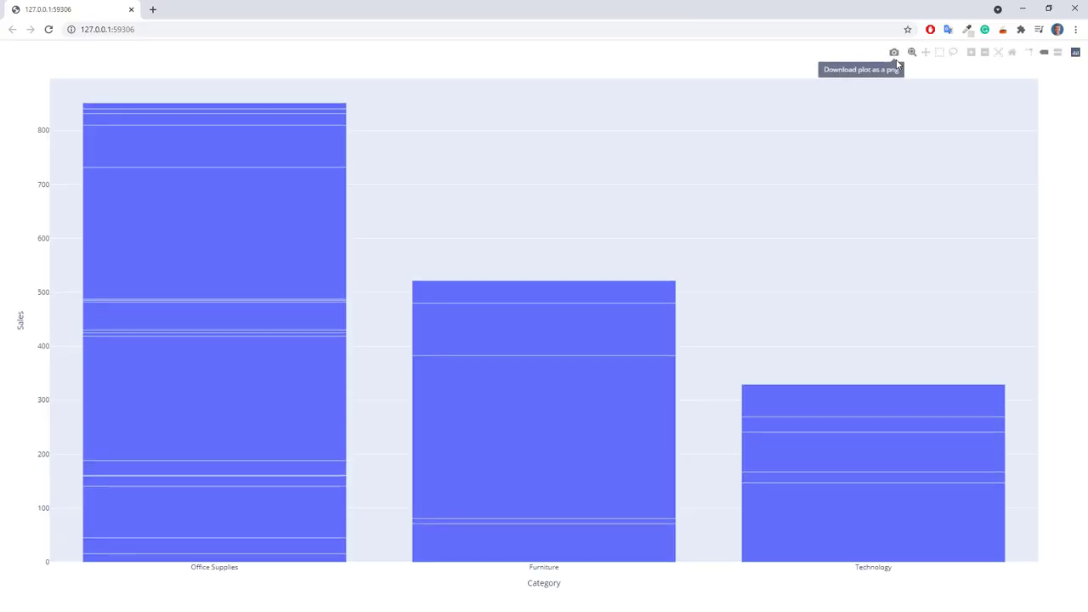
pyautogui.moveTo(344, 123)
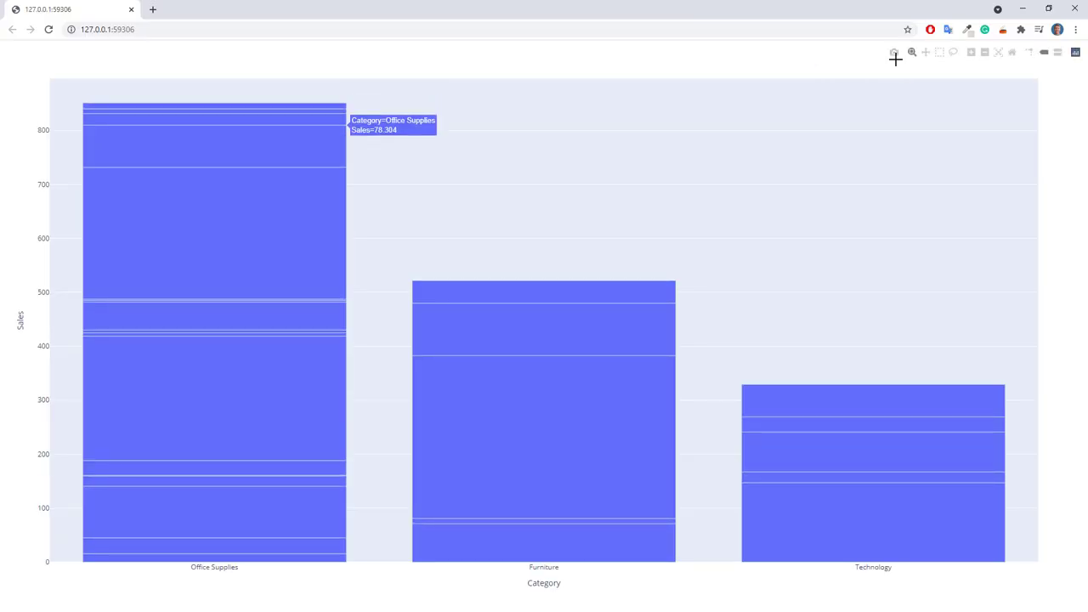
pyautogui.moveTo(640, 402)
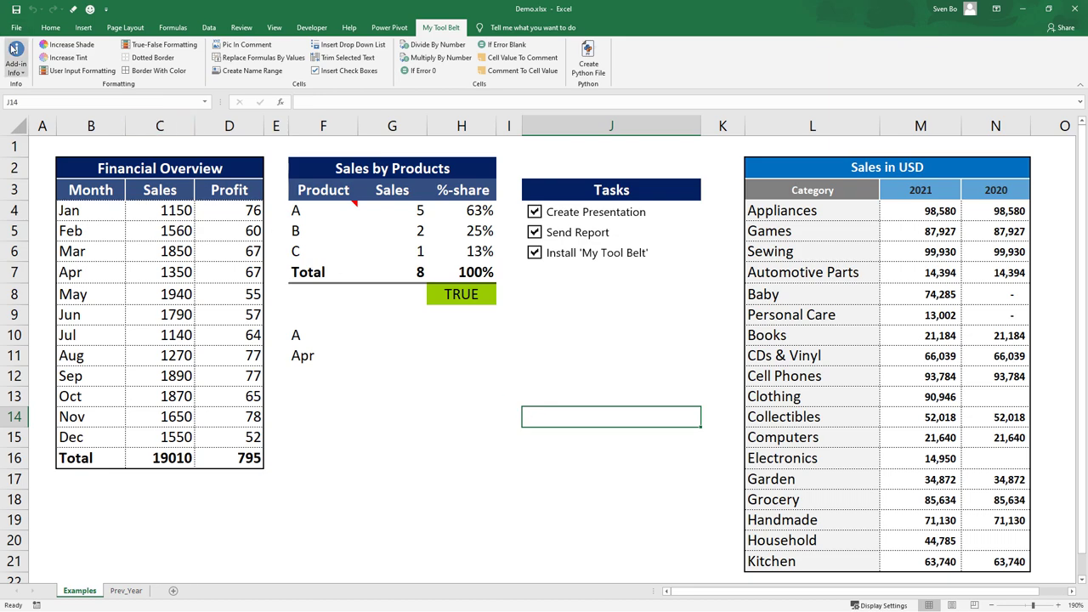
pyautogui.click(15, 70)
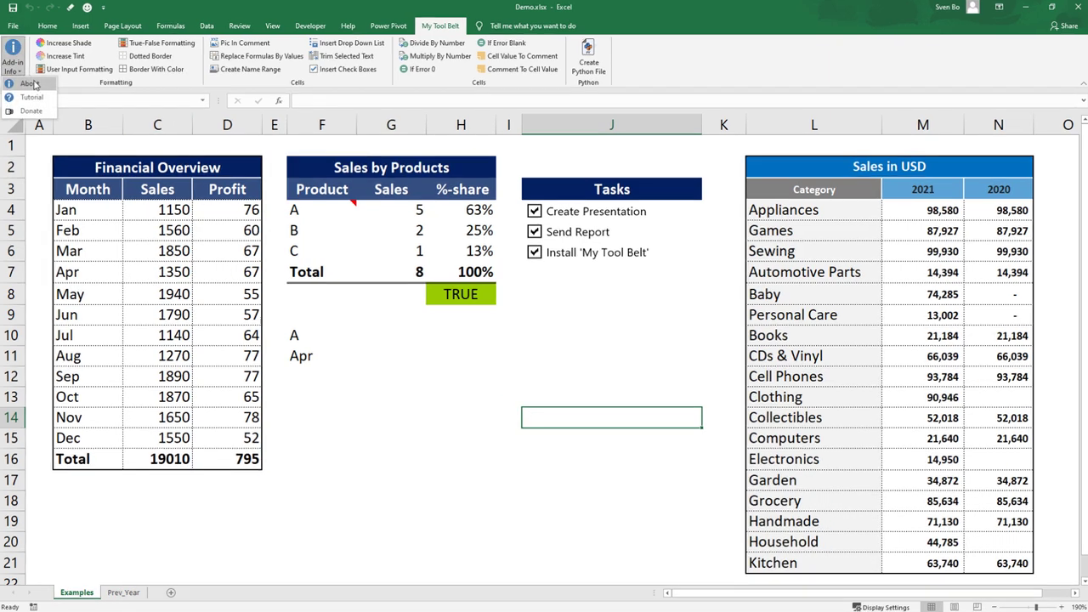
pyautogui.click(27, 83)
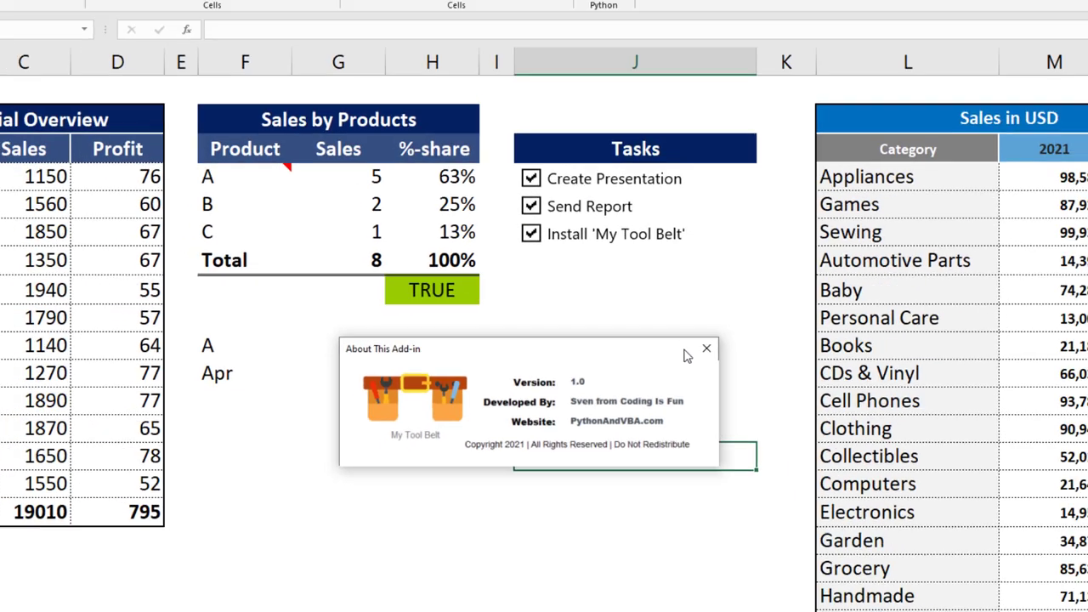
pyautogui.click(707, 348)
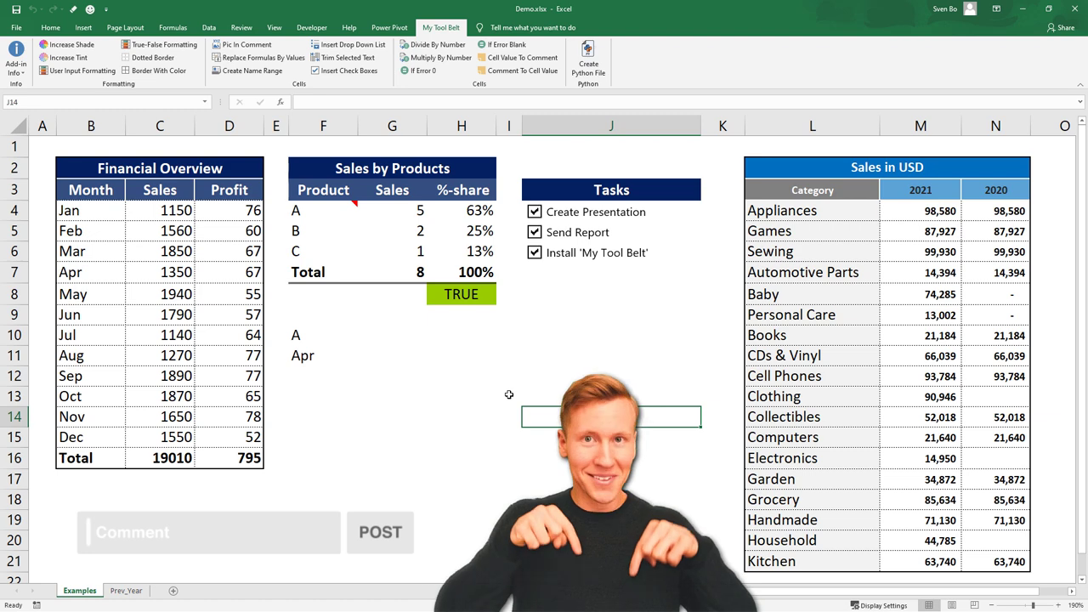
pyautogui.click(509, 395)
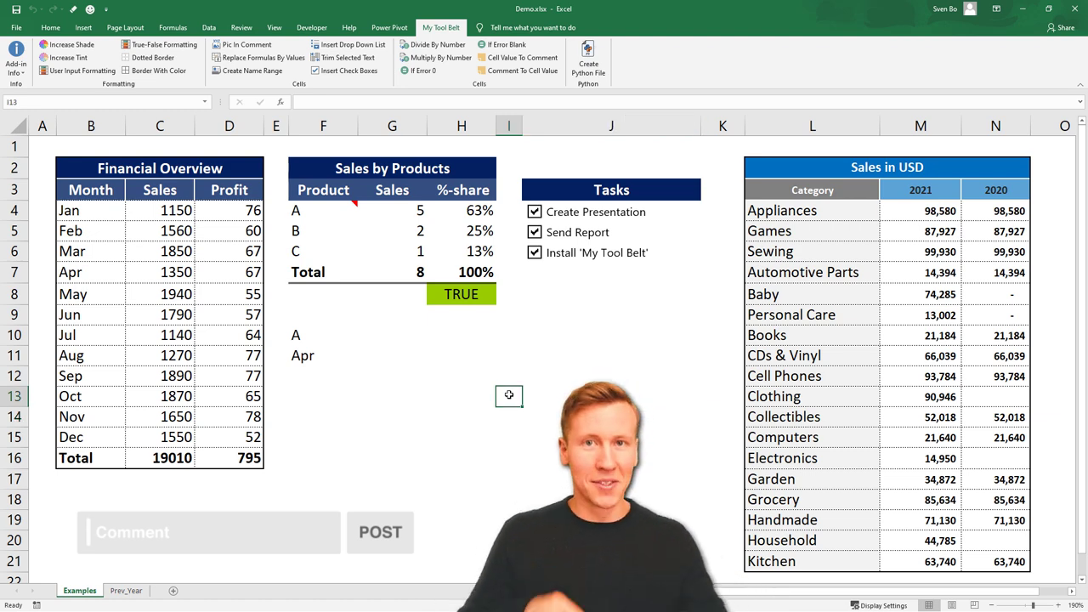